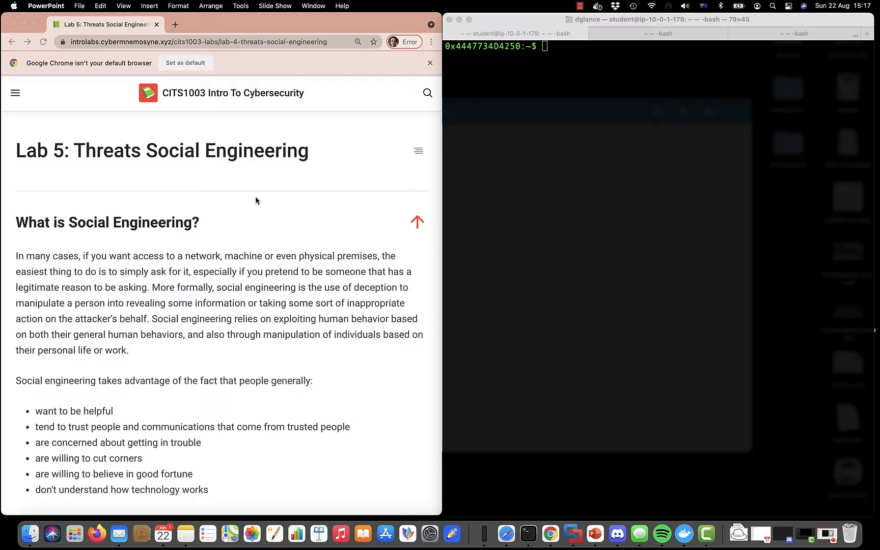
Scroll the Lab 5 guide down to the 'Creating a phishing campaign in Gophish' section with its docker run instructions
{"action": "scroll", "scroll_direction": "down", "scroll_amount": 3}
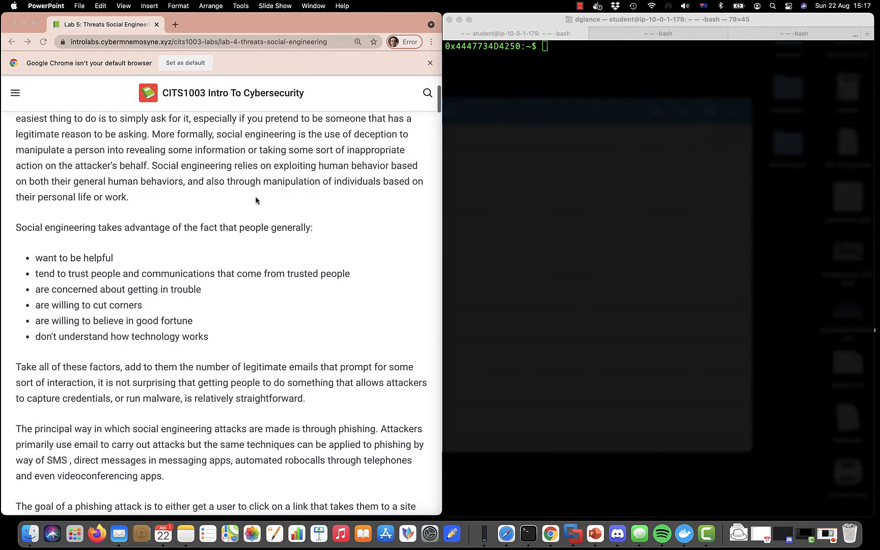
{"action": "scroll", "scroll_direction": "down", "scroll_amount": 3}
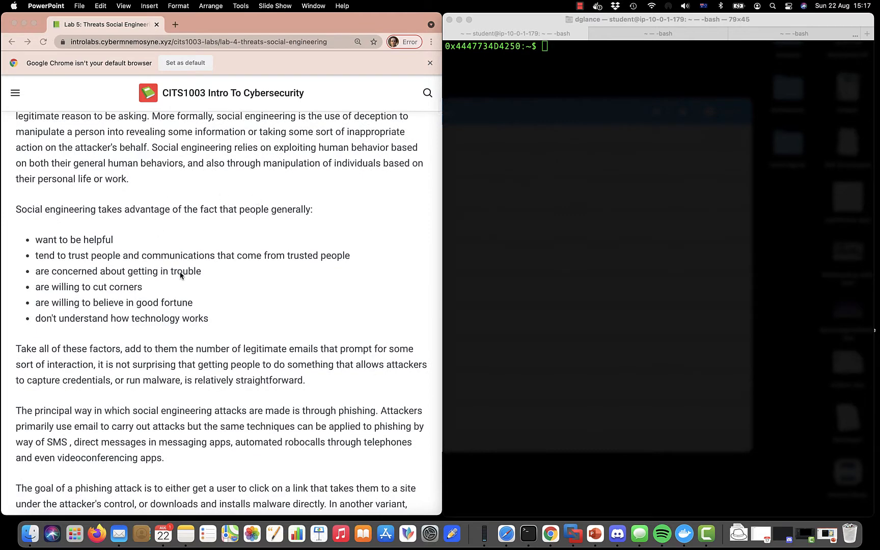
{"action": "scroll", "scroll_direction": "down", "scroll_amount": 3}
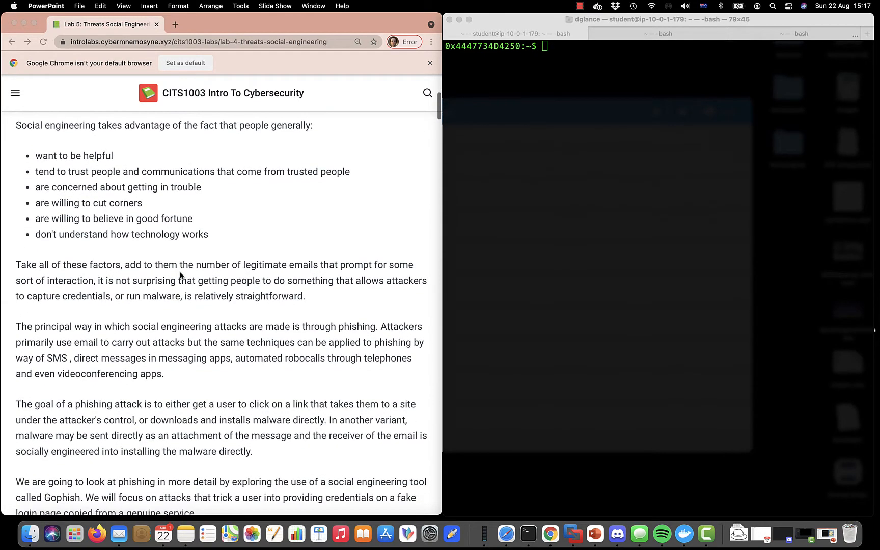
{"action": "scroll", "scroll_direction": "down", "scroll_amount": 3}
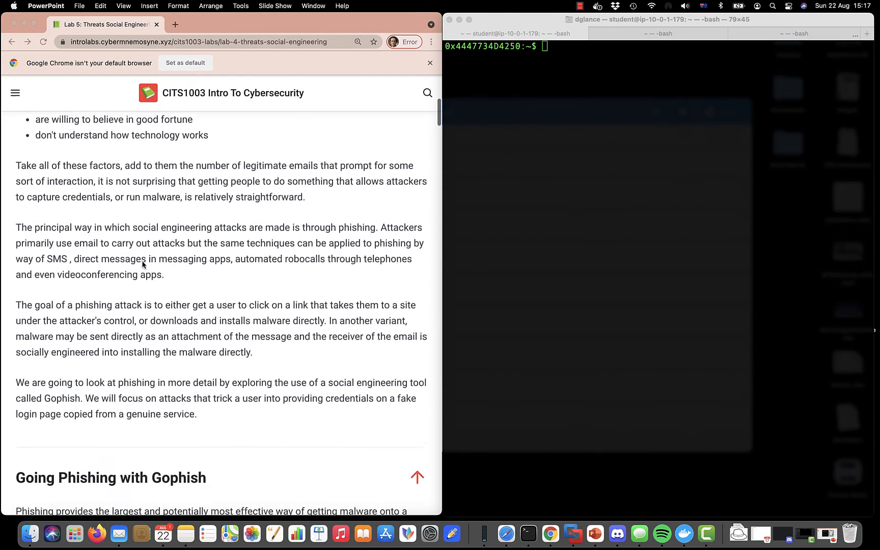
{"action": "scroll", "scroll_direction": "down", "scroll_amount": 3}
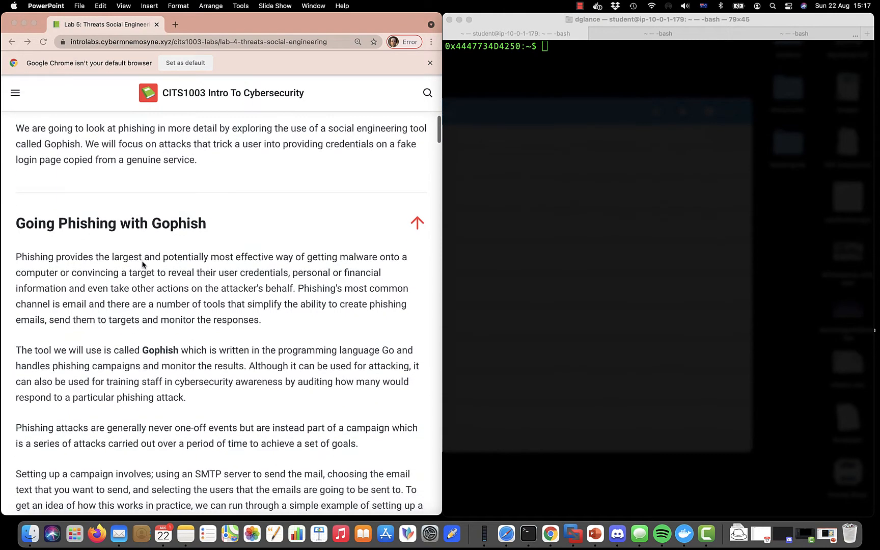
{"action": "scroll", "scroll_direction": "down", "scroll_amount": 3}
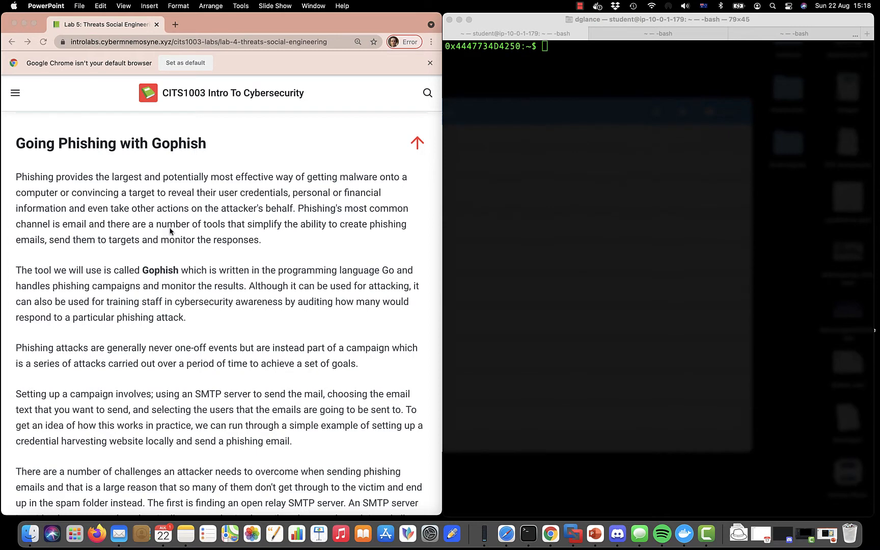
{"action": "scroll", "scroll_direction": "down", "scroll_amount": 3}
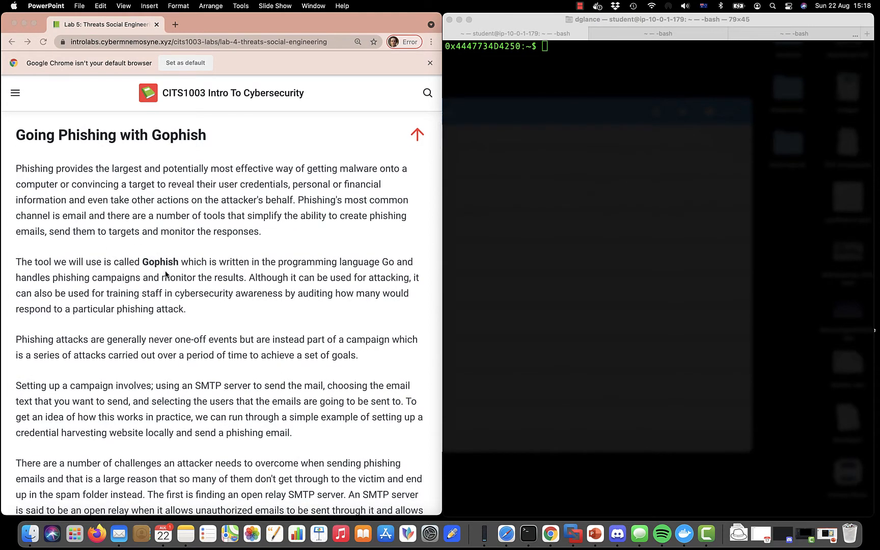
{"action": "mouse_move", "coordinate": [248, 250]}
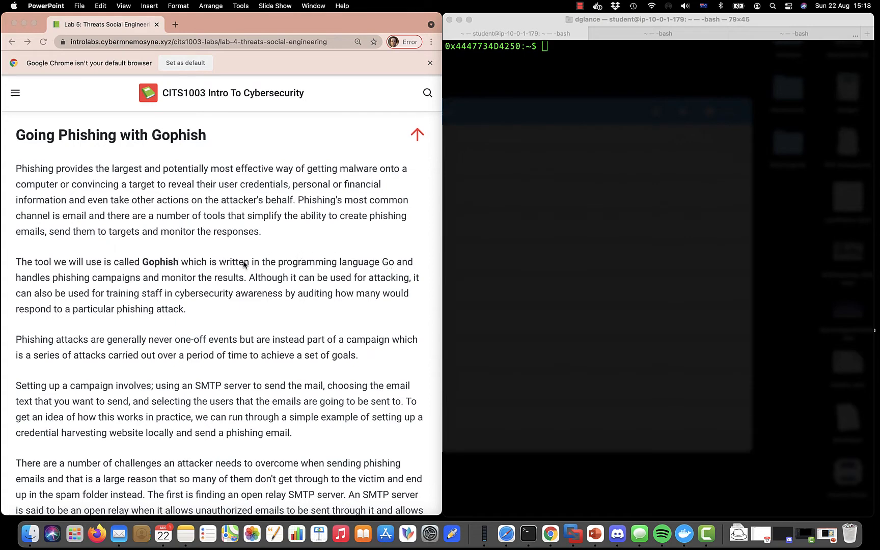
{"action": "scroll", "scroll_direction": "down", "scroll_amount": 3}
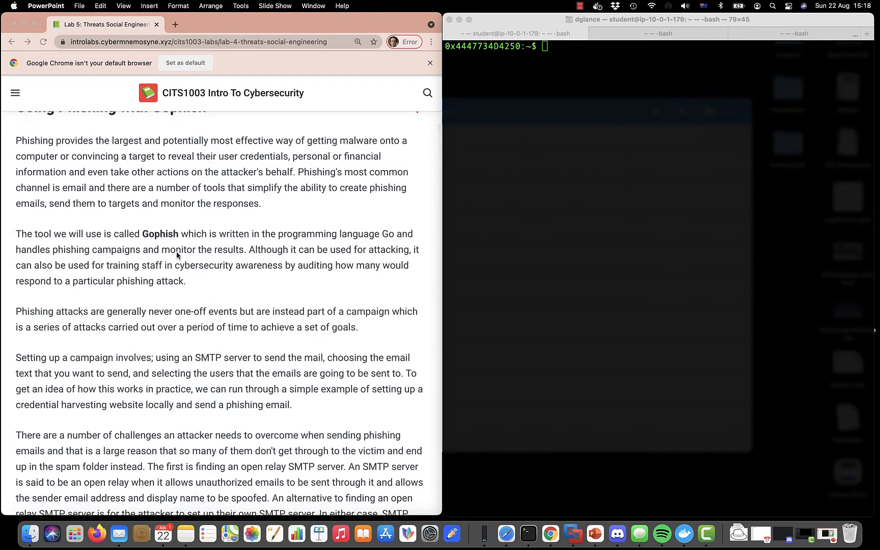
{"action": "scroll", "scroll_direction": "down", "scroll_amount": 3}
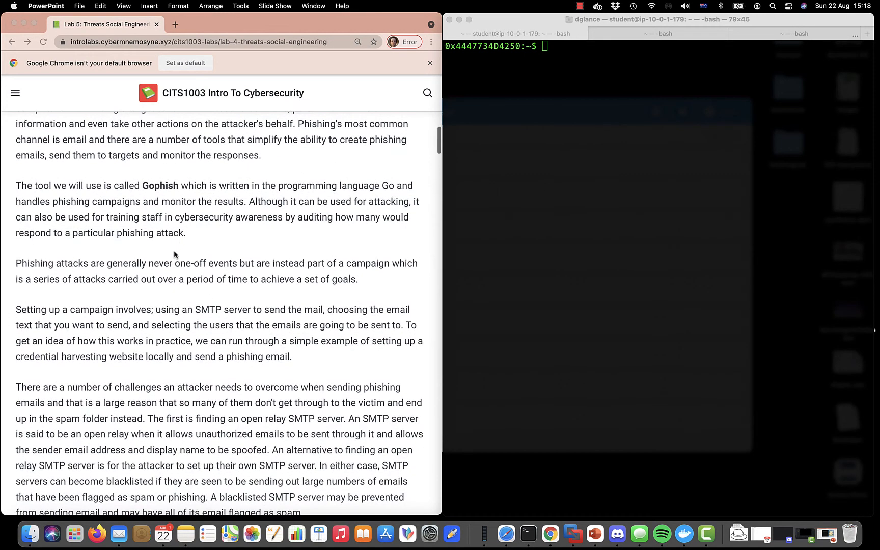
{"action": "scroll", "scroll_direction": "down", "scroll_amount": 3}
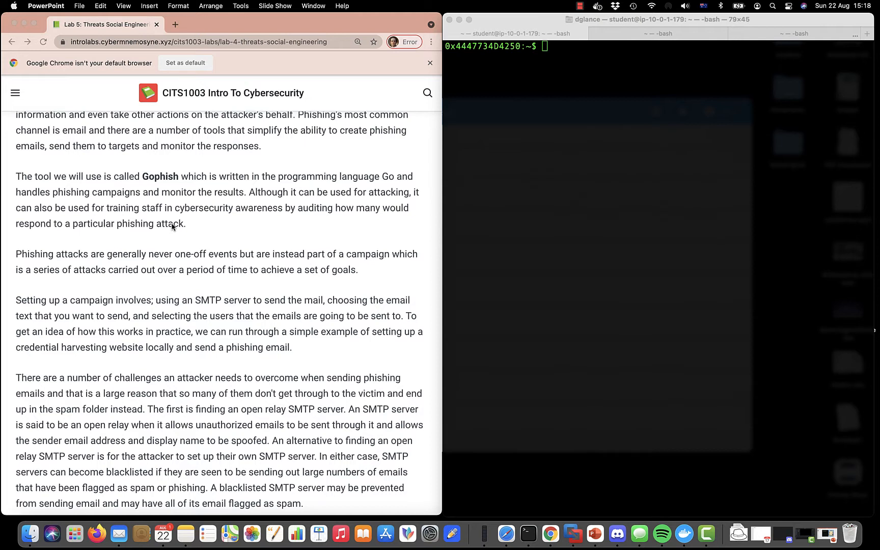
{"action": "mouse_move", "coordinate": [180, 224]}
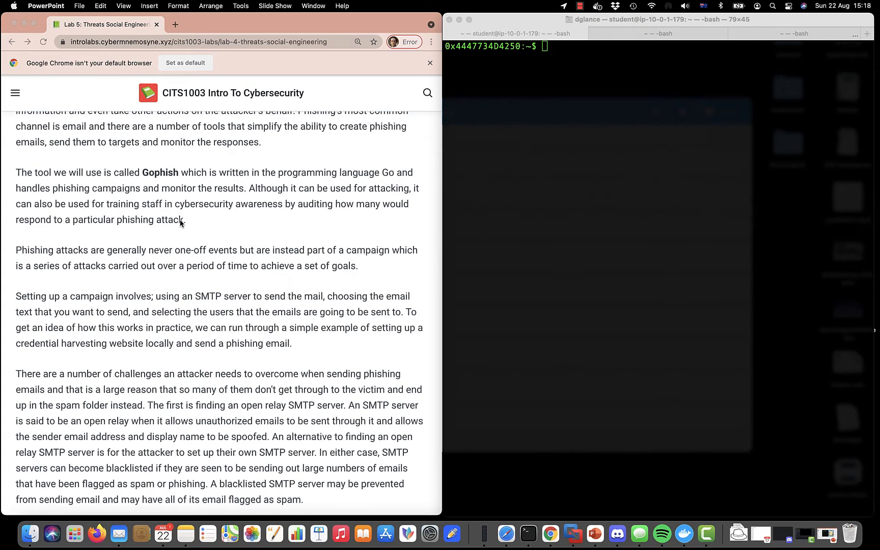
{"action": "scroll", "scroll_direction": "down", "scroll_amount": 3}
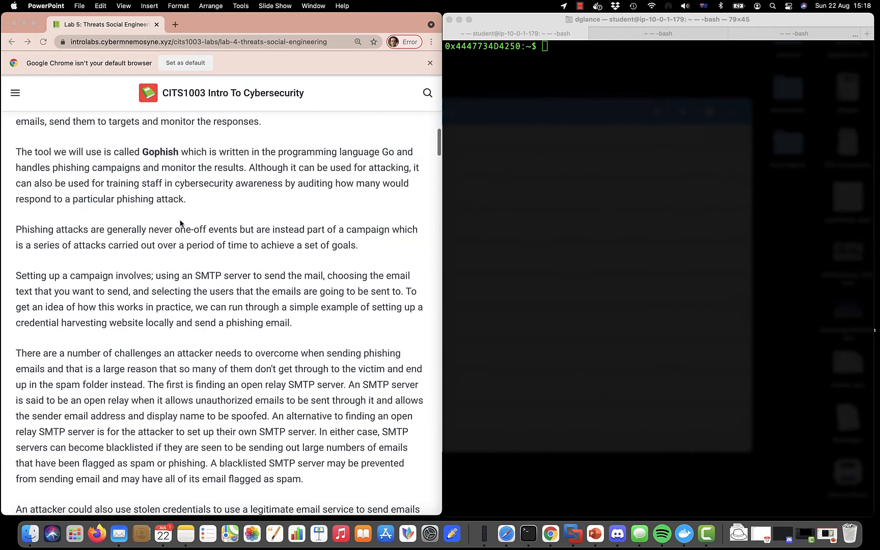
{"action": "scroll", "scroll_direction": "down", "scroll_amount": 3}
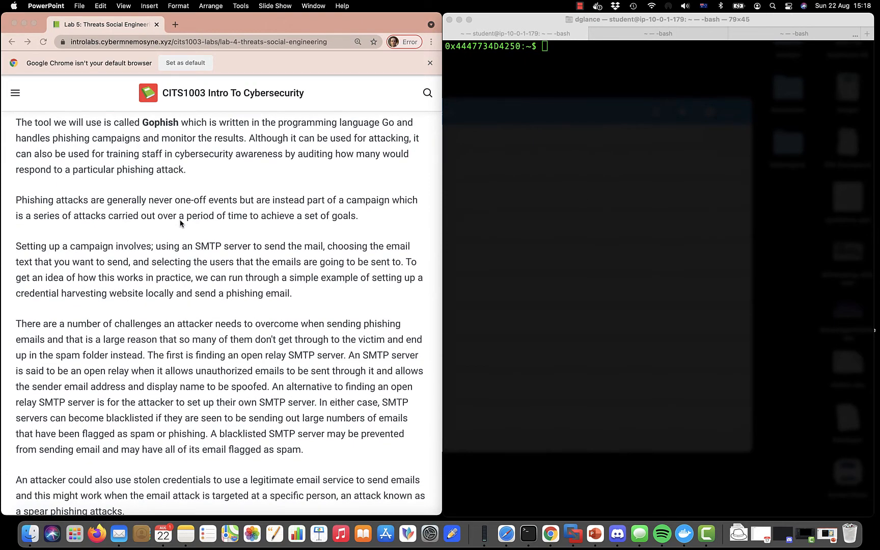
{"action": "scroll", "scroll_direction": "down", "scroll_amount": 3}
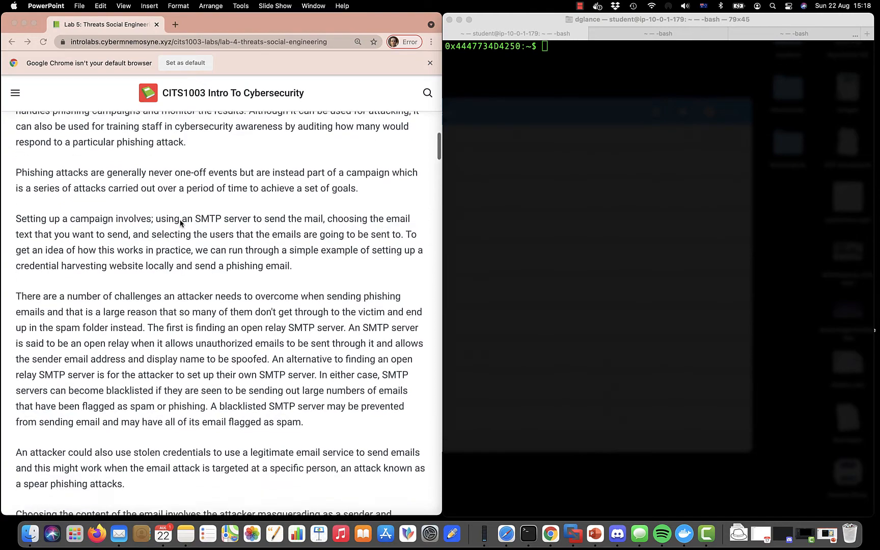
{"action": "scroll", "scroll_direction": "down", "scroll_amount": 3}
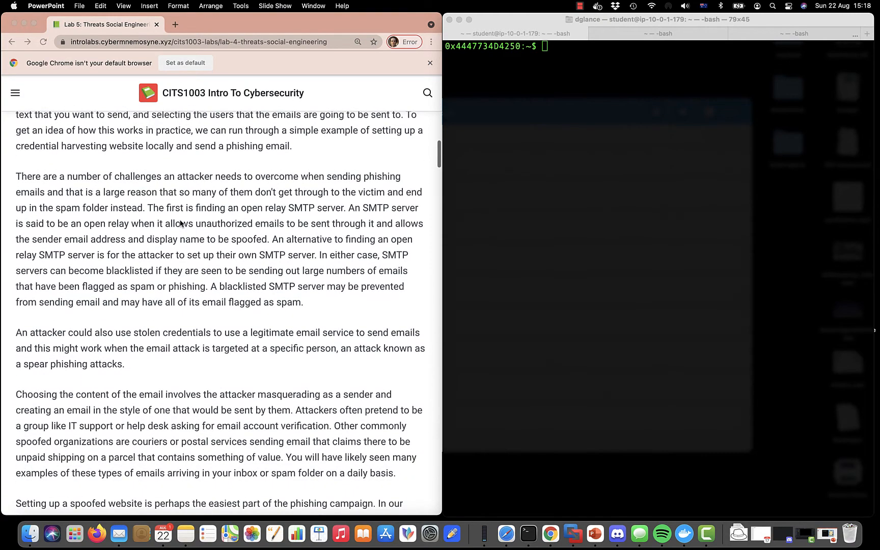
{"action": "scroll", "scroll_direction": "down", "scroll_amount": 3}
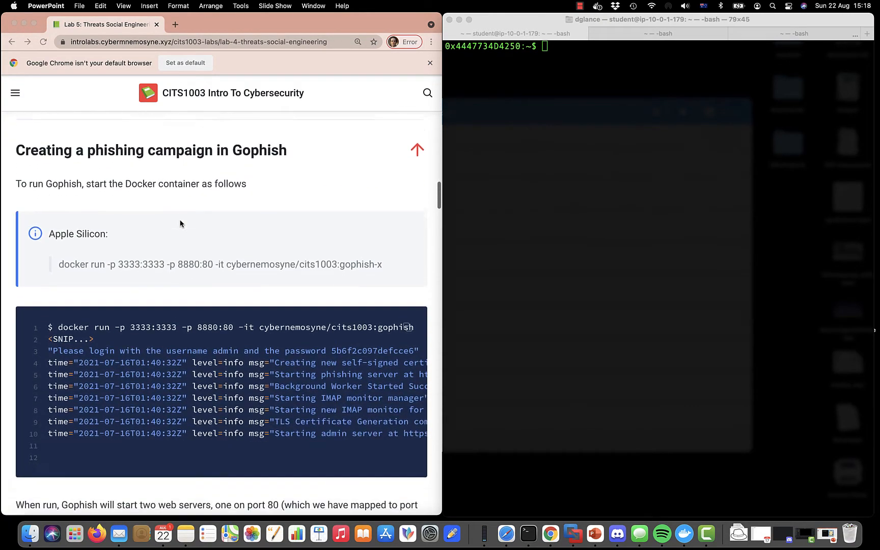
Select the guide's docker run command for the Gophish container so it can be copied
{"action": "scroll", "scroll_direction": "down", "scroll_amount": 3}
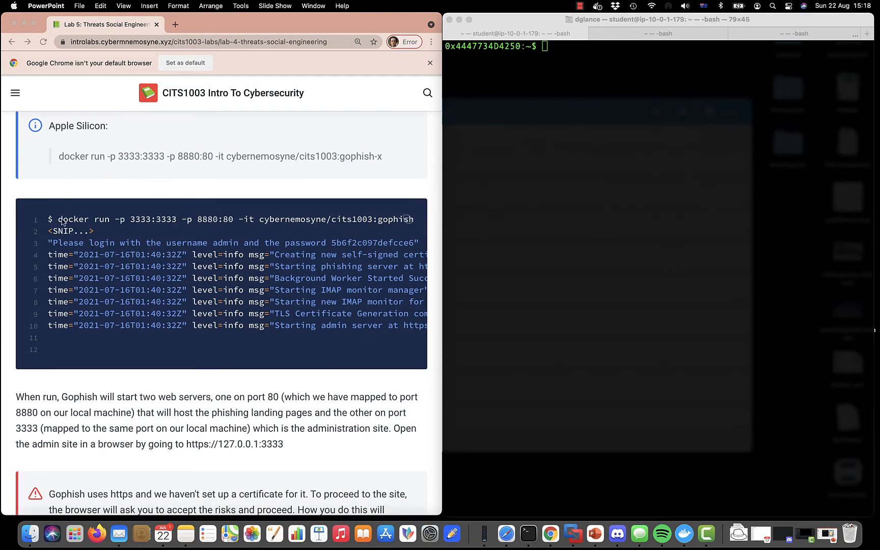
{"action": "left_click", "coordinate": [225, 225]}
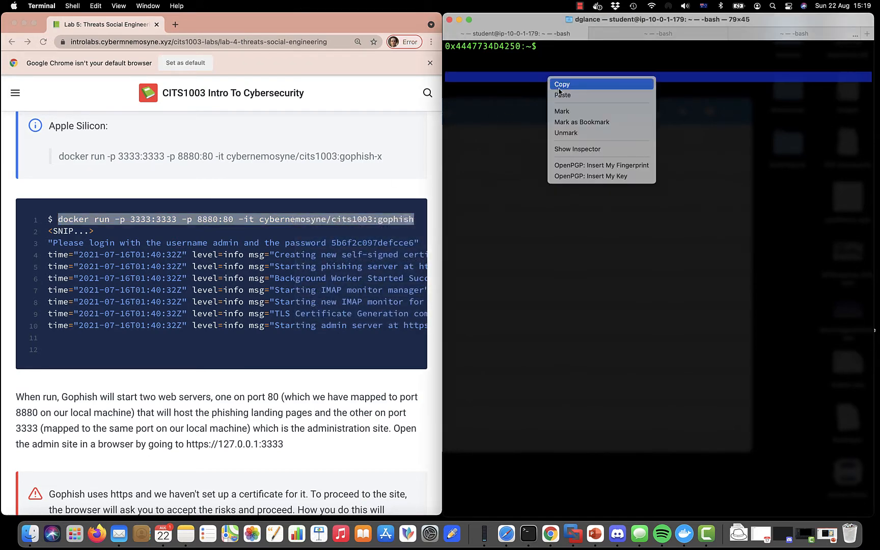
Paste and run the Gophish docker command in Terminal, starting the admin server on port 3333
{"action": "left_click", "coordinate": [563, 95]}
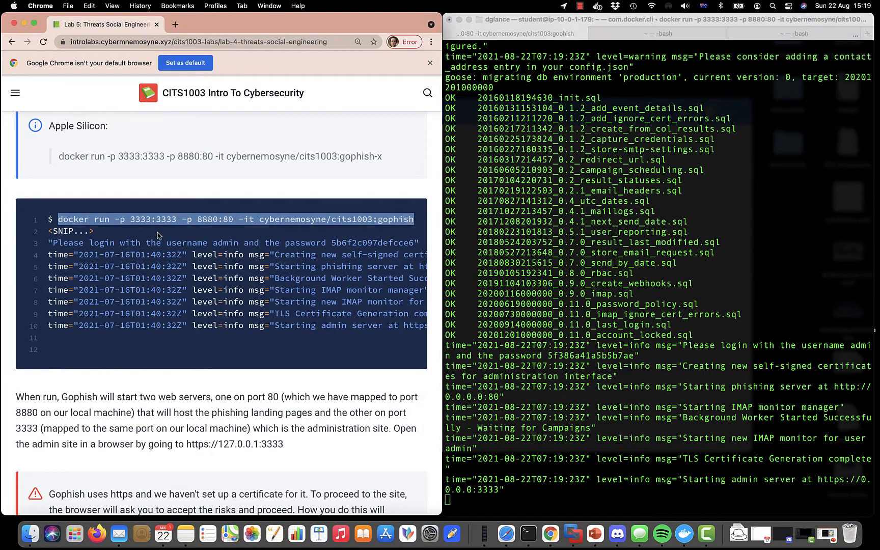
{"action": "left_click", "coordinate": [143, 219]}
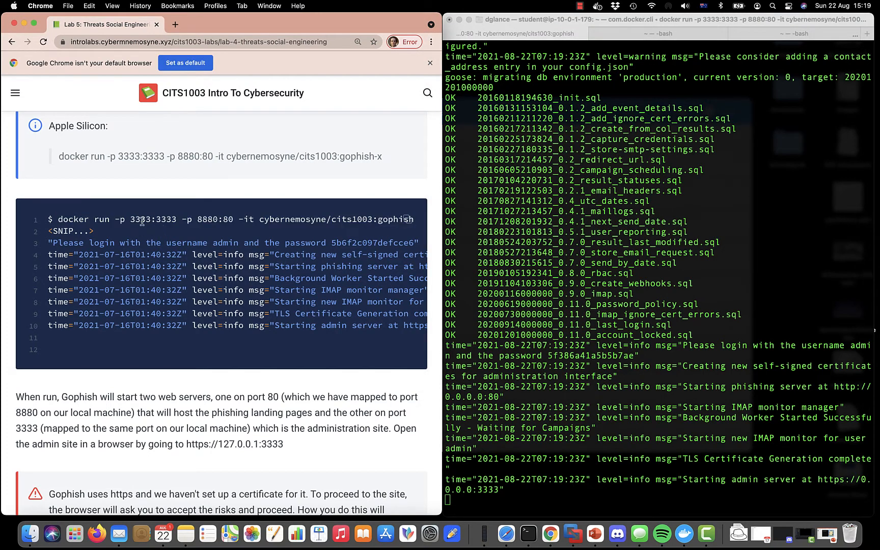
{"action": "mouse_move", "coordinate": [191, 219]}
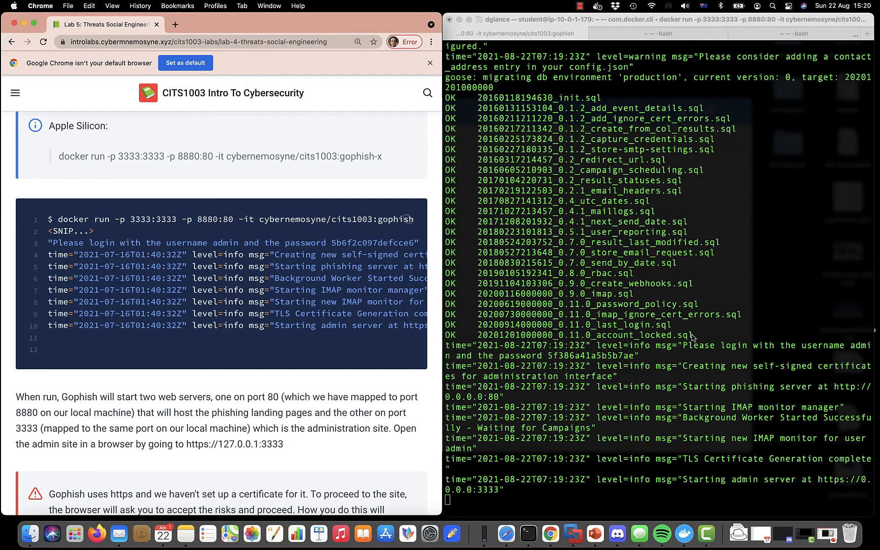
{"action": "mouse_move", "coordinate": [614, 354]}
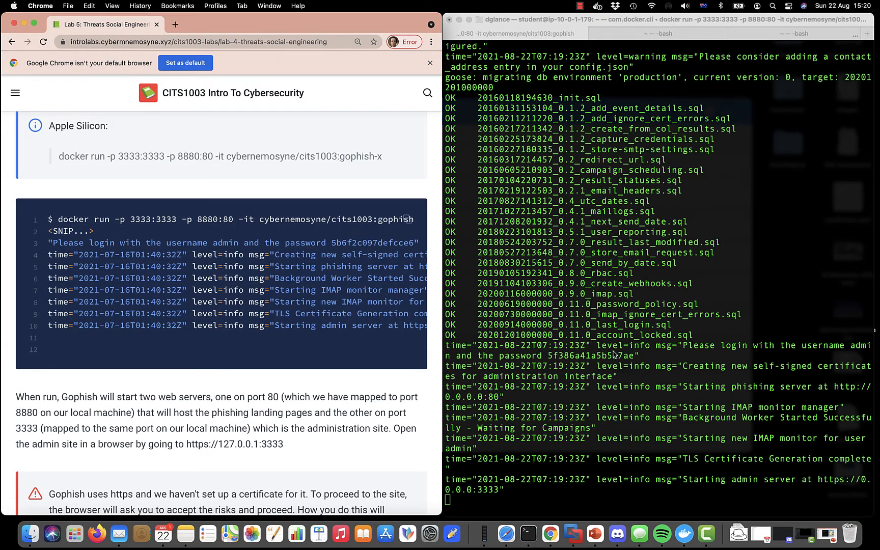
{"action": "mouse_move", "coordinate": [668, 359]}
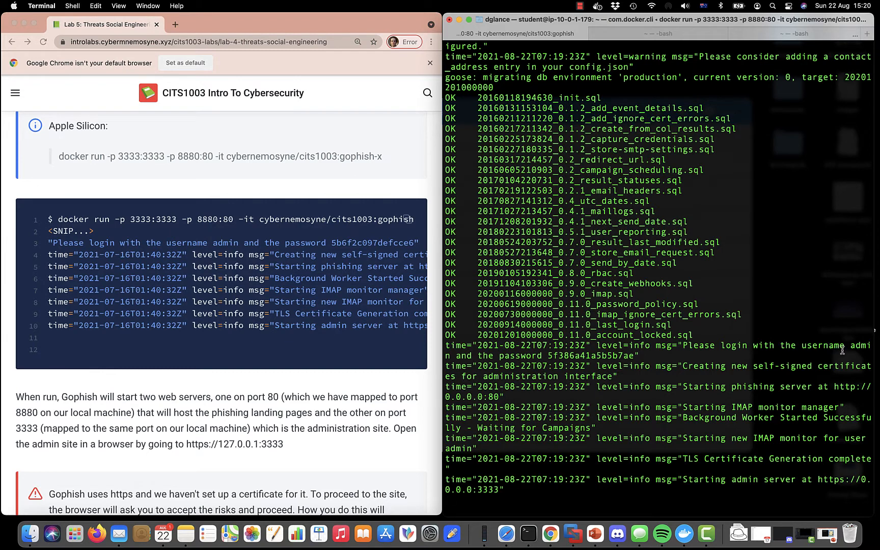
{"action": "mouse_move", "coordinate": [557, 352]}
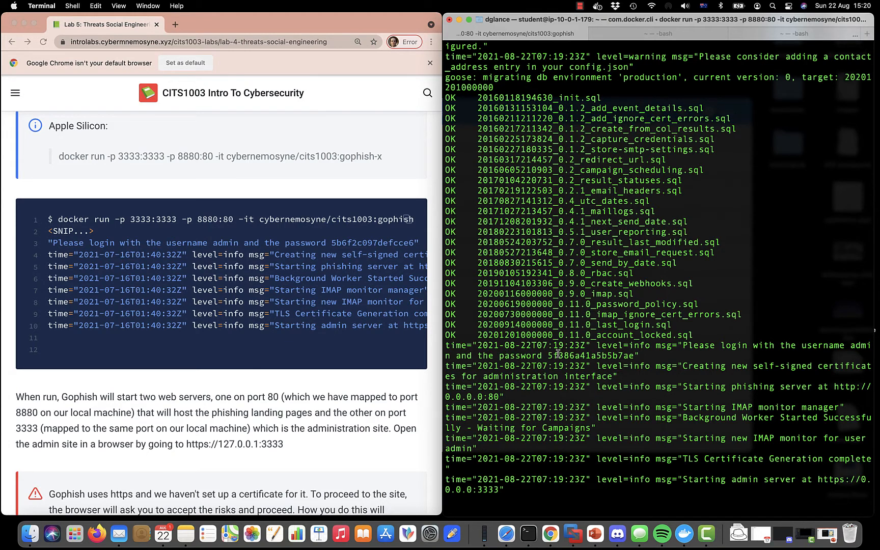
Select the generated admin password in the Gophish startup log for copying
{"action": "left_click_drag", "start_coordinate": [446, 356], "coordinate": [638, 356]}
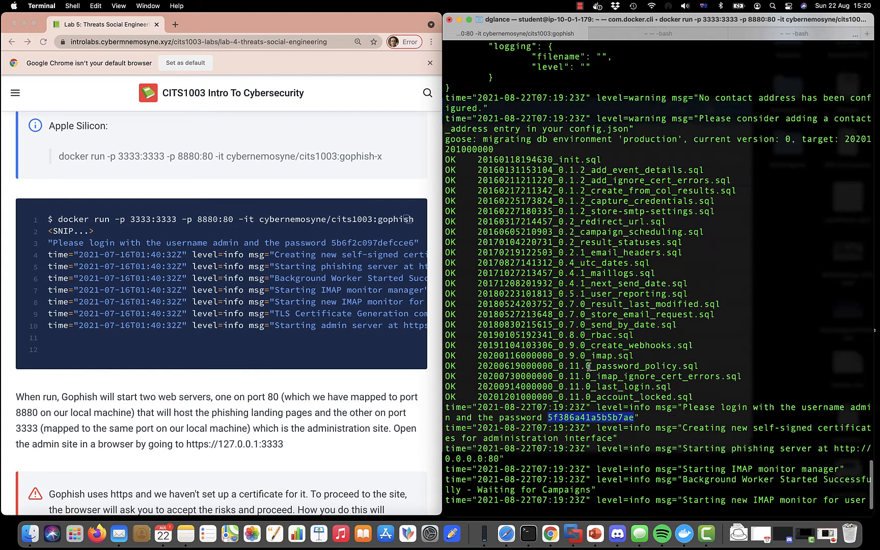
{"action": "scroll", "scroll_direction": "down", "scroll_amount": 3}
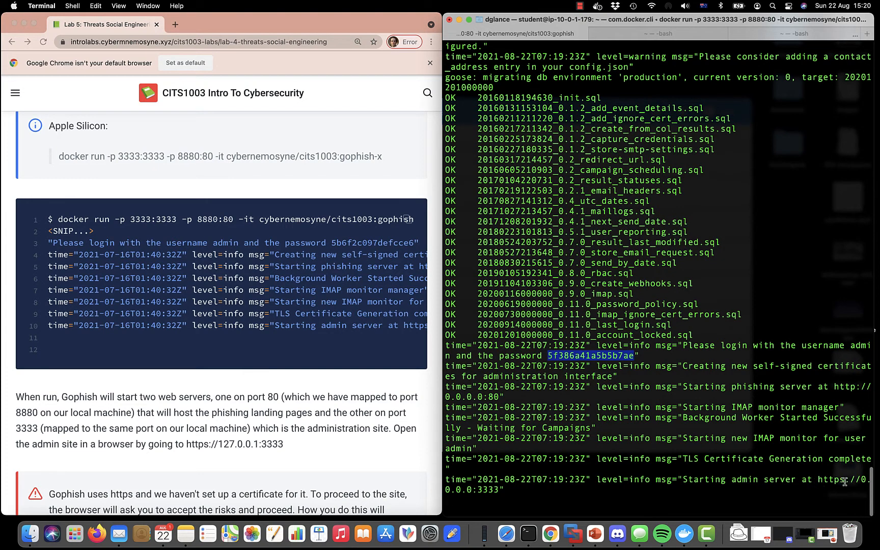
{"action": "mouse_move", "coordinate": [488, 491]}
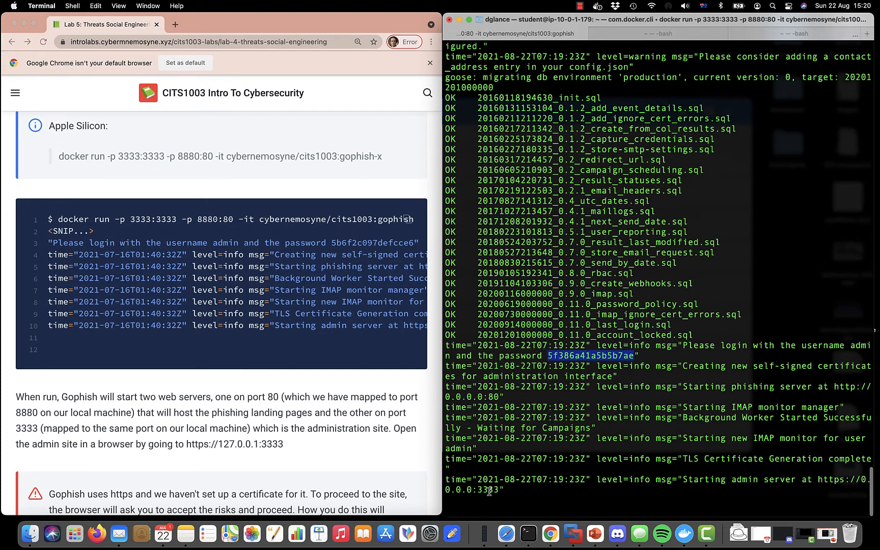
{"action": "mouse_move", "coordinate": [459, 495]}
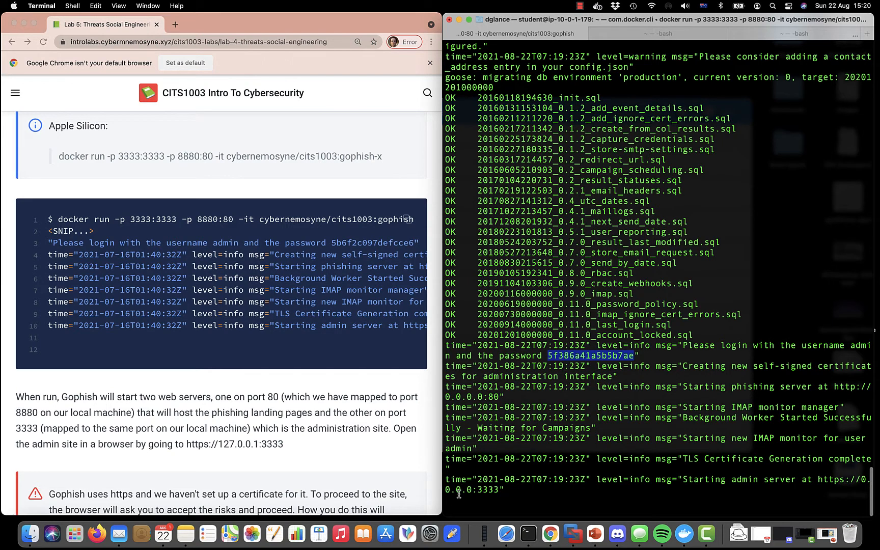
{"action": "mouse_move", "coordinate": [438, 363]}
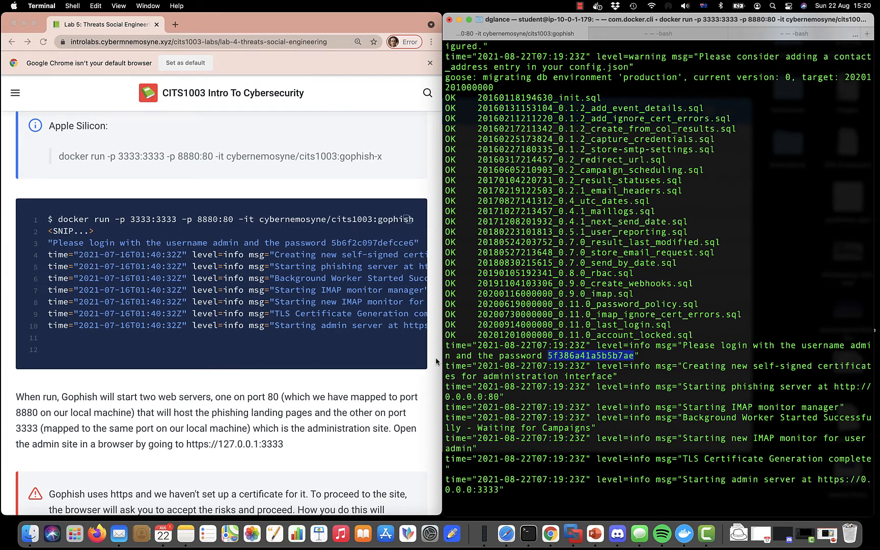
{"action": "left_click", "coordinate": [175, 24]}
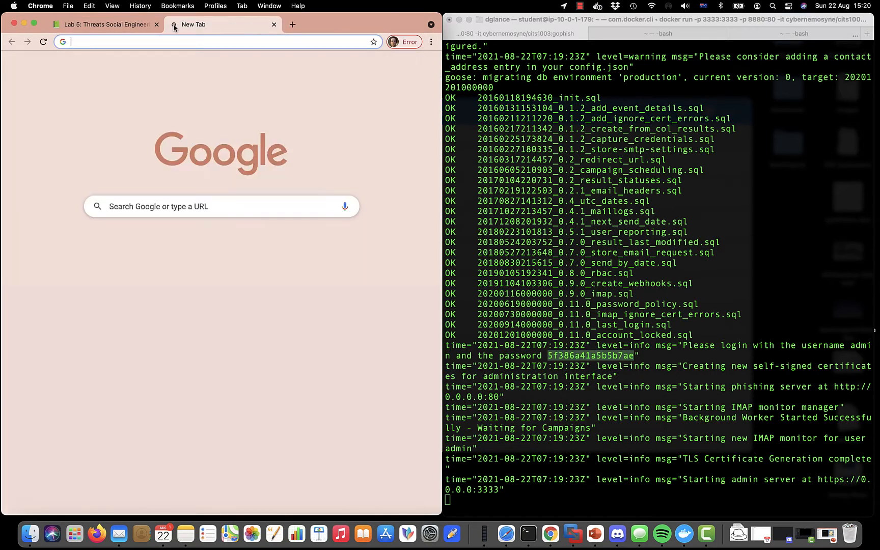
{"action": "type", "text": "https://introlabs.cybermnemosyne.xyz"}
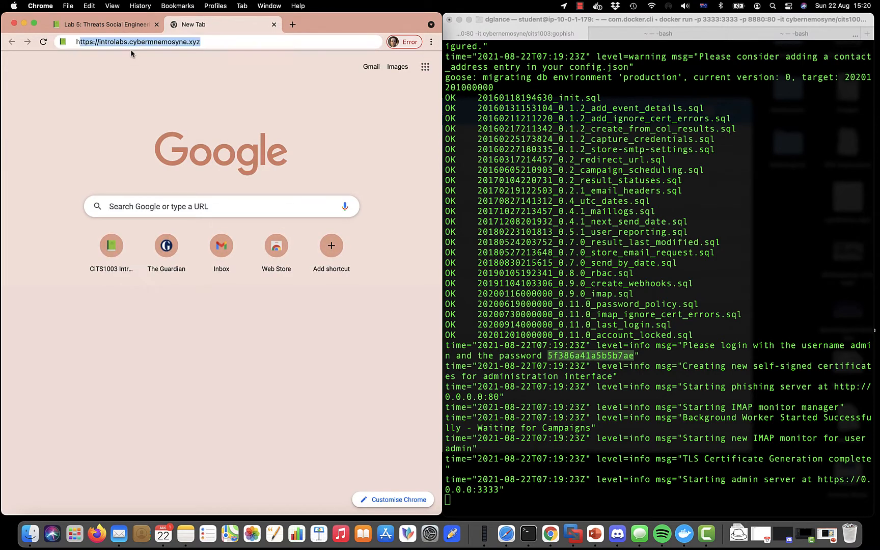
{"action": "left_click", "coordinate": [137, 42]}
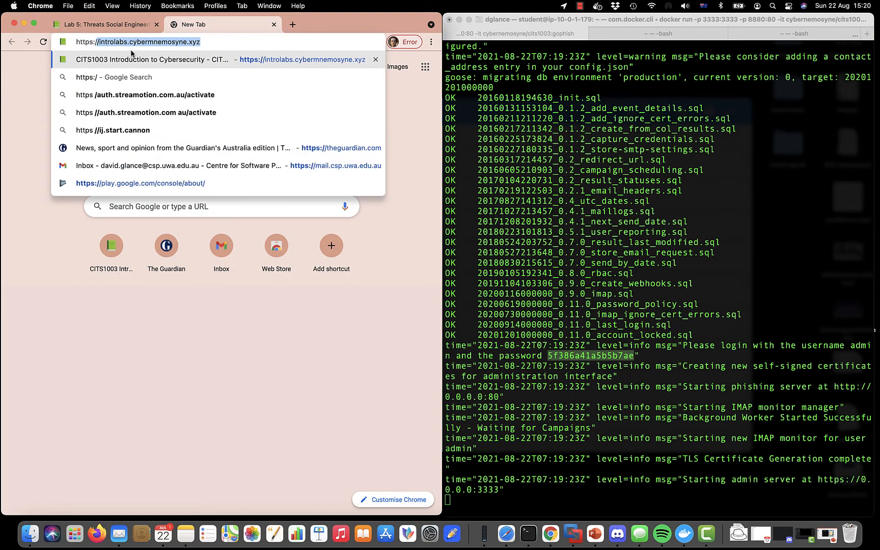
{"action": "type", "text": "https://localhost"}
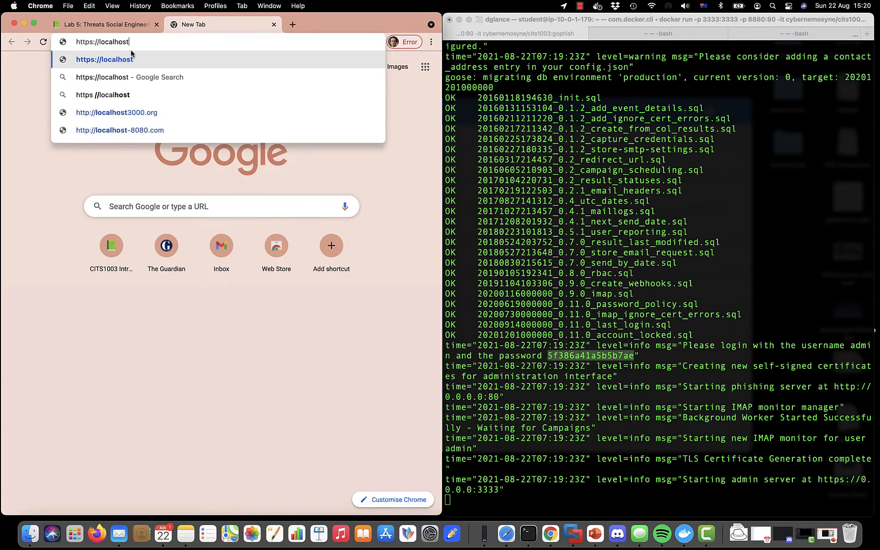
{"action": "type", "text": ":"}
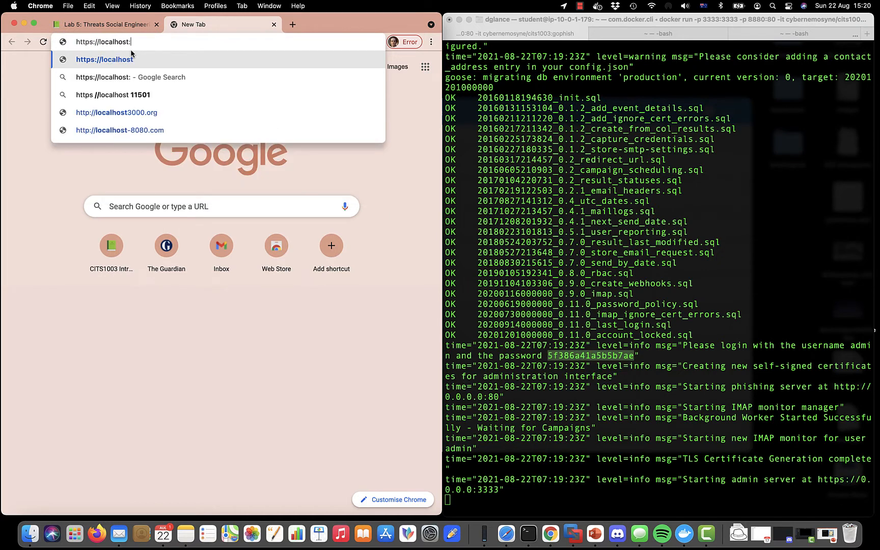
{"action": "type", "text": "3333"}
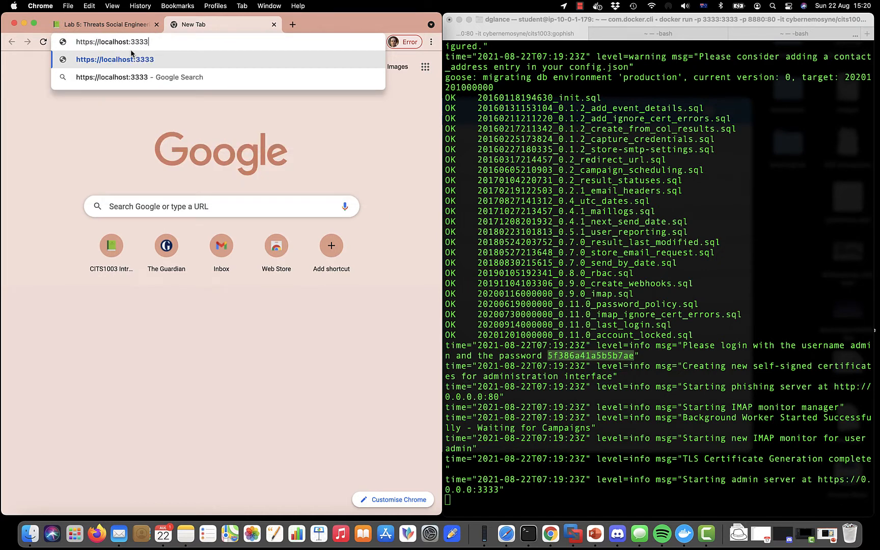
{"action": "key", "text": "Return"}
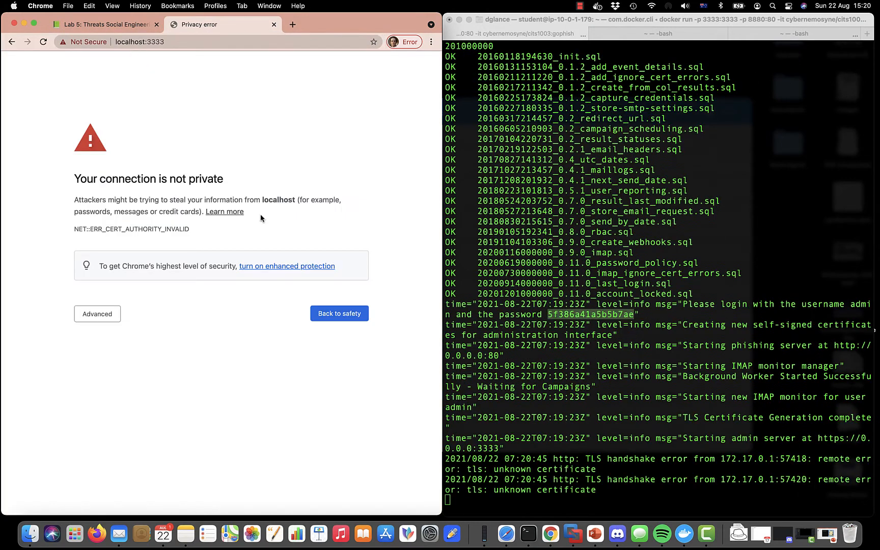
{"action": "mouse_move", "coordinate": [164, 219]}
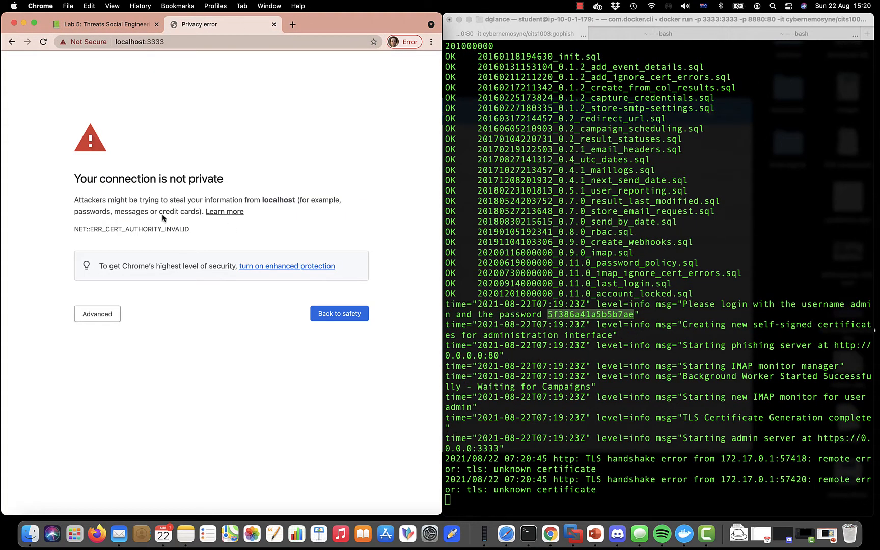
{"action": "mouse_move", "coordinate": [185, 196]}
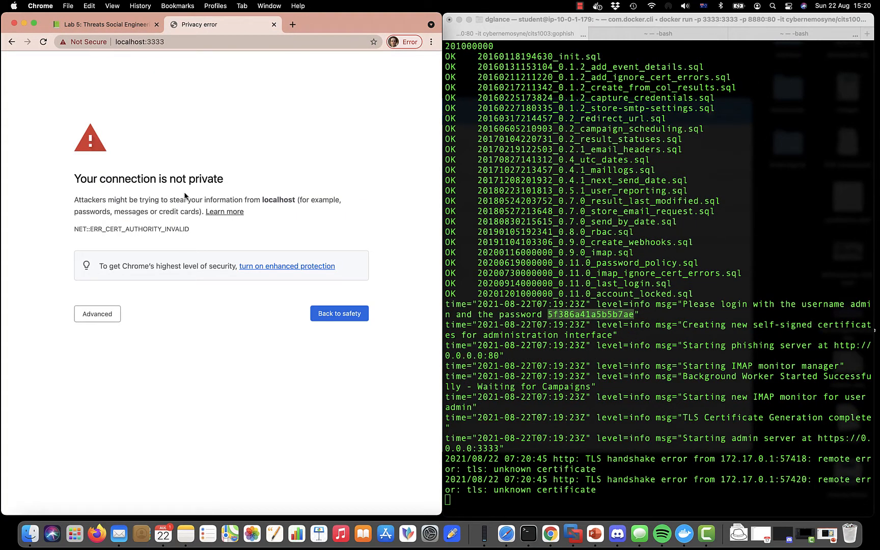
{"action": "mouse_move", "coordinate": [229, 147]}
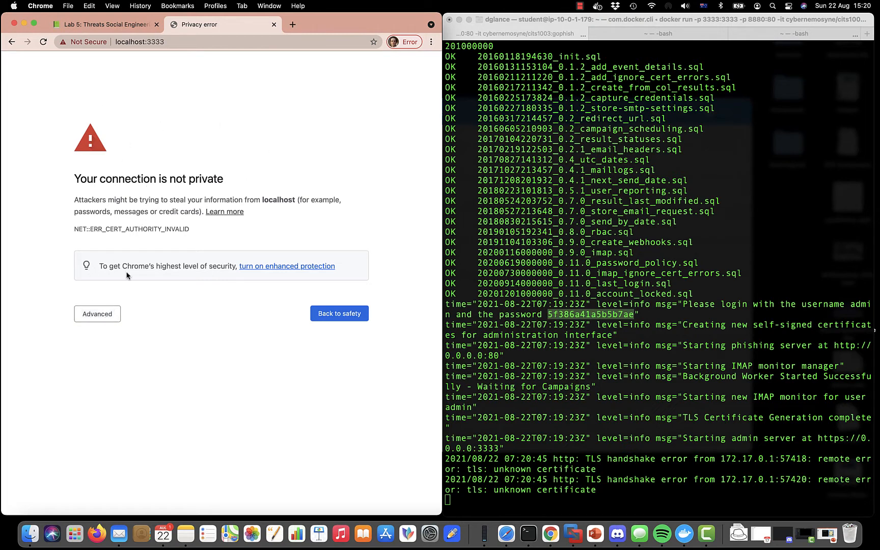
{"action": "mouse_move", "coordinate": [100, 286]}
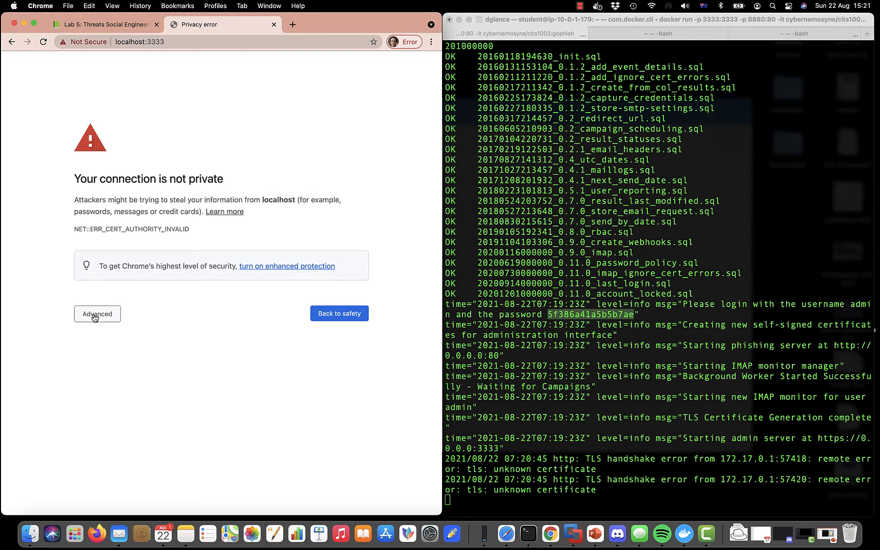
Reveal the warning's advanced details with the 'Proceed to localhost (unsafe)' link
{"action": "left_click", "coordinate": [97, 314]}
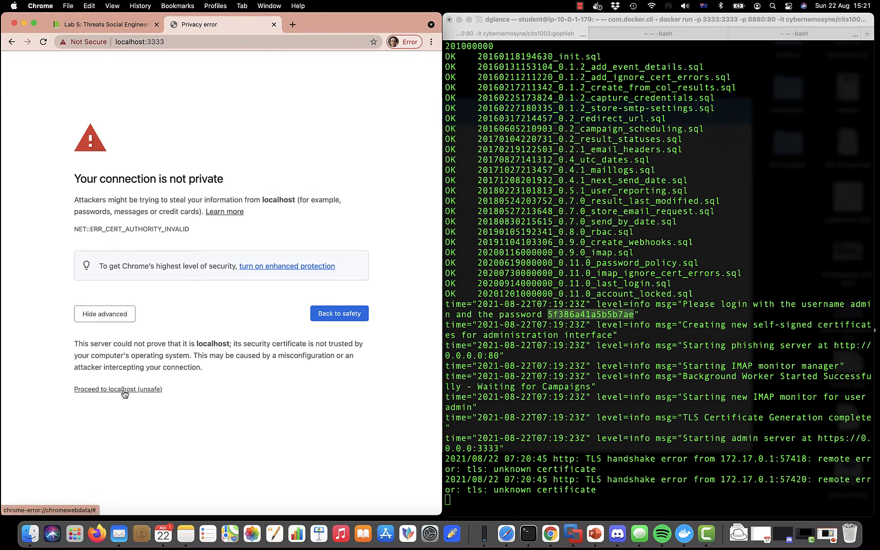
{"action": "mouse_move", "coordinate": [188, 127]}
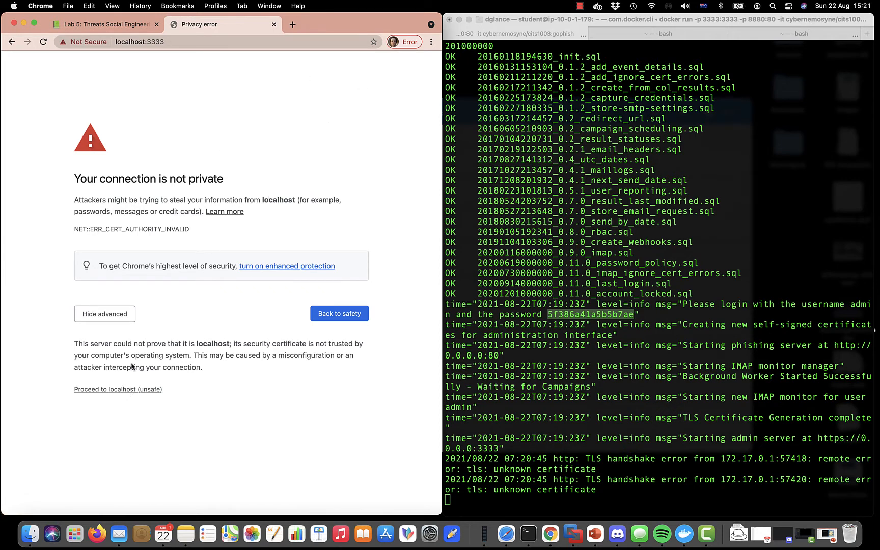
{"action": "mouse_move", "coordinate": [118, 389]}
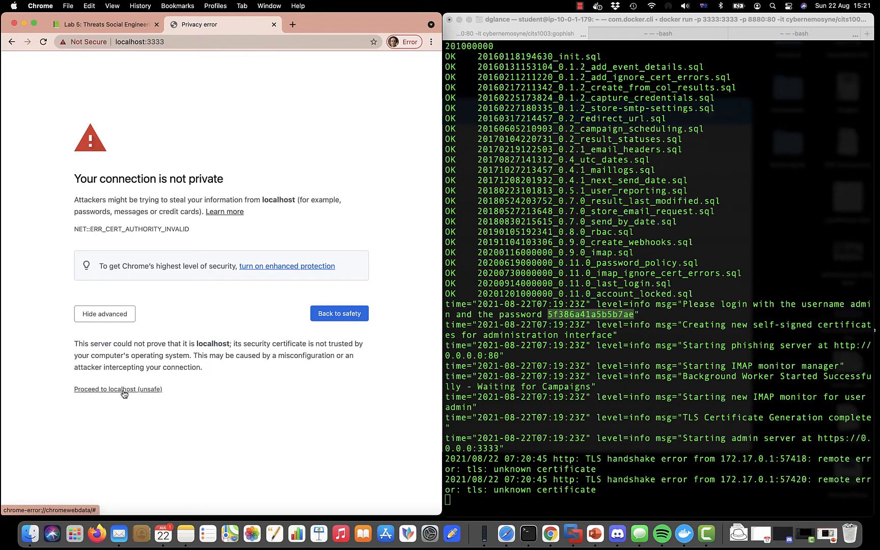
{"action": "mouse_move", "coordinate": [110, 397]}
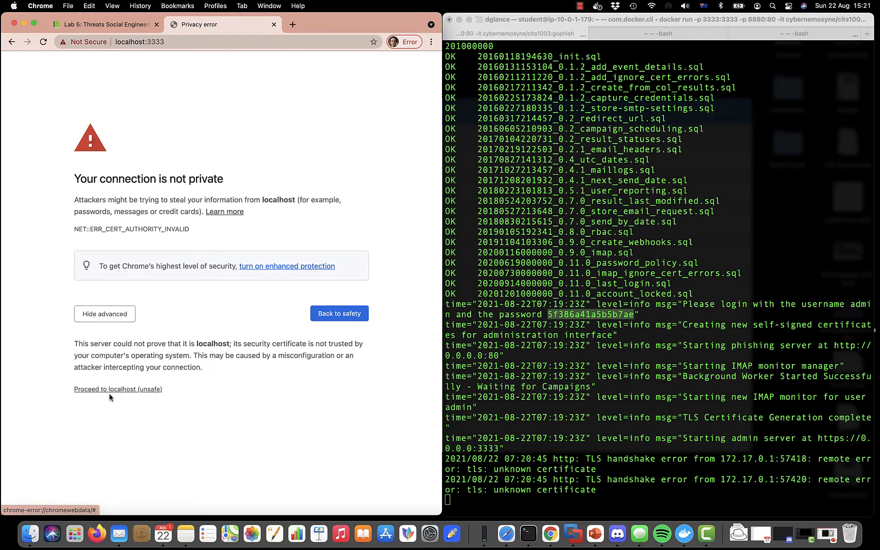
Proceed to localhost and sign in to Gophish as admin with the copied password
{"action": "left_click", "coordinate": [118, 389]}
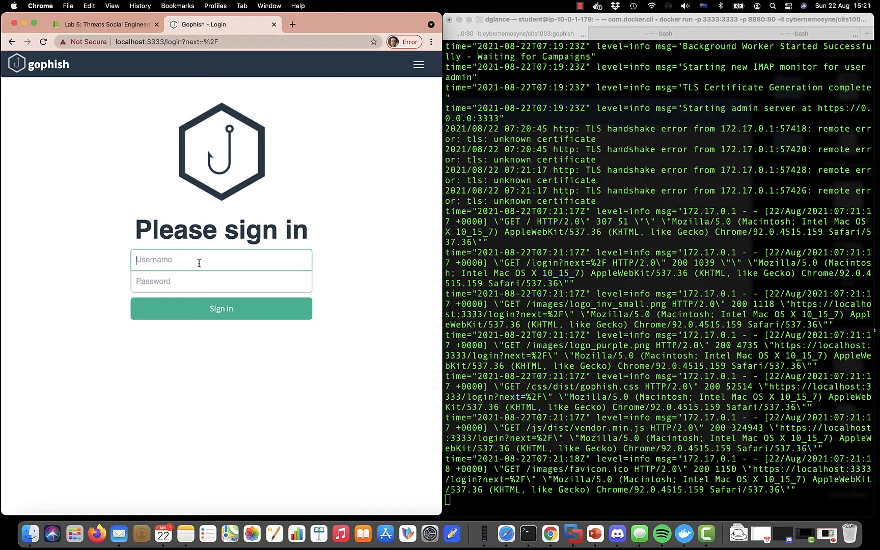
{"action": "type", "text": "admin"}
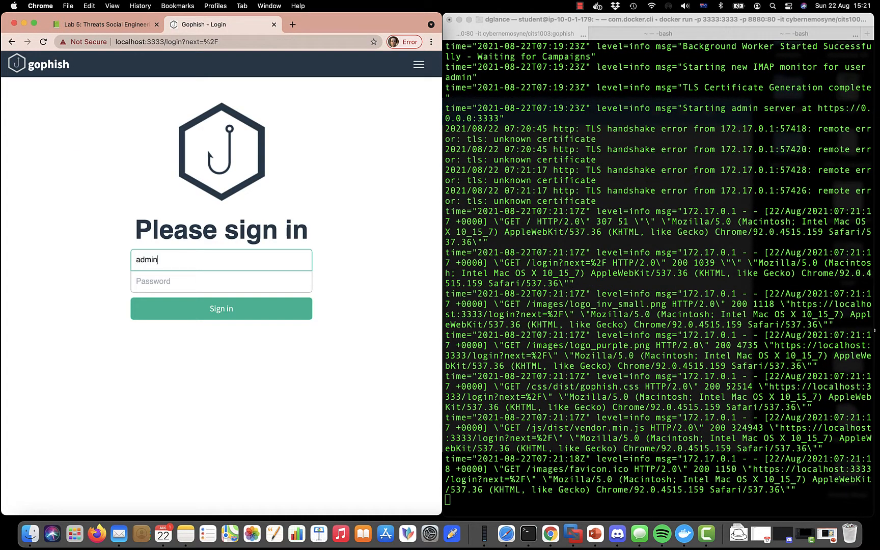
{"action": "left_click", "coordinate": [221, 281]}
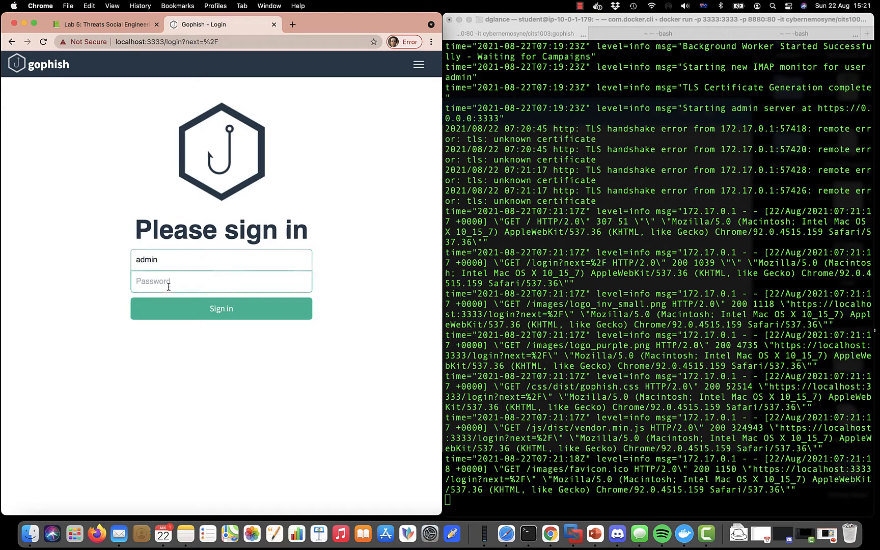
{"action": "left_click", "coordinate": [221, 308]}
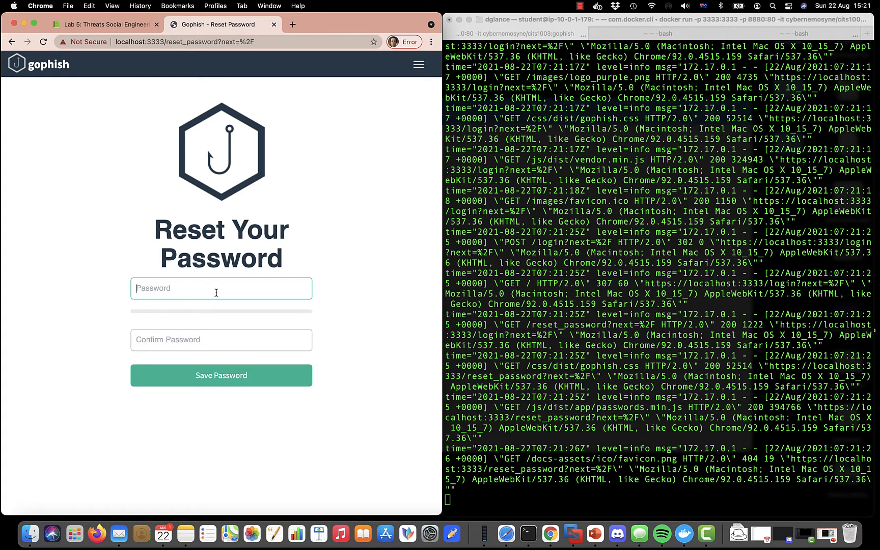
{"action": "type", "text": "password"}
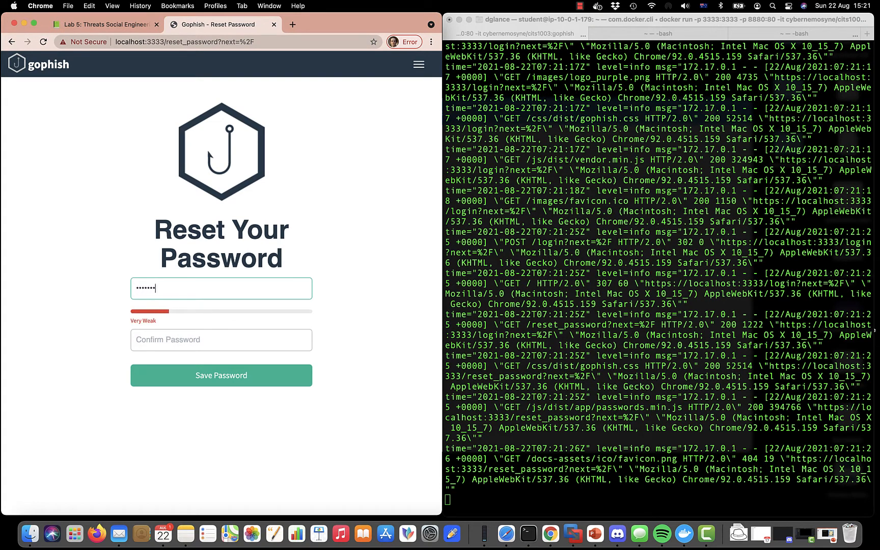
{"action": "type", "text": "••••"}
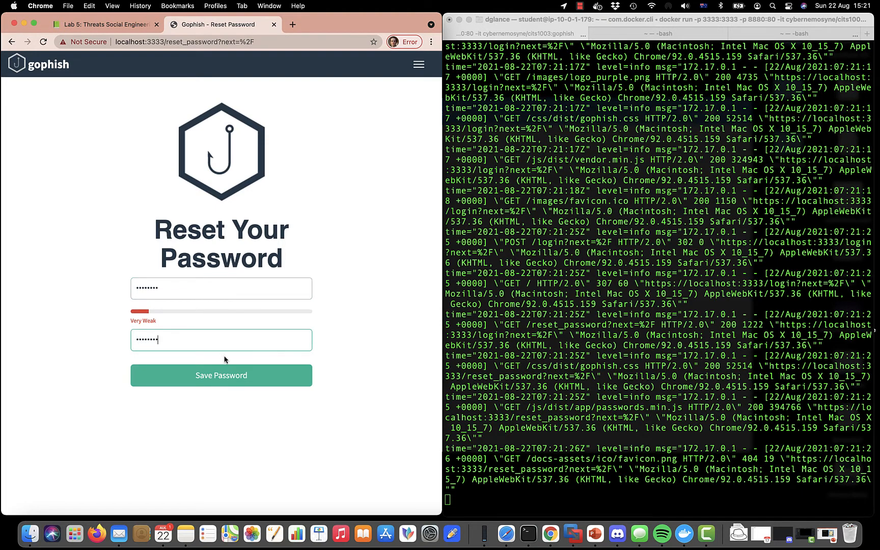
{"action": "left_click", "coordinate": [221, 375]}
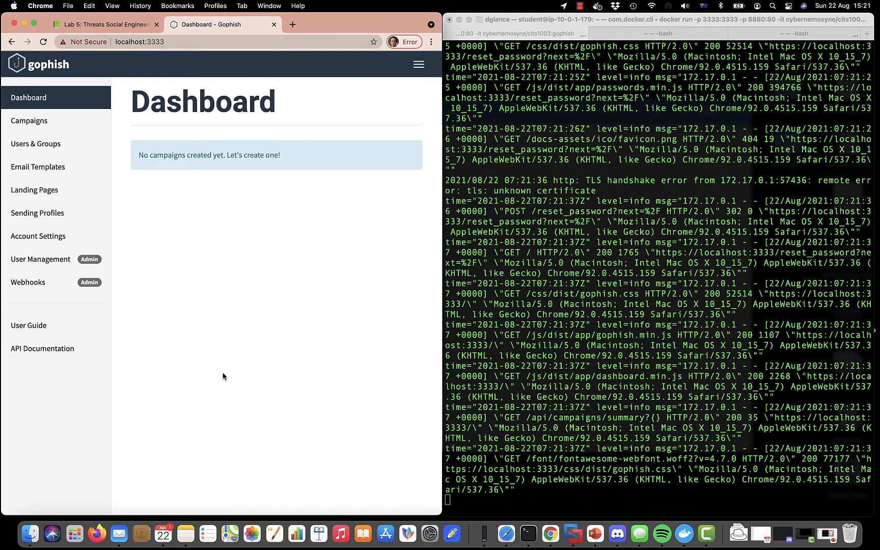
{"action": "mouse_move", "coordinate": [407, 171]}
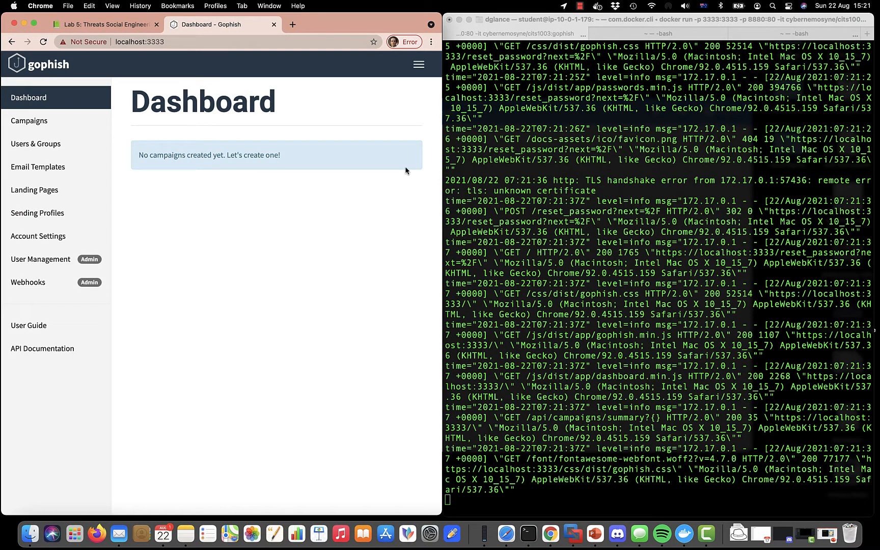
Return to the Lab 5 guide's sending-profile section and select the host.docker.internal:1025 host name
{"action": "left_click", "coordinate": [104, 24]}
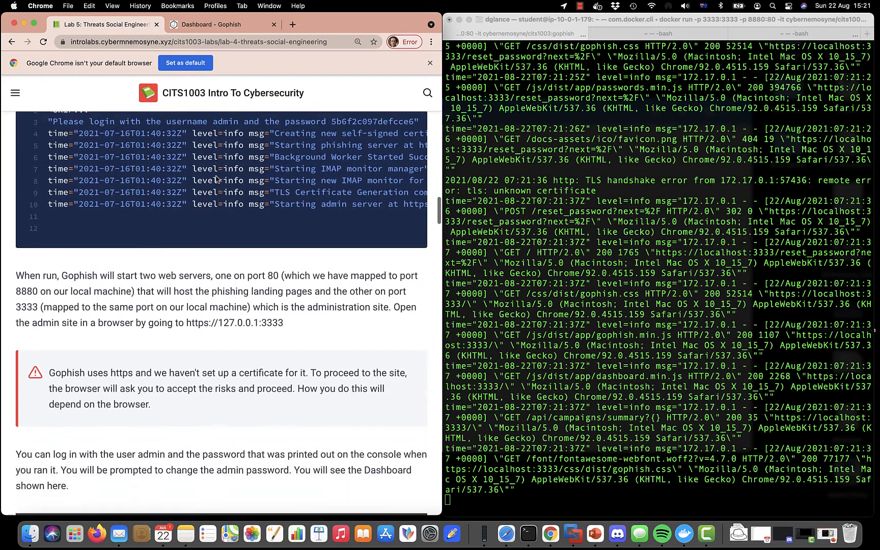
{"action": "scroll", "scroll_direction": "down", "scroll_amount": 3}
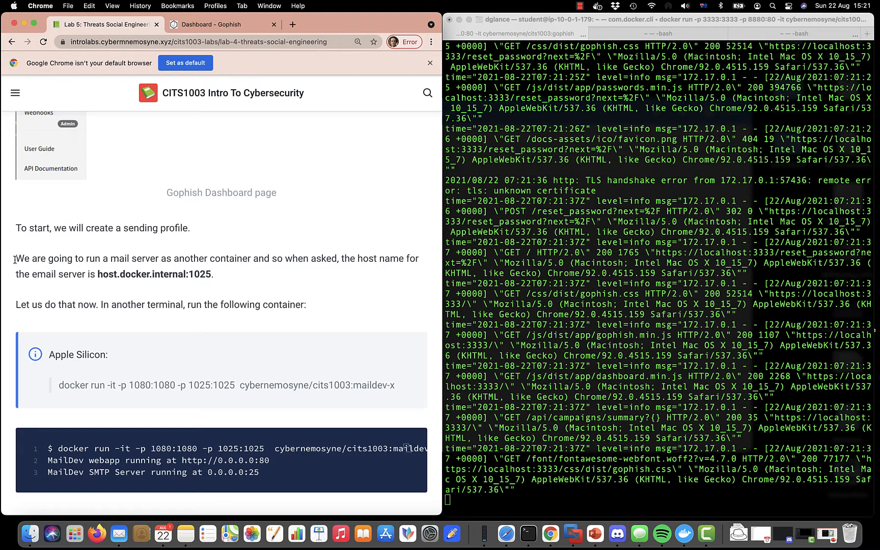
{"action": "mouse_move", "coordinate": [273, 269]}
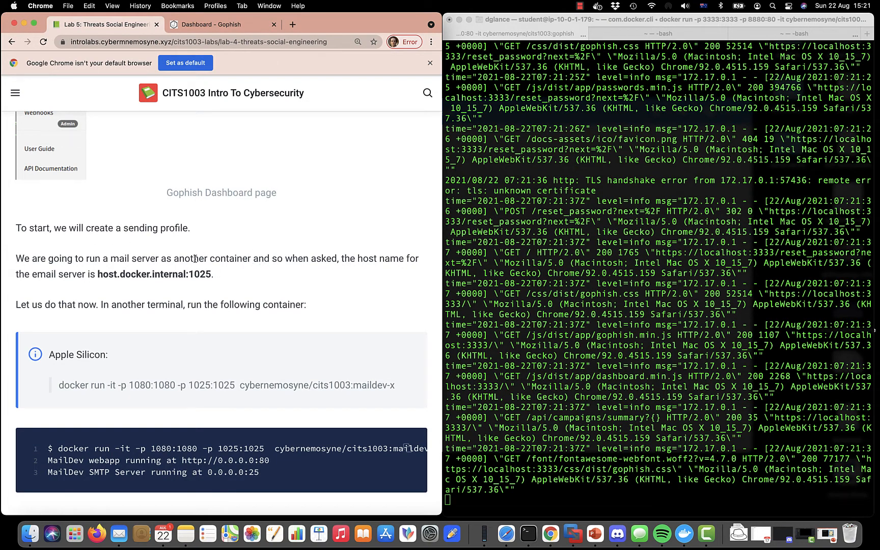
{"action": "left_click_drag", "start_coordinate": [98, 274], "coordinate": [145, 274]}
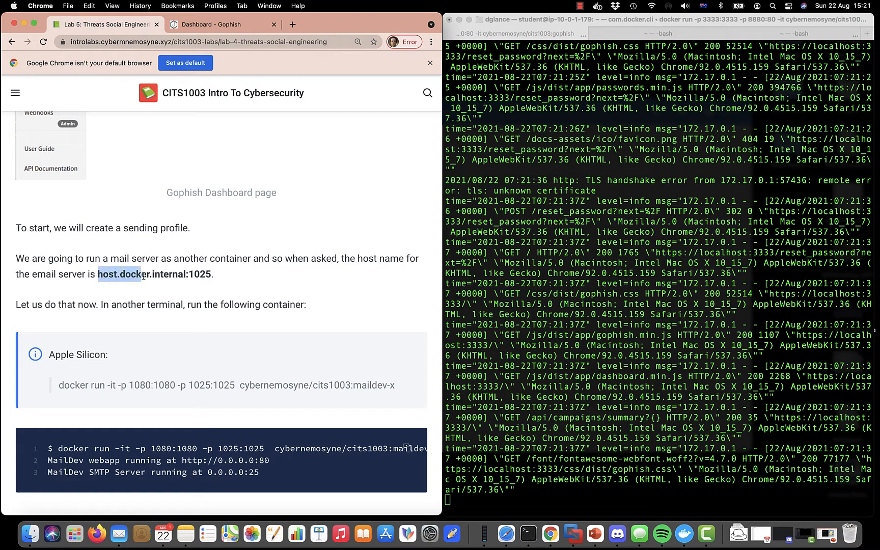
{"action": "left_click", "coordinate": [211, 373]}
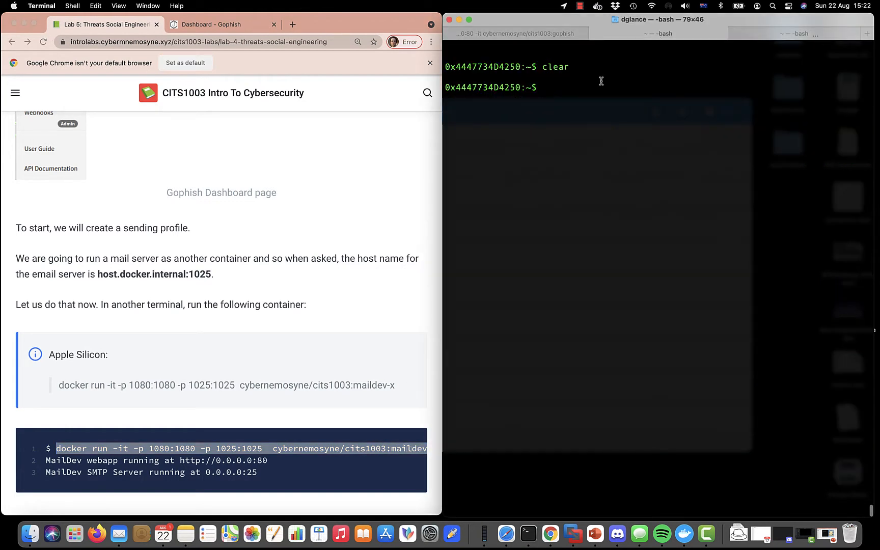
Run the maildev container (ports 1080 and 1025) in a new Terminal tab and copy its webapp URL
{"action": "type", "text": "docker run -it -p 1080:1080 -p 1025:1025 cybernemosyne/cits1003:maildev"}
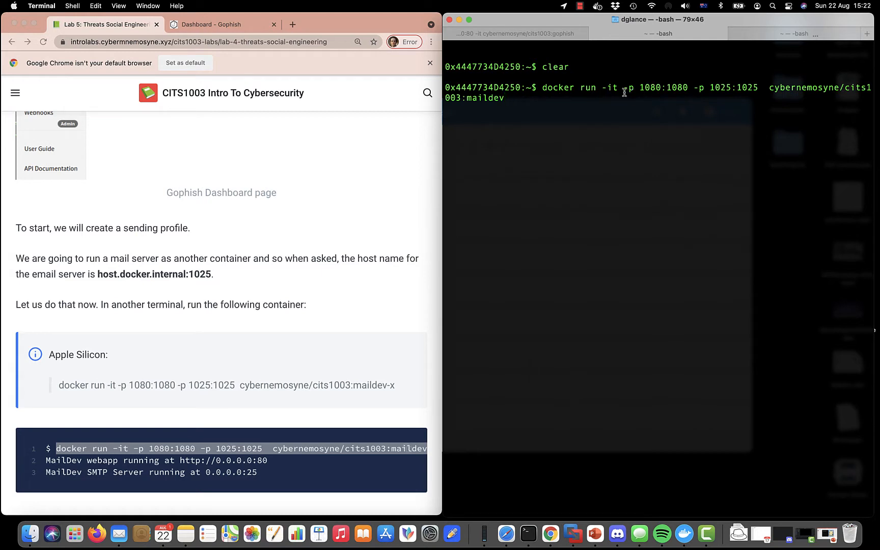
{"action": "mouse_move", "coordinate": [496, 113]}
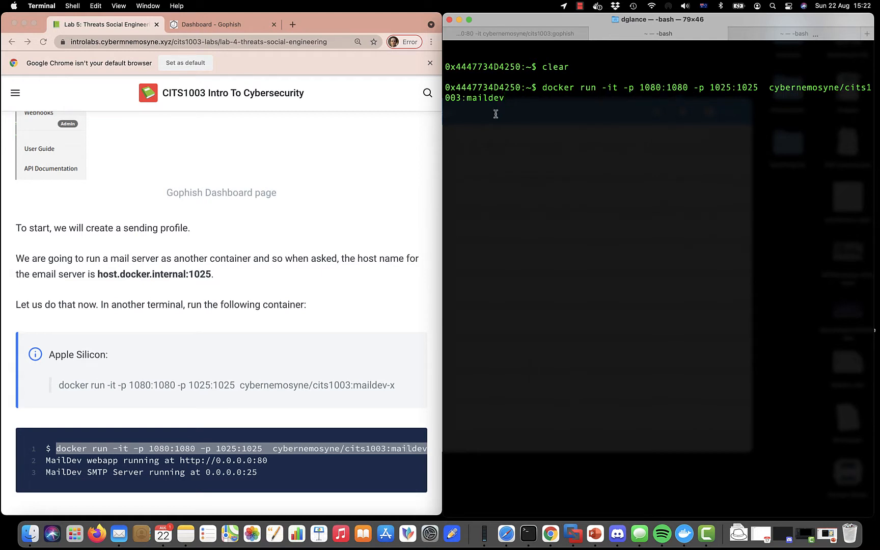
{"action": "mouse_move", "coordinate": [513, 116]}
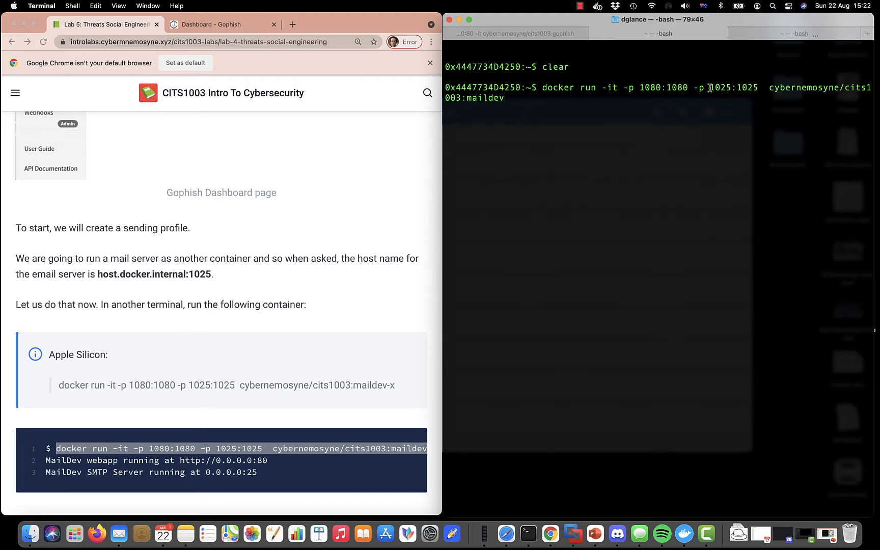
{"action": "double_click", "coordinate": [720, 88]}
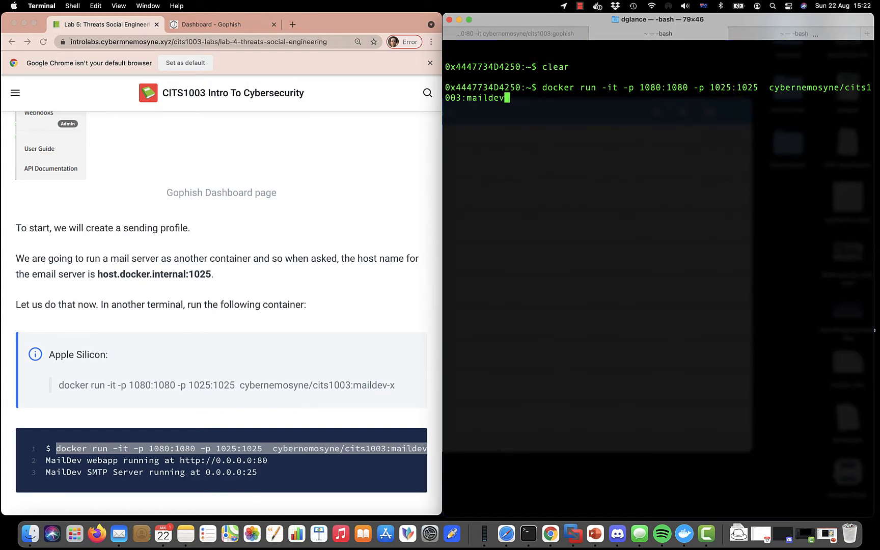
{"action": "mouse_move", "coordinate": [649, 95]}
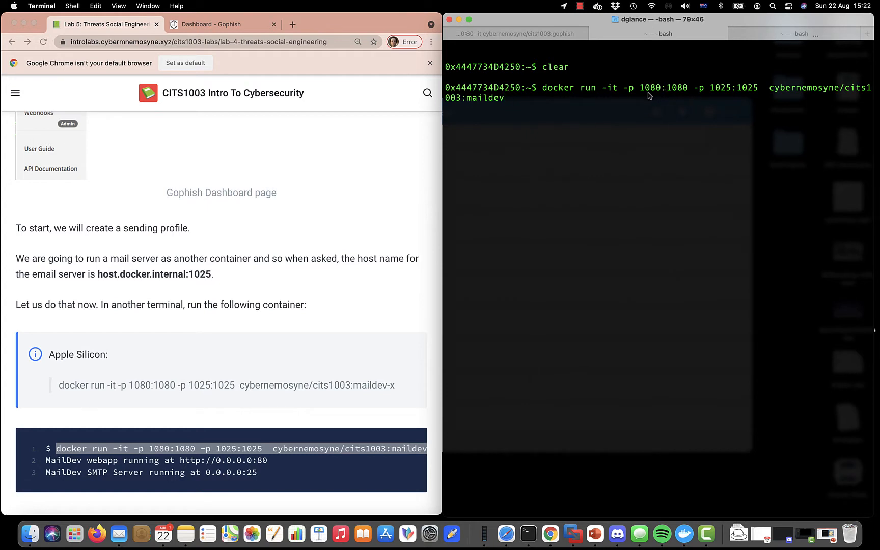
{"action": "mouse_move", "coordinate": [533, 133]}
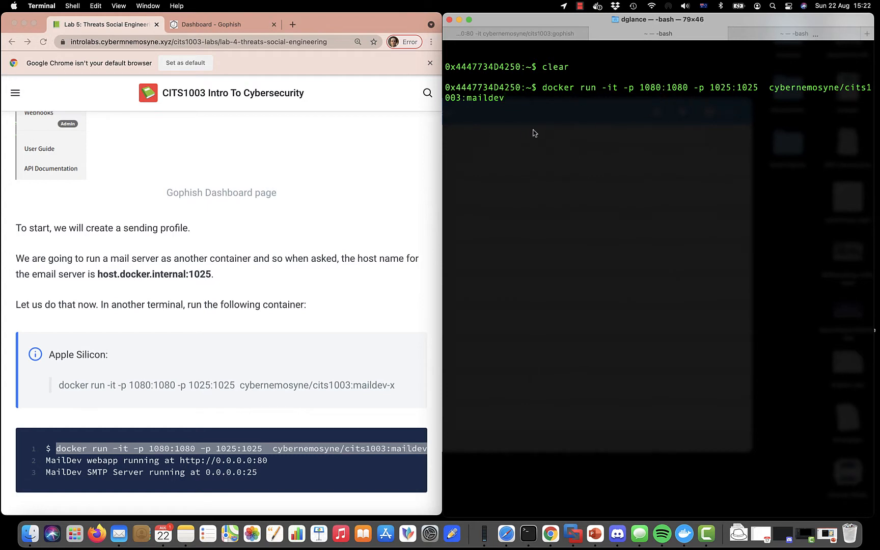
{"action": "mouse_move", "coordinate": [527, 125]}
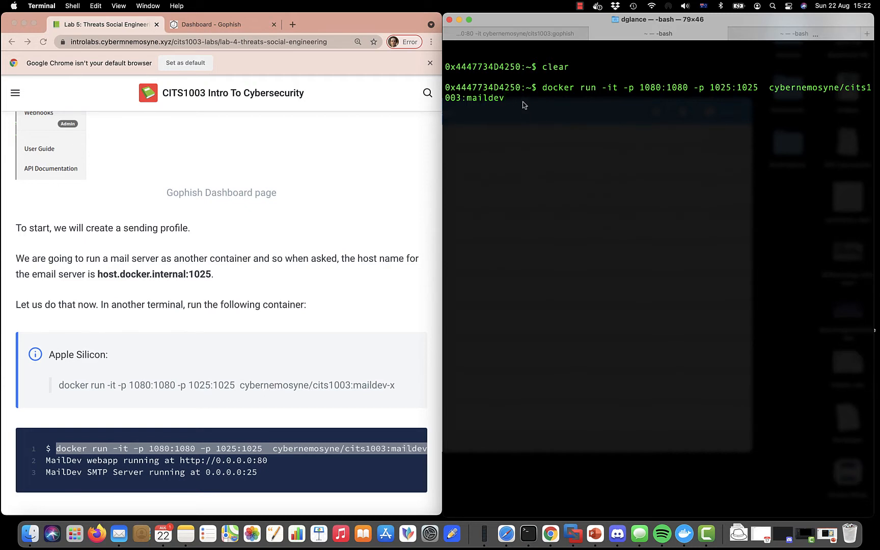
{"action": "mouse_move", "coordinate": [552, 107]}
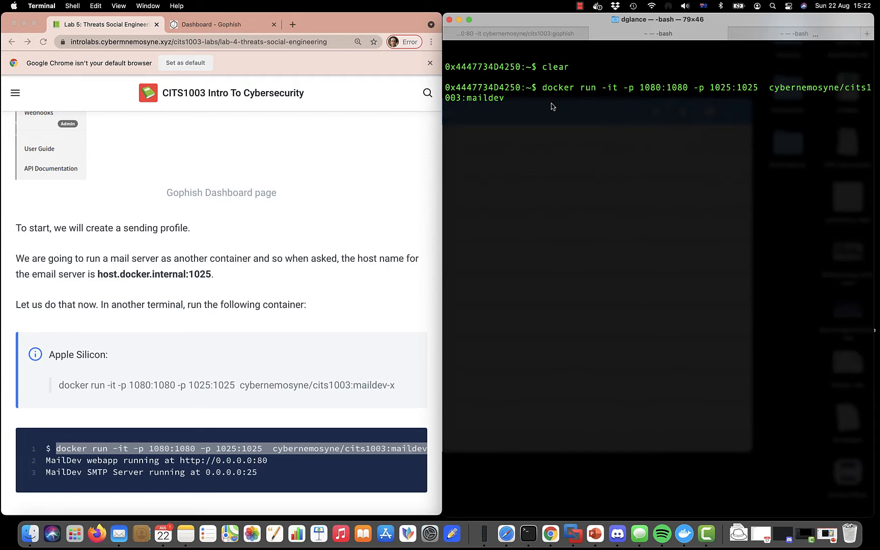
{"action": "mouse_move", "coordinate": [527, 109]}
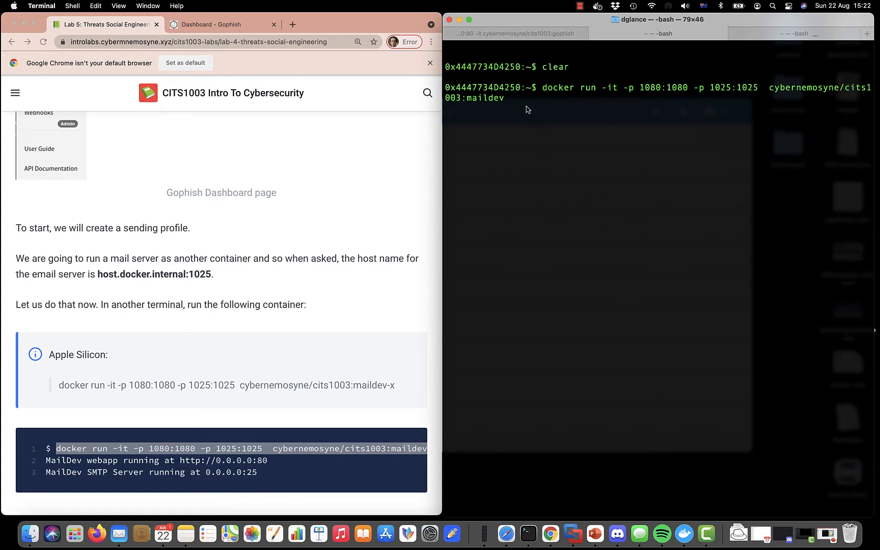
{"action": "mouse_move", "coordinate": [517, 104]}
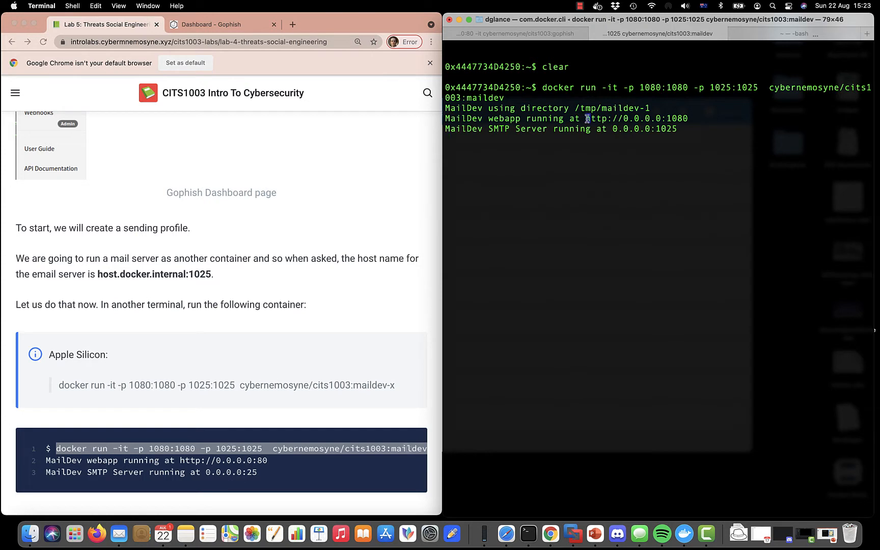
{"action": "right_click", "coordinate": [617, 118]}
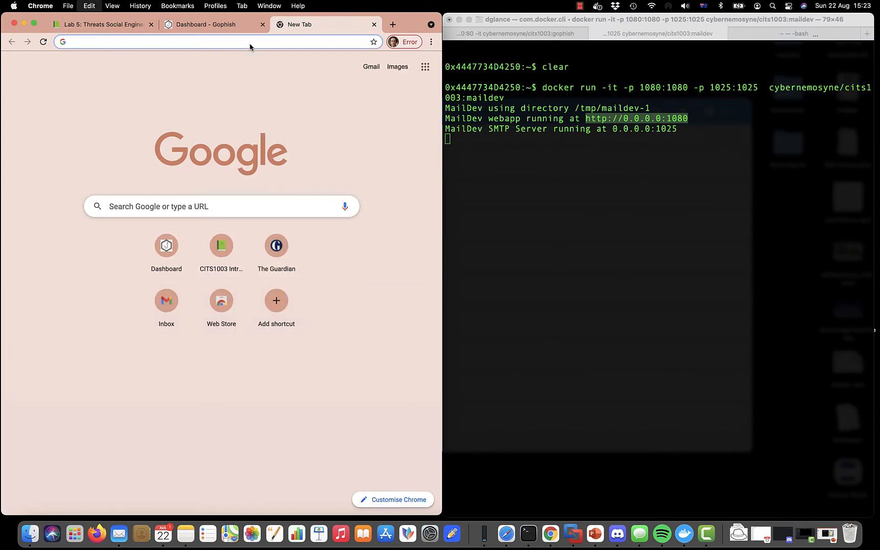
Load the MailDev inbox at 0.0.0.0:1080 in a new browser tab
{"action": "type", "text": "0.0.0.0:1080/#/"}
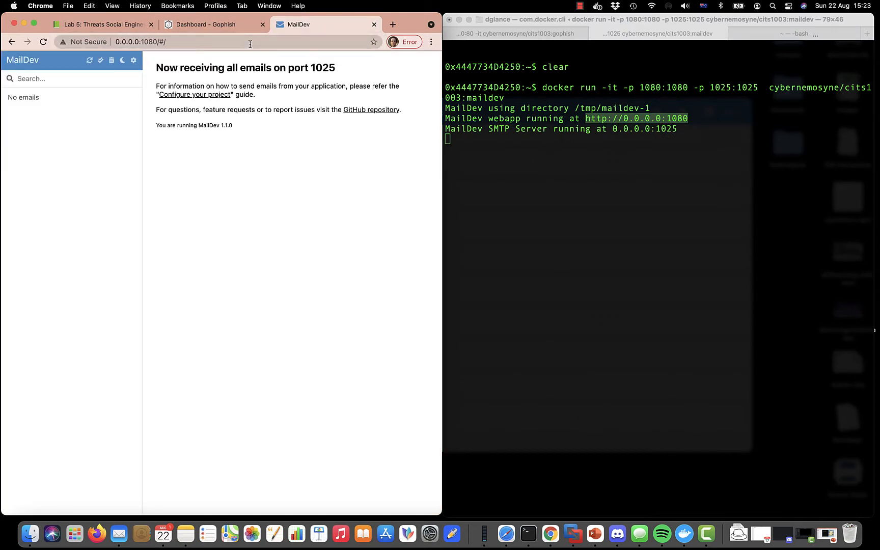
{"action": "mouse_move", "coordinate": [171, 81]}
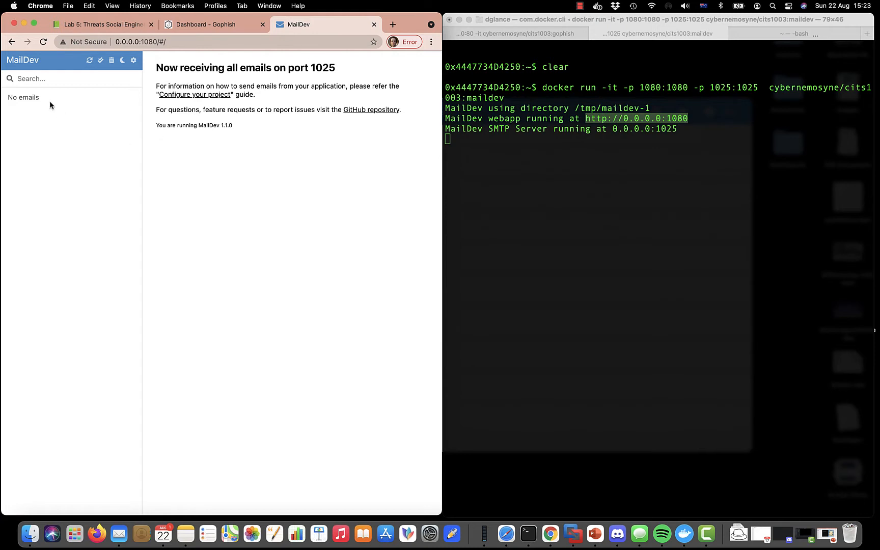
{"action": "mouse_move", "coordinate": [46, 101]}
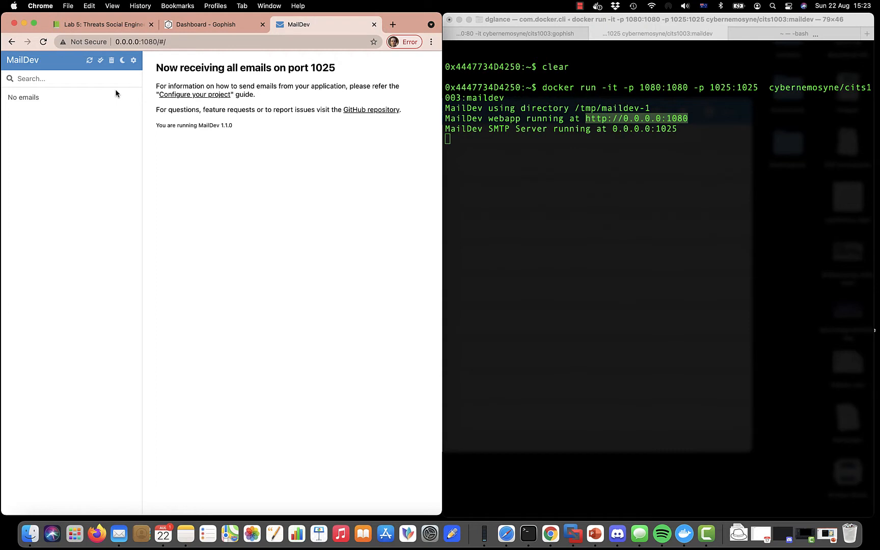
{"action": "mouse_move", "coordinate": [501, 91]}
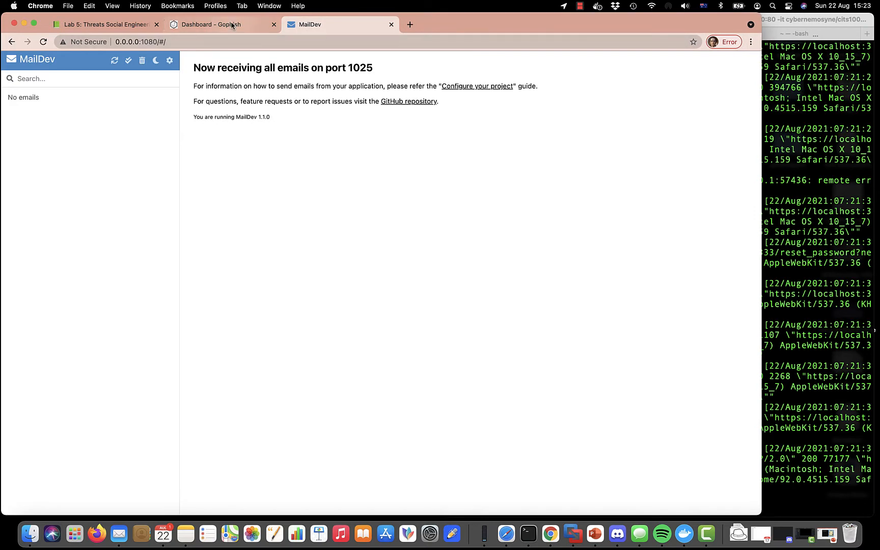
Review the lab guide's New Sending Profile instructions and copy the mail server host name
{"action": "left_click", "coordinate": [219, 24]}
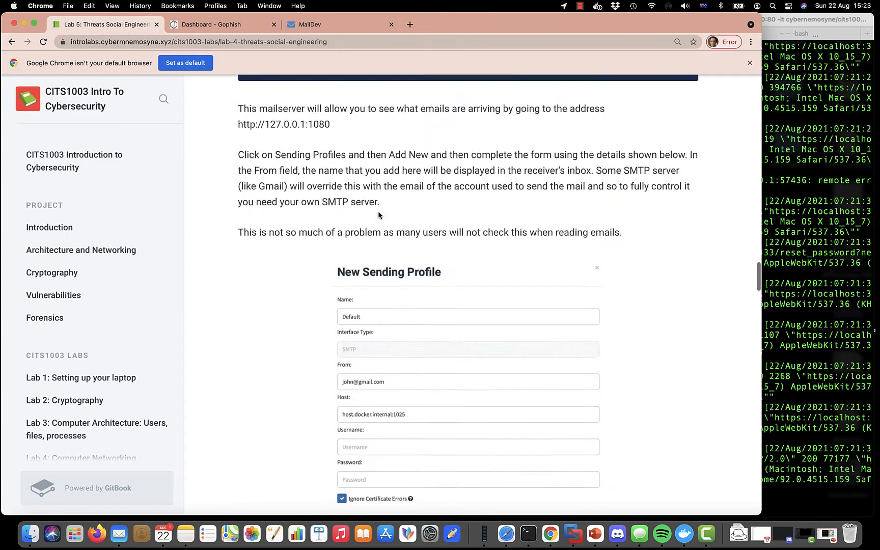
{"action": "scroll", "scroll_direction": "down", "scroll_amount": 3}
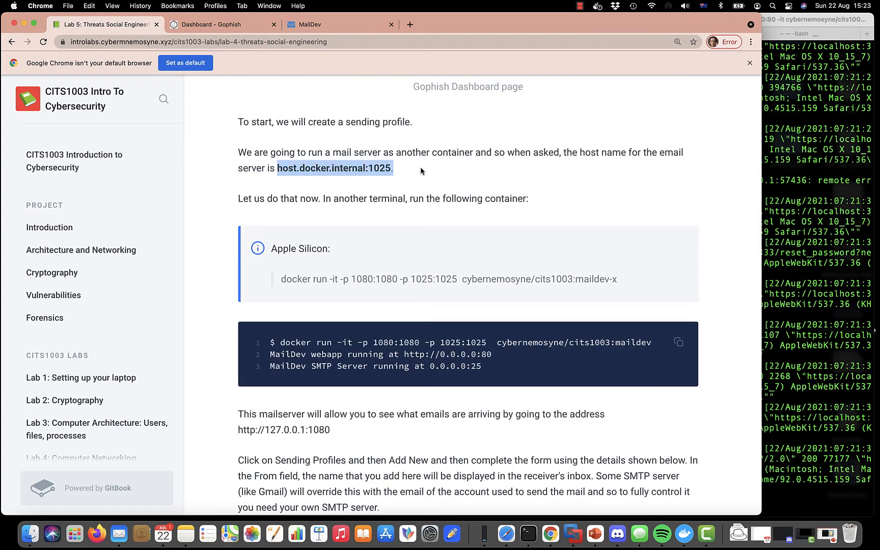
{"action": "right_click", "coordinate": [334, 168]}
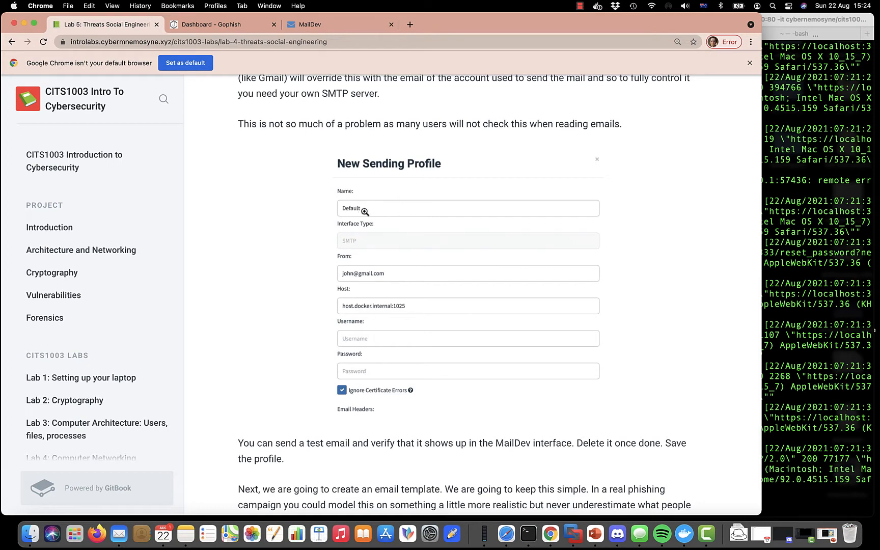
{"action": "mouse_move", "coordinate": [398, 280]}
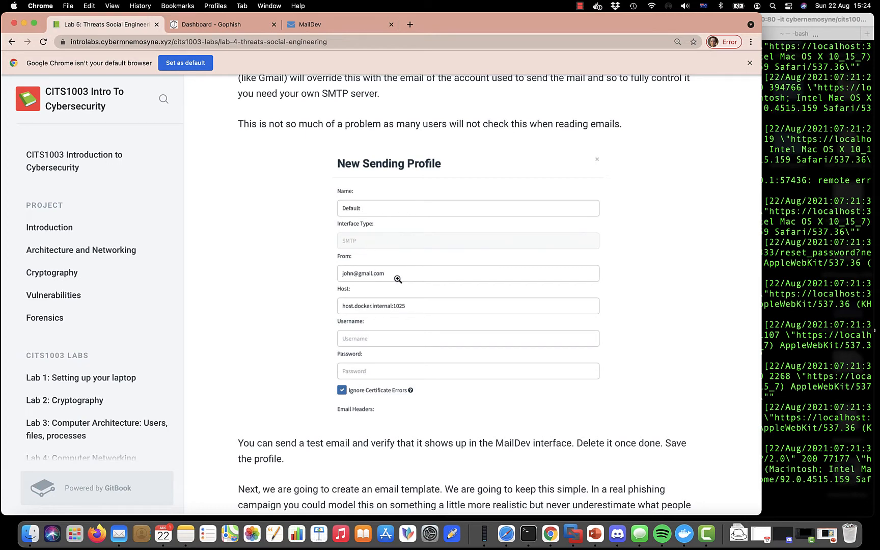
{"action": "mouse_move", "coordinate": [313, 292]}
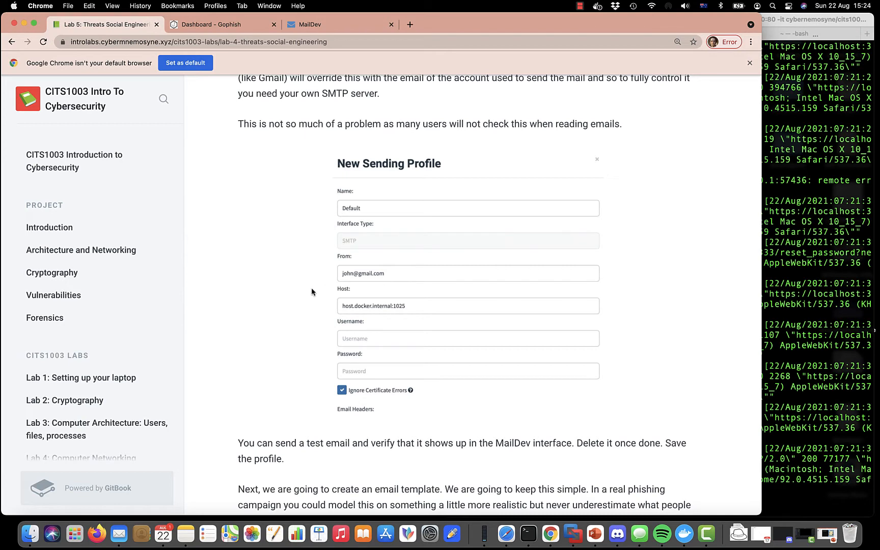
{"action": "mouse_move", "coordinate": [385, 282]}
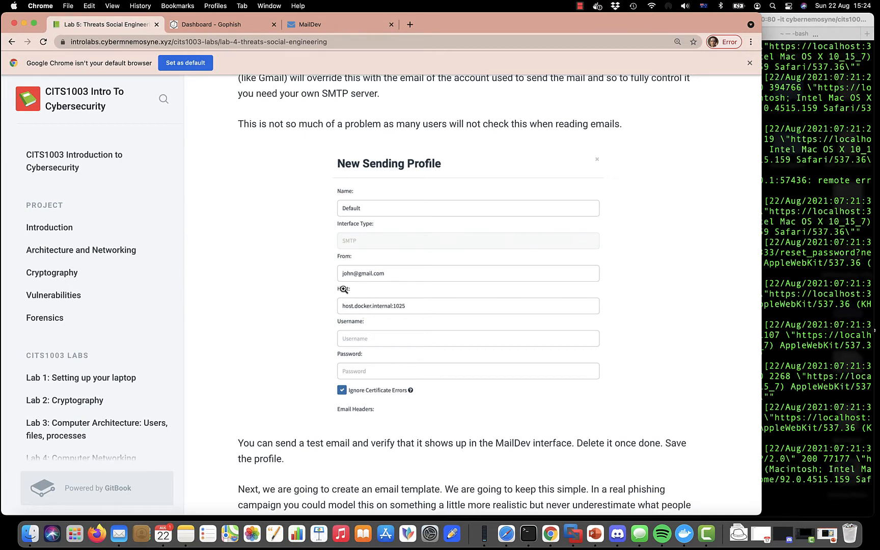
{"action": "mouse_move", "coordinate": [307, 295]}
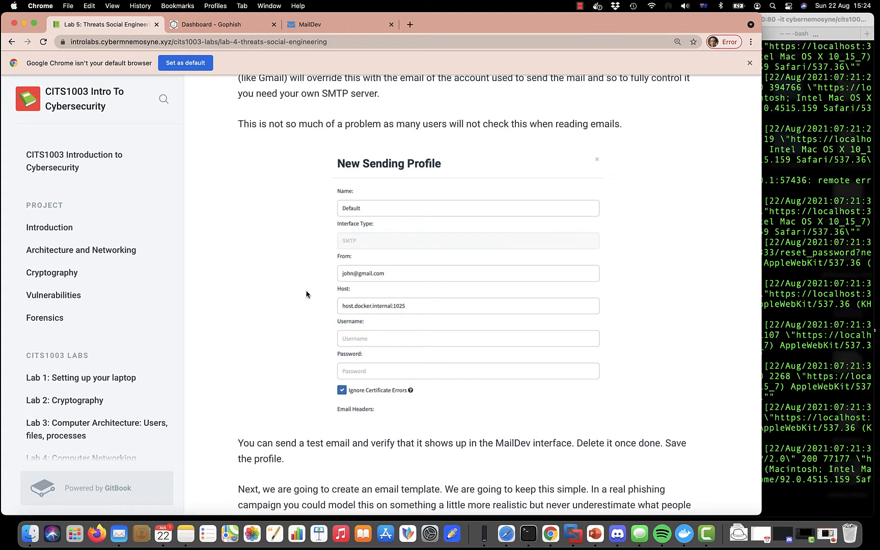
{"action": "mouse_move", "coordinate": [302, 300]}
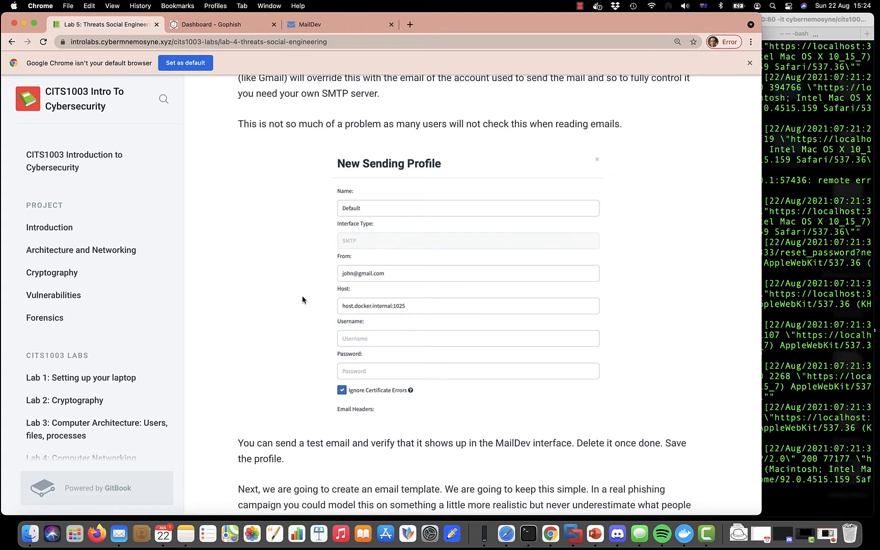
{"action": "mouse_move", "coordinate": [396, 371]}
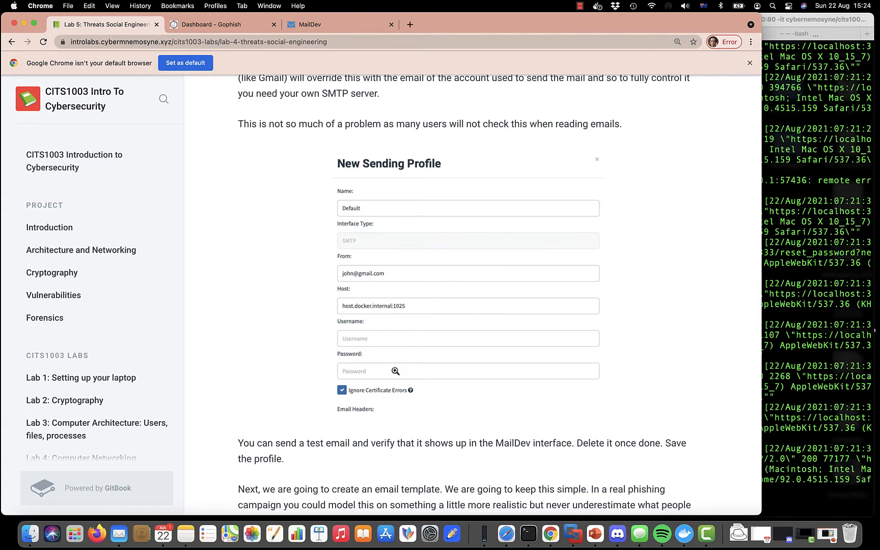
{"action": "mouse_move", "coordinate": [361, 302]}
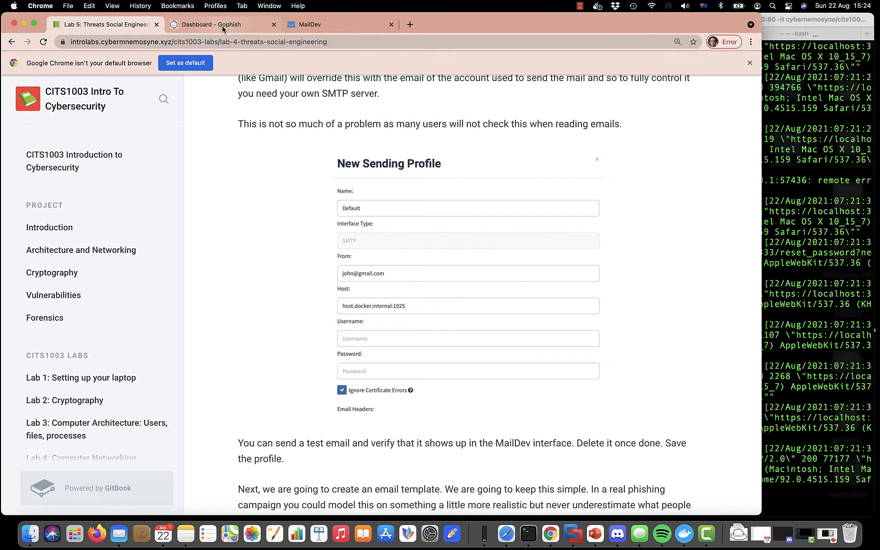
Go to the Gophish Sending Profiles page, which lists no profiles yet
{"action": "left_click", "coordinate": [210, 24]}
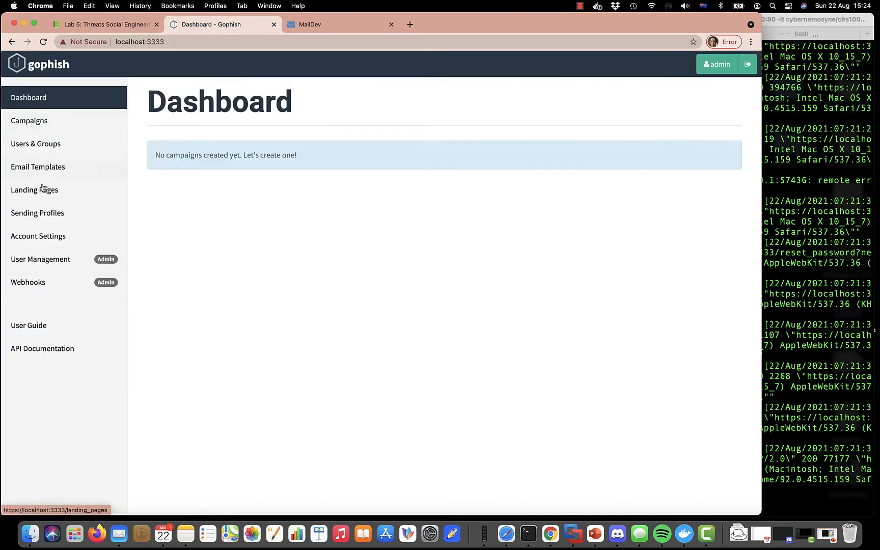
{"action": "mouse_move", "coordinate": [37, 213]}
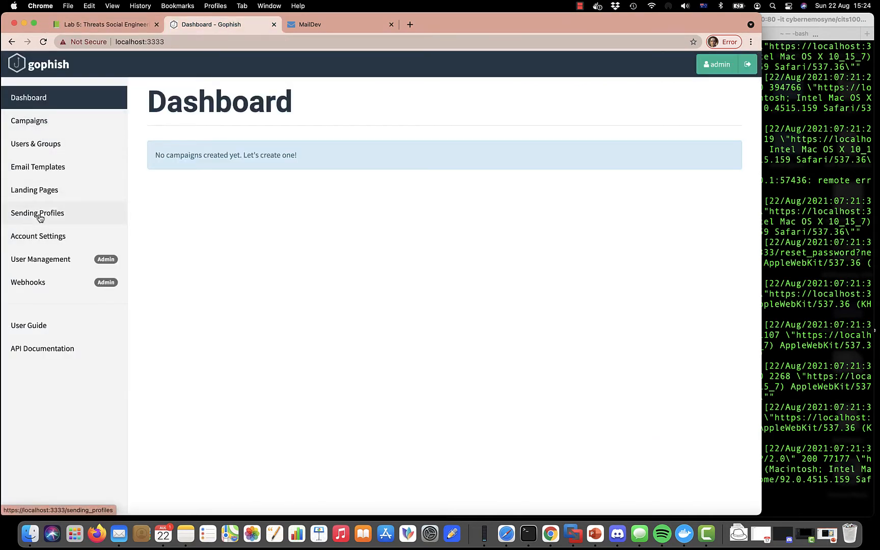
{"action": "left_click", "coordinate": [37, 213]}
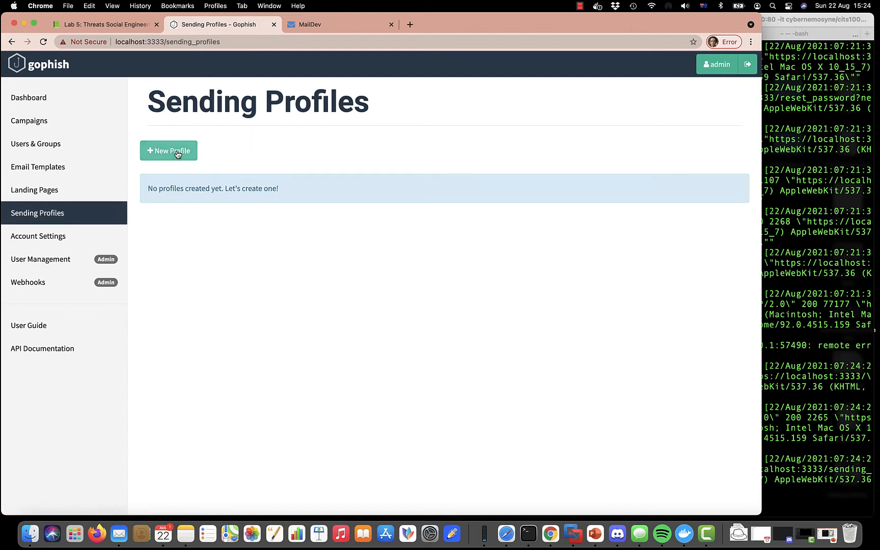
{"action": "left_click", "coordinate": [168, 150]}
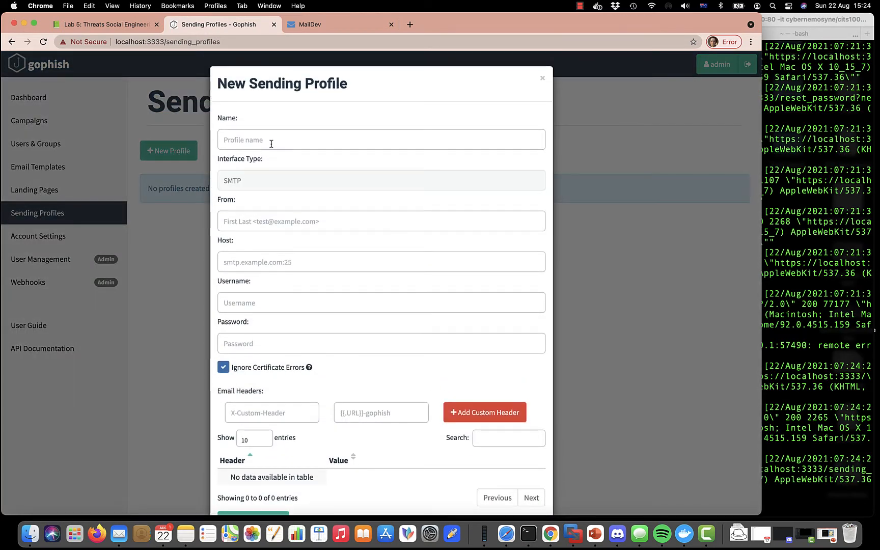
{"action": "type", "text": "defa"}
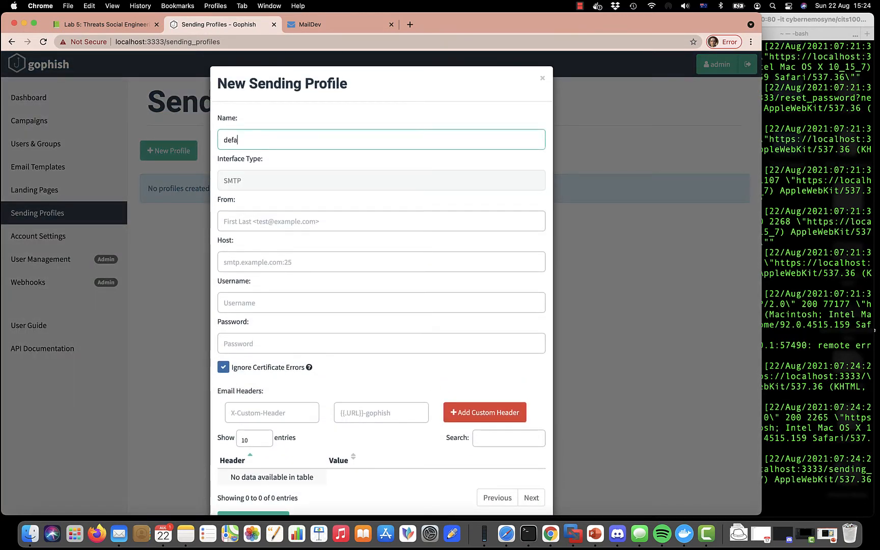
{"action": "type", "text": "ult"}
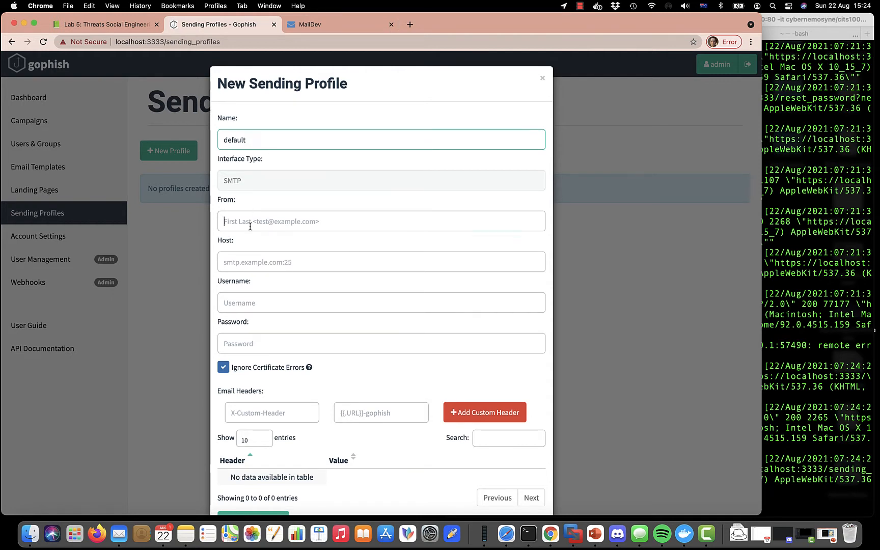
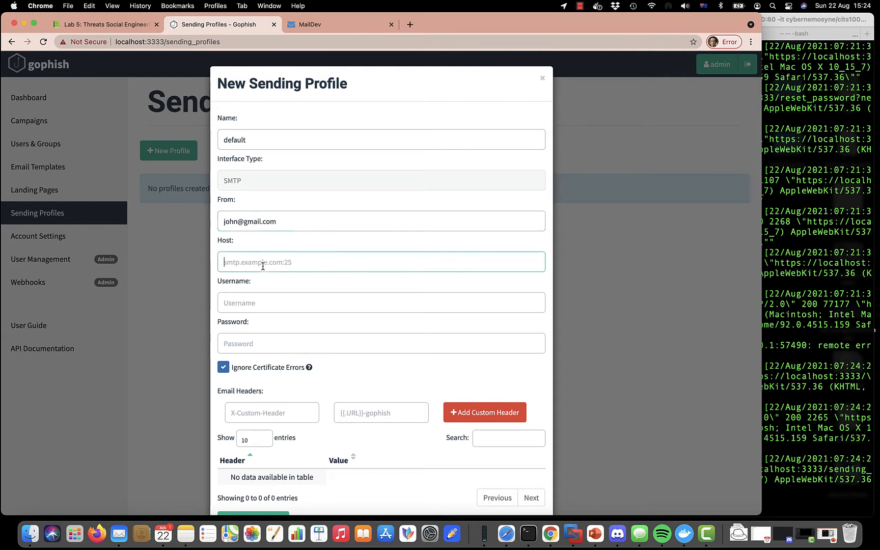
{"action": "type", "text": "host.docker.internal:1025"}
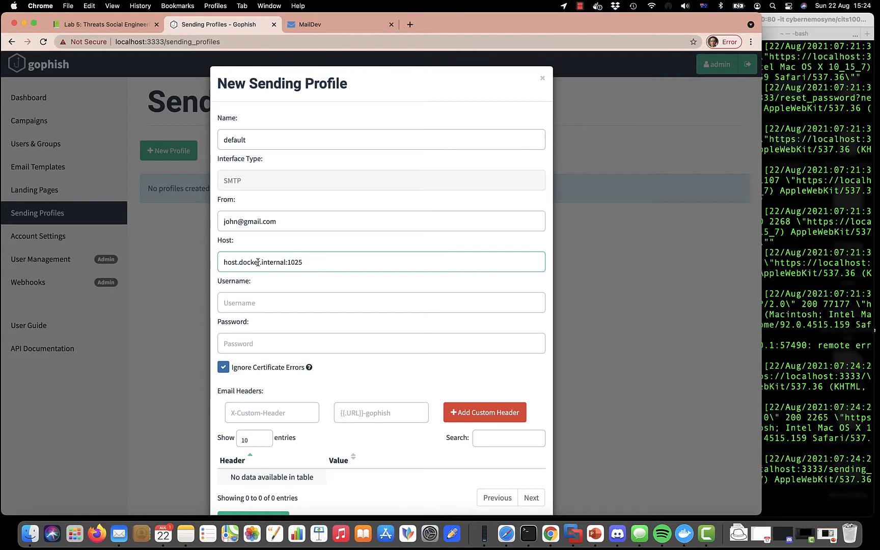
{"action": "double_click", "coordinate": [256, 262]}
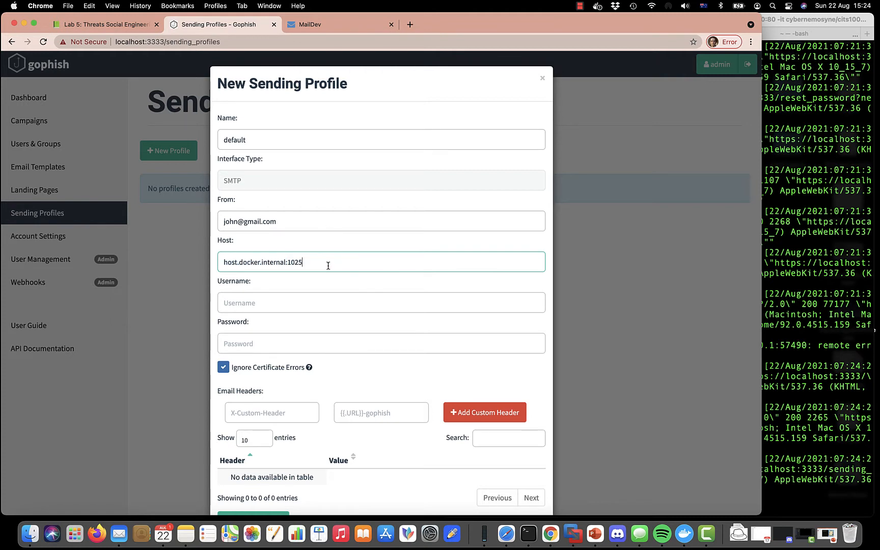
{"action": "mouse_move", "coordinate": [268, 247]}
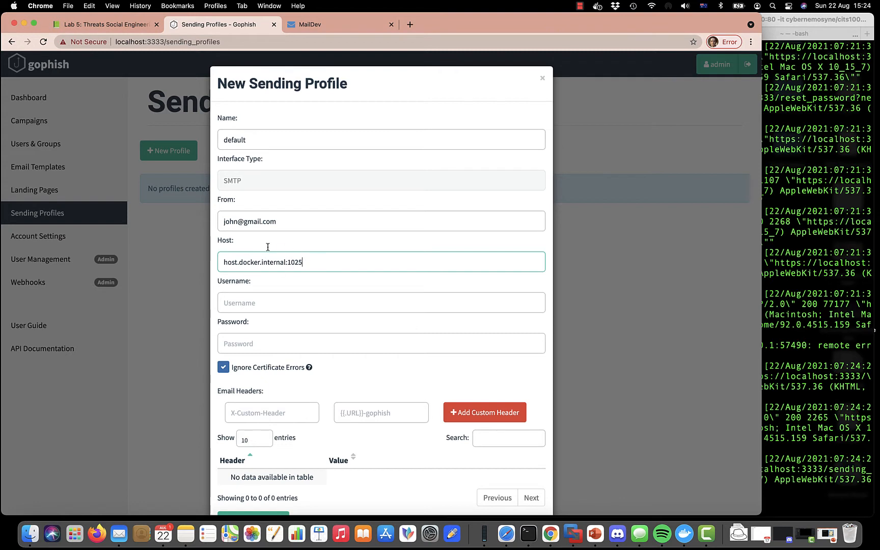
{"action": "mouse_move", "coordinate": [715, 133]}
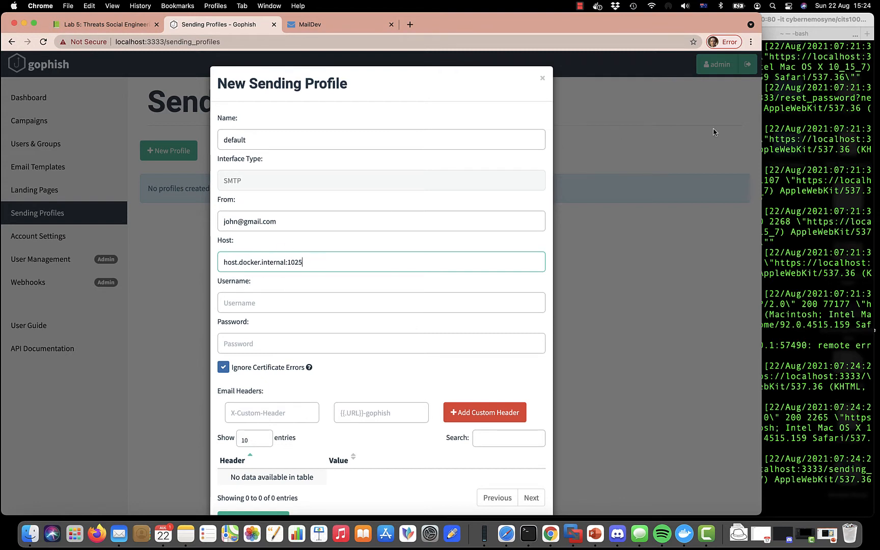
{"action": "mouse_move", "coordinate": [630, 183]}
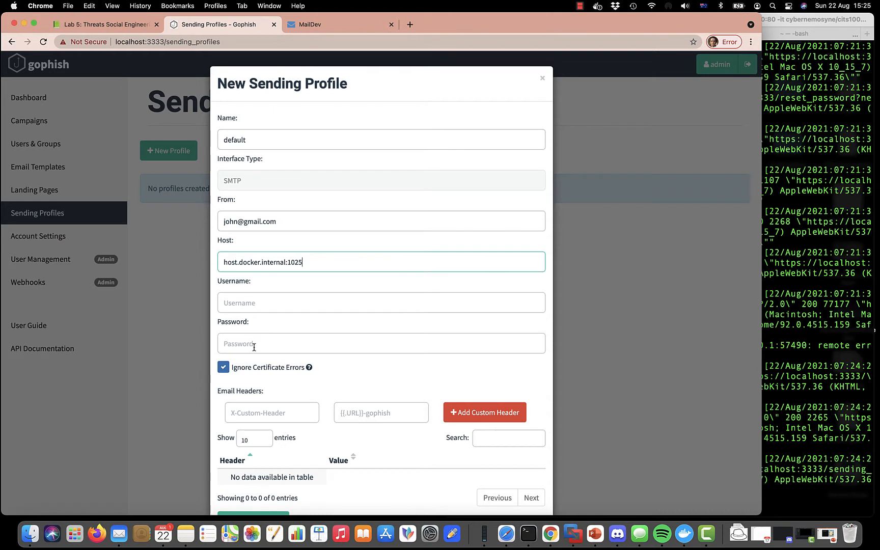
{"action": "scroll", "scroll_direction": "down", "scroll_amount": 3}
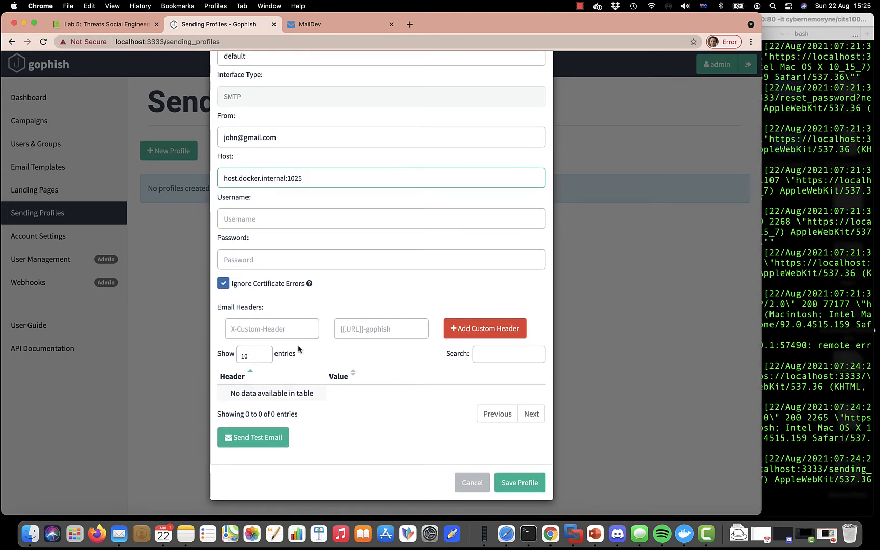
{"action": "mouse_move", "coordinate": [285, 296]}
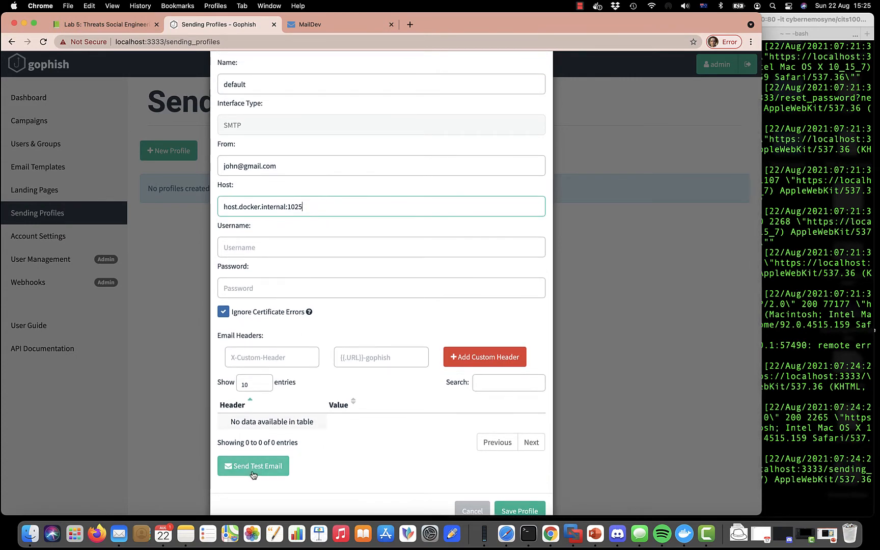
{"action": "left_click", "coordinate": [253, 466]}
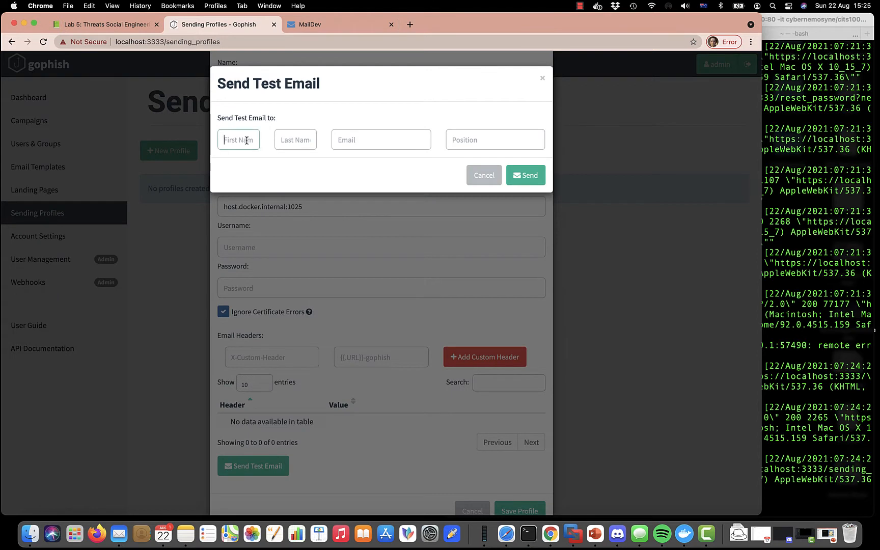
{"action": "type", "text": "P"}
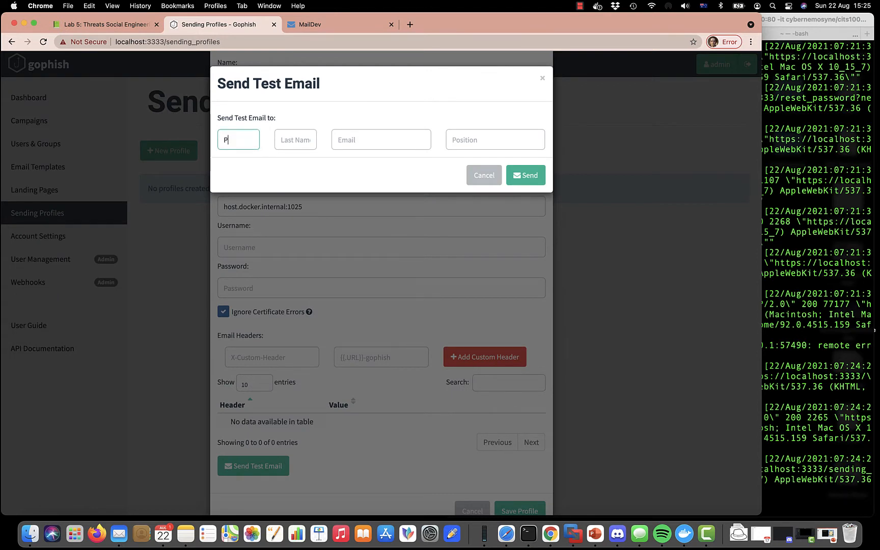
{"action": "type", "text": "Jone"}
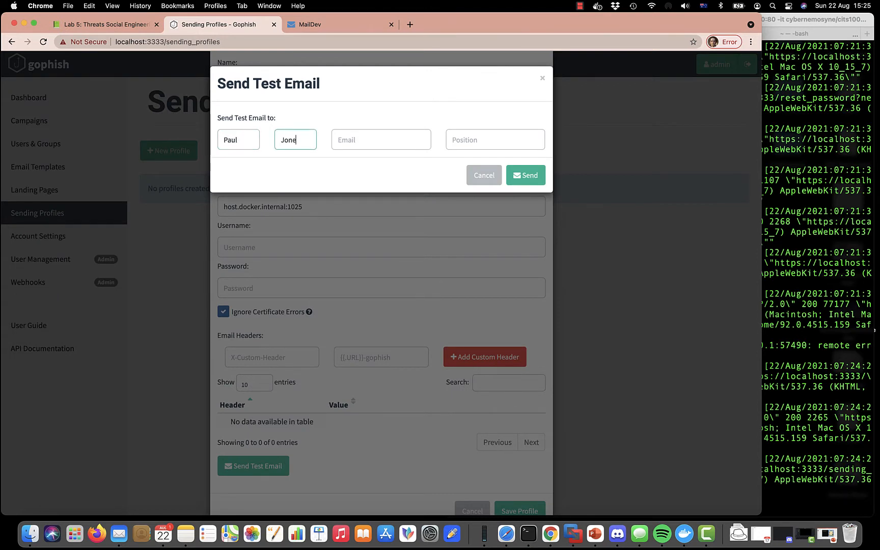
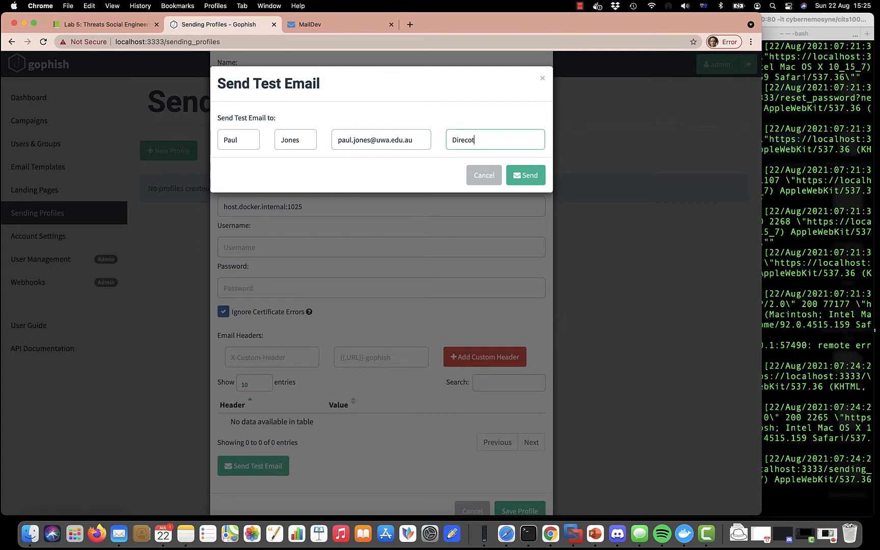
{"action": "type", "text": "r"}
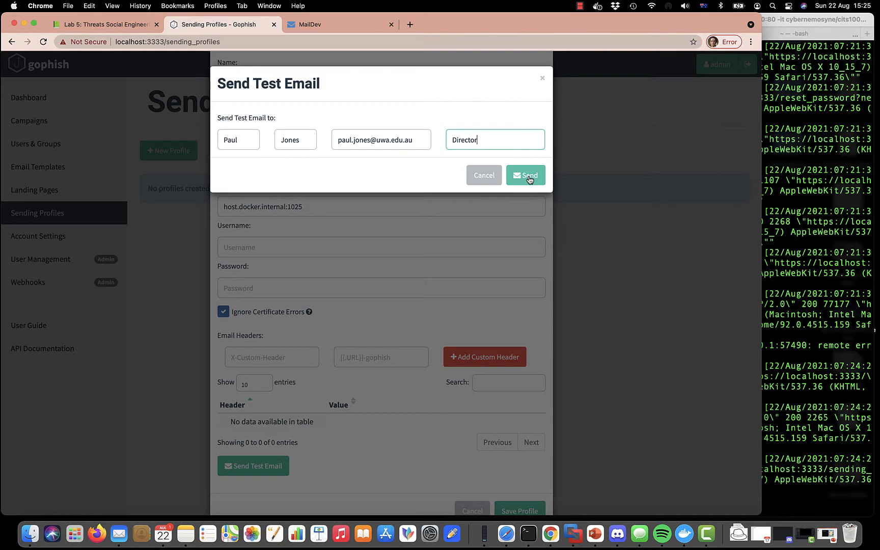
{"action": "left_click", "coordinate": [526, 175]}
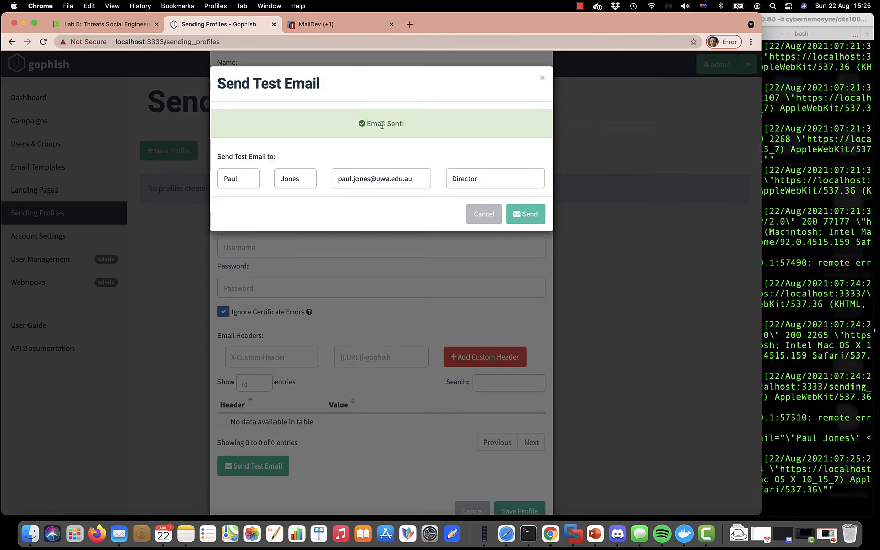
{"action": "mouse_move", "coordinate": [419, 123]}
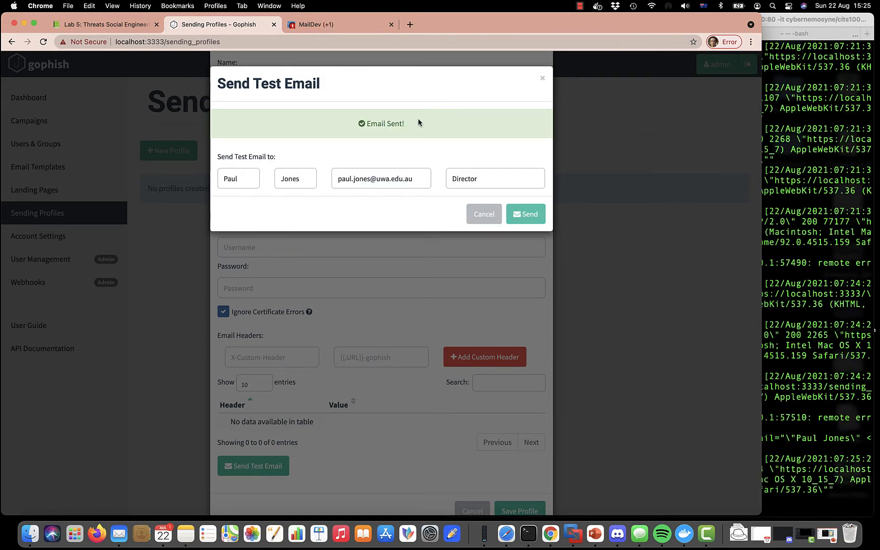
Read the Default Email from Gophish test message in MailDev, then return to the profile form
{"action": "left_click", "coordinate": [315, 24]}
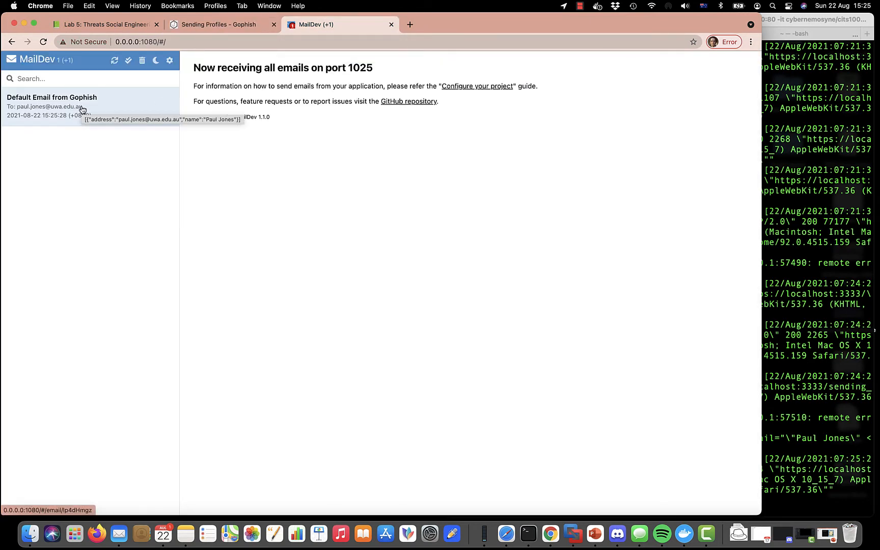
{"action": "left_click", "coordinate": [52, 101]}
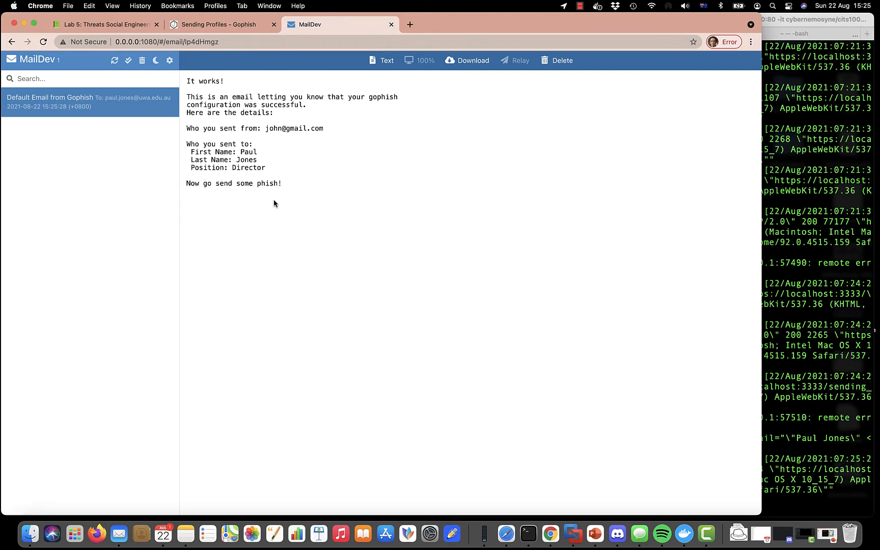
{"action": "mouse_move", "coordinate": [214, 36]}
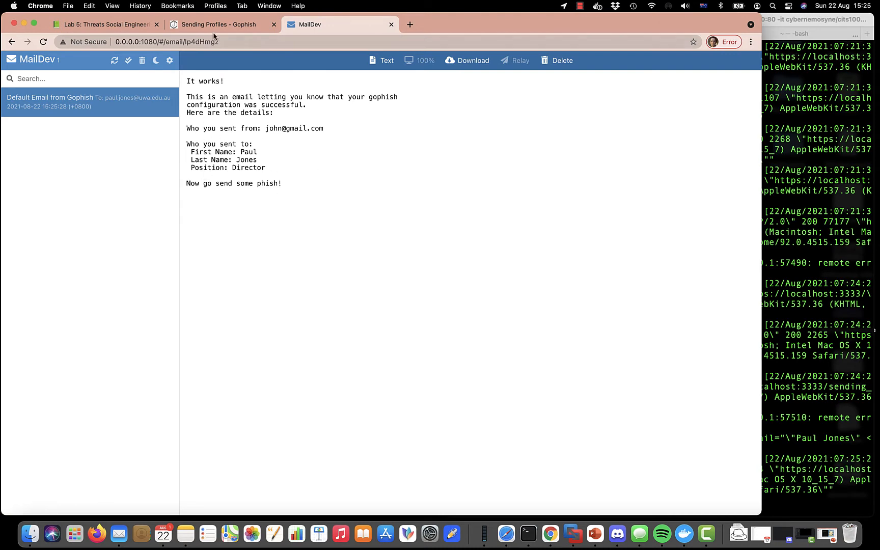
{"action": "left_click", "coordinate": [221, 24]}
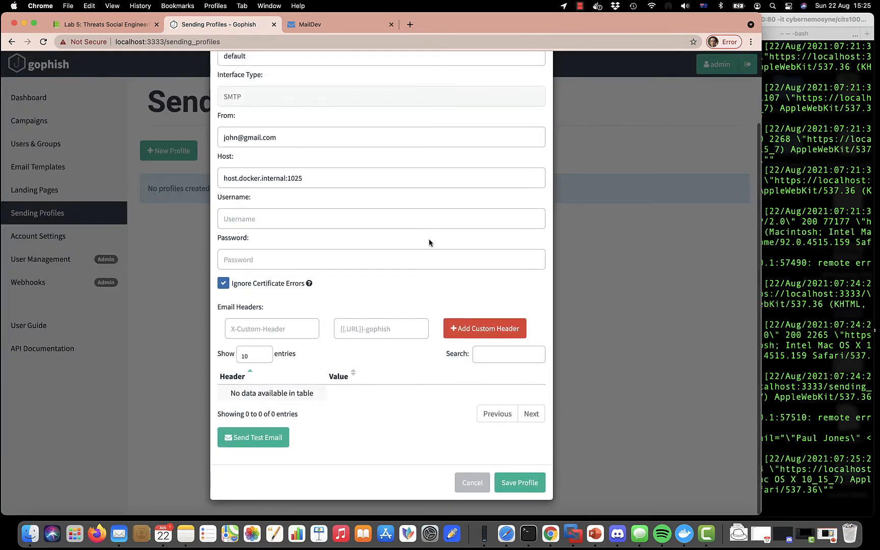
Save the default SMTP sending profile so it appears in the profiles list
{"action": "left_click", "coordinate": [519, 483]}
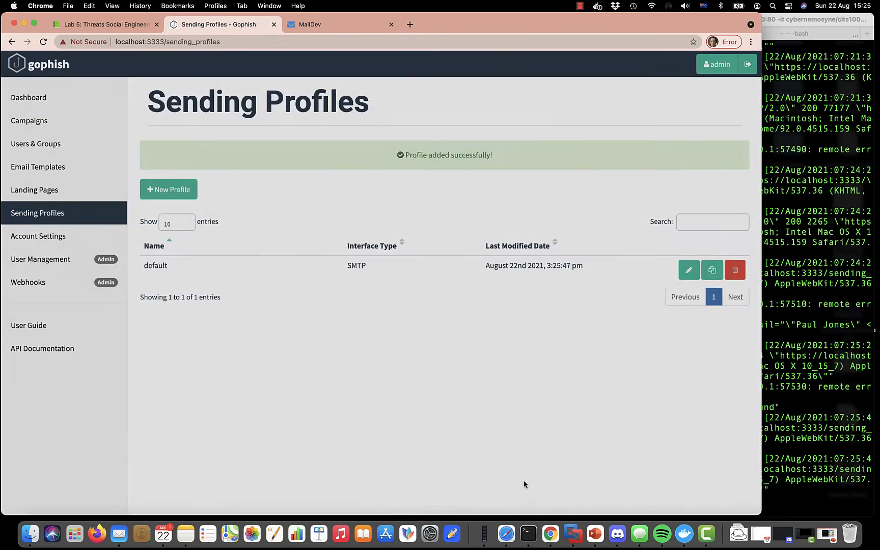
{"action": "mouse_move", "coordinate": [379, 299]}
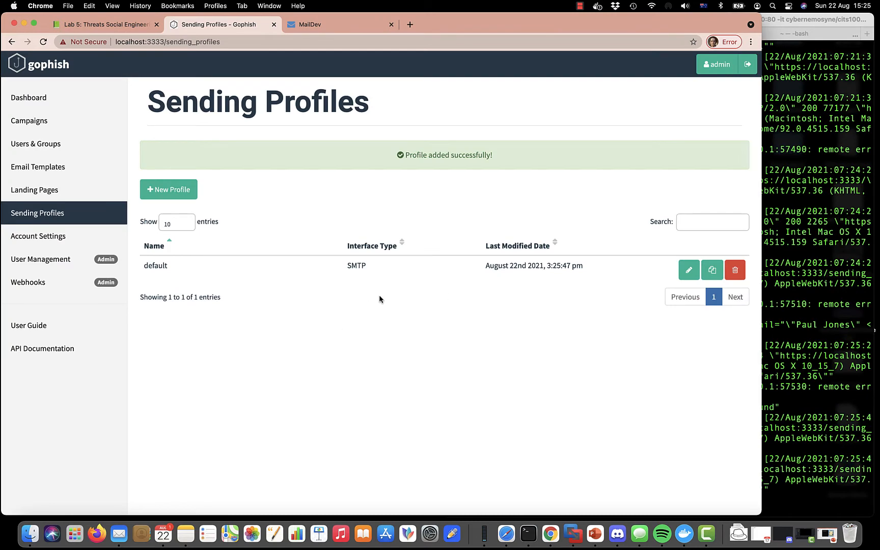
{"action": "mouse_move", "coordinate": [104, 24]}
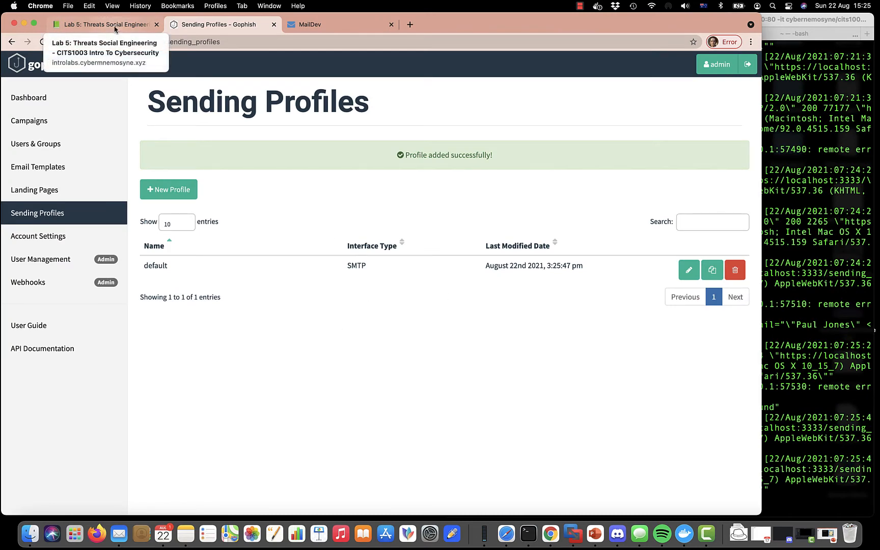
Copy the Fedex parcel-tracking HTML email template code from the lab guide
{"action": "left_click", "coordinate": [104, 24]}
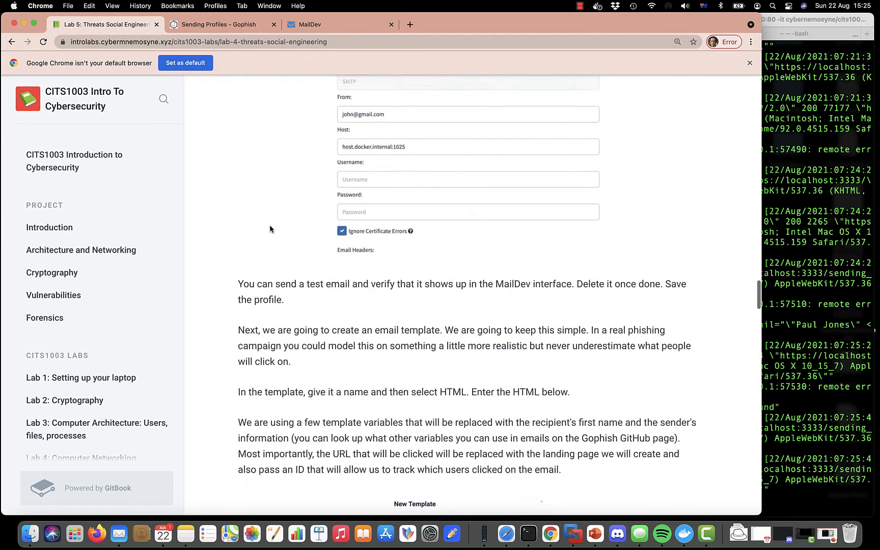
{"action": "scroll", "scroll_direction": "down", "scroll_amount": 3}
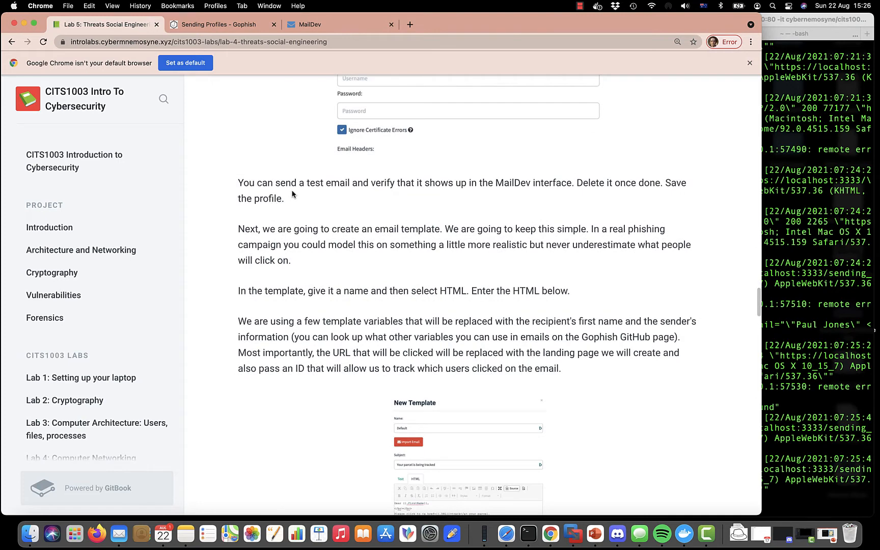
{"action": "scroll", "scroll_direction": "down", "scroll_amount": 3}
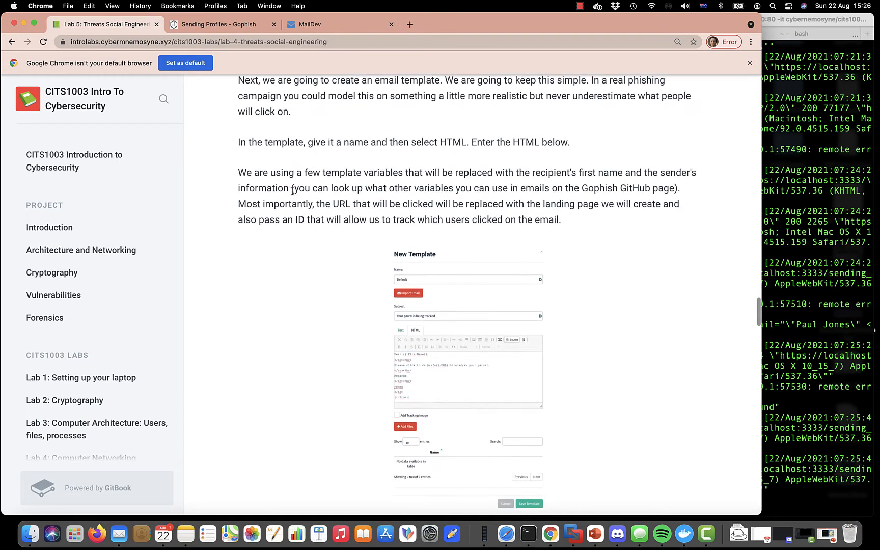
{"action": "scroll", "scroll_direction": "down", "scroll_amount": 3}
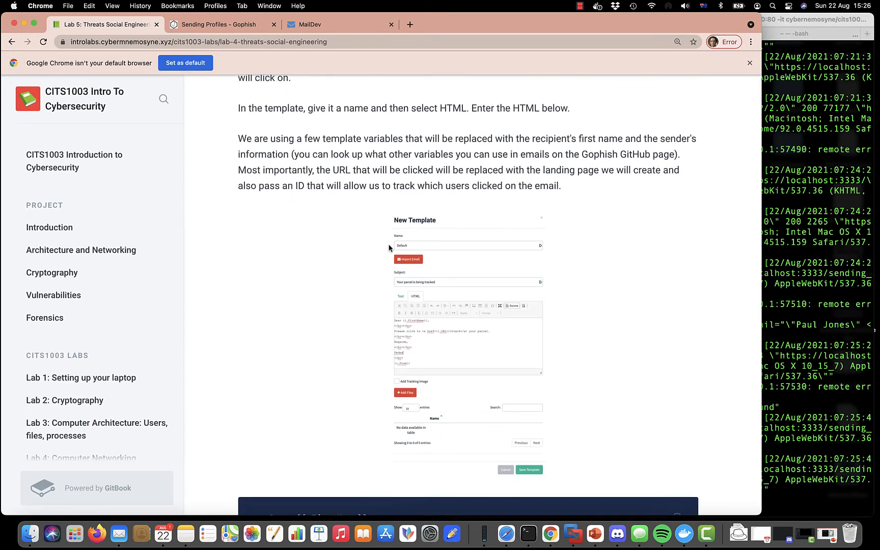
{"action": "scroll", "scroll_direction": "down", "scroll_amount": 3}
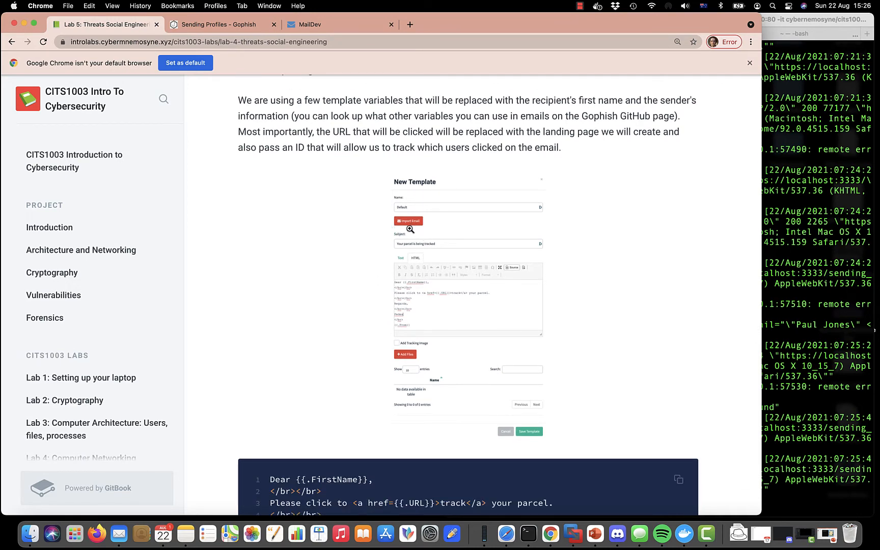
{"action": "mouse_move", "coordinate": [441, 301]}
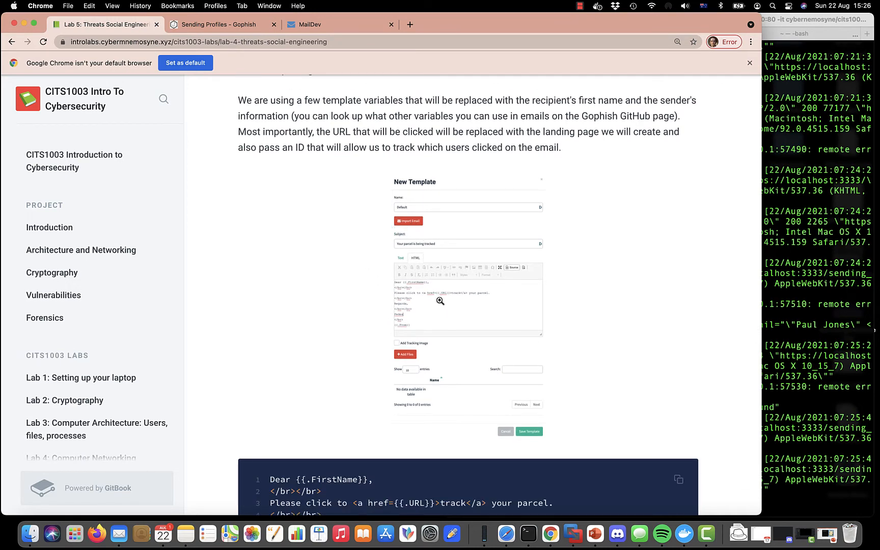
{"action": "scroll", "scroll_direction": "down", "scroll_amount": 3}
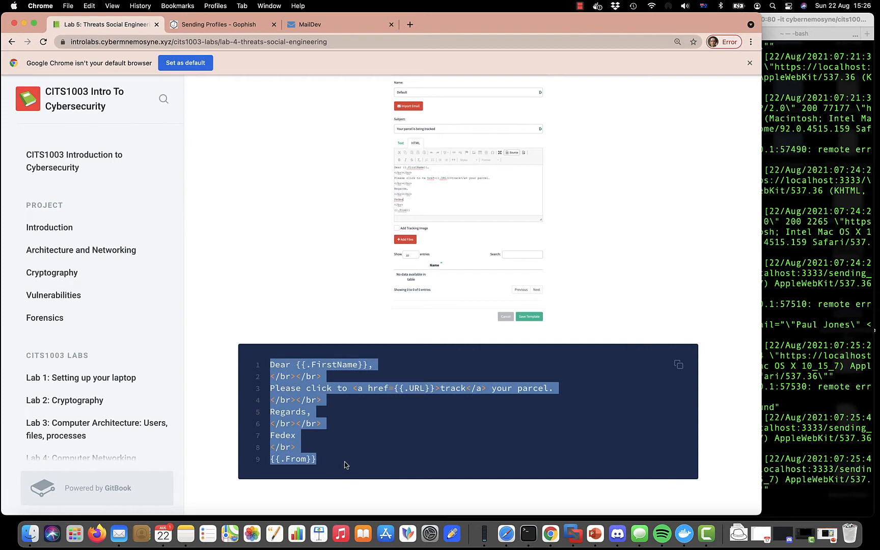
{"action": "right_click", "coordinate": [345, 465]}
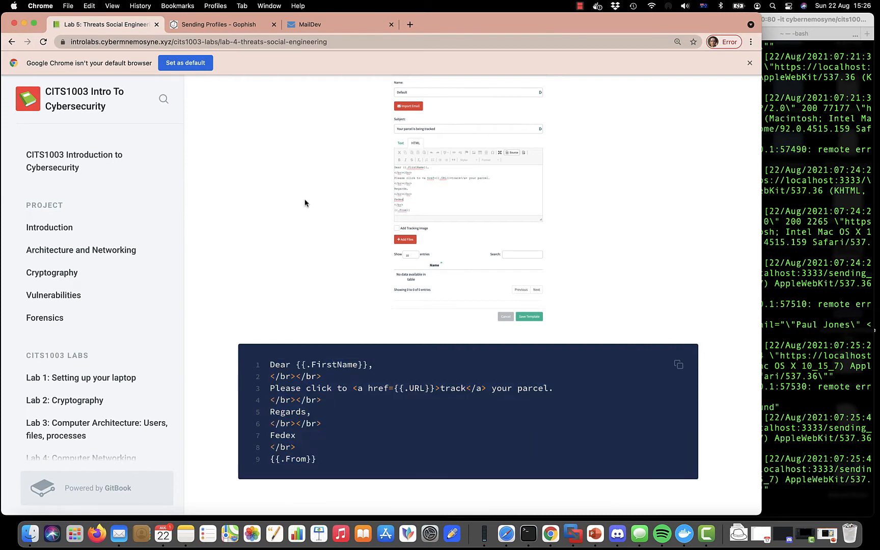
Start a new Gophish email template and name it default
{"action": "left_click", "coordinate": [220, 24]}
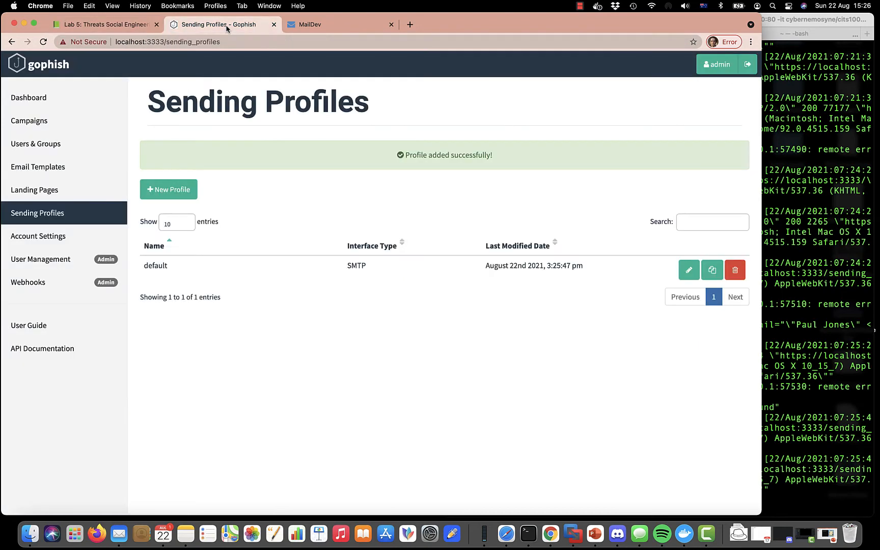
{"action": "mouse_move", "coordinate": [37, 167]}
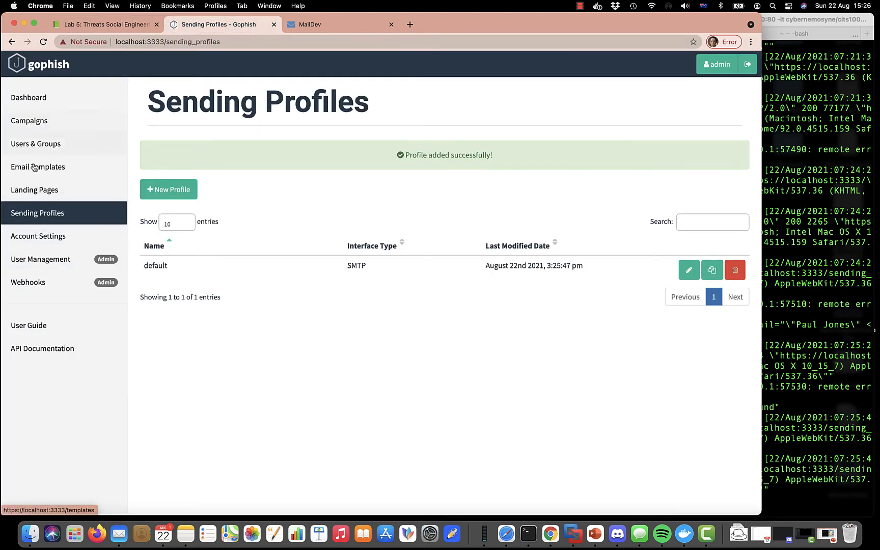
{"action": "left_click", "coordinate": [38, 167]}
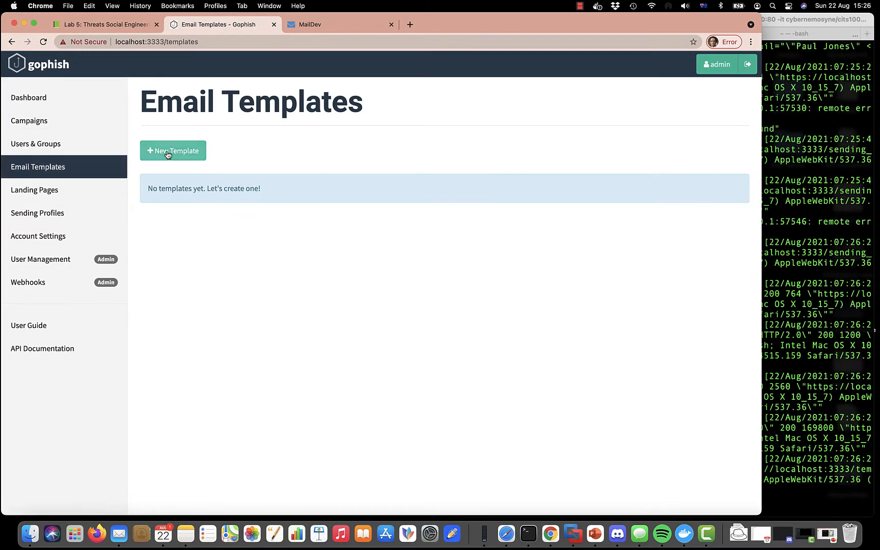
{"action": "left_click", "coordinate": [173, 150]}
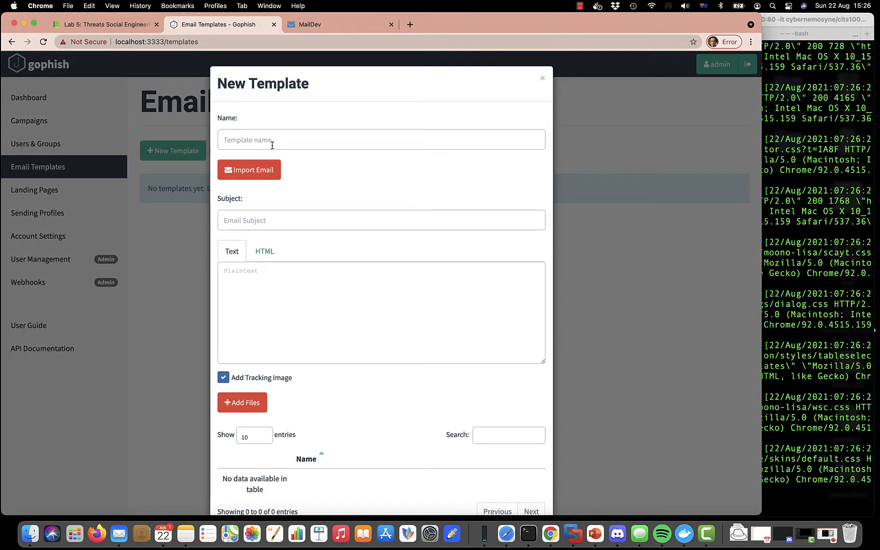
{"action": "left_click", "coordinate": [381, 140]}
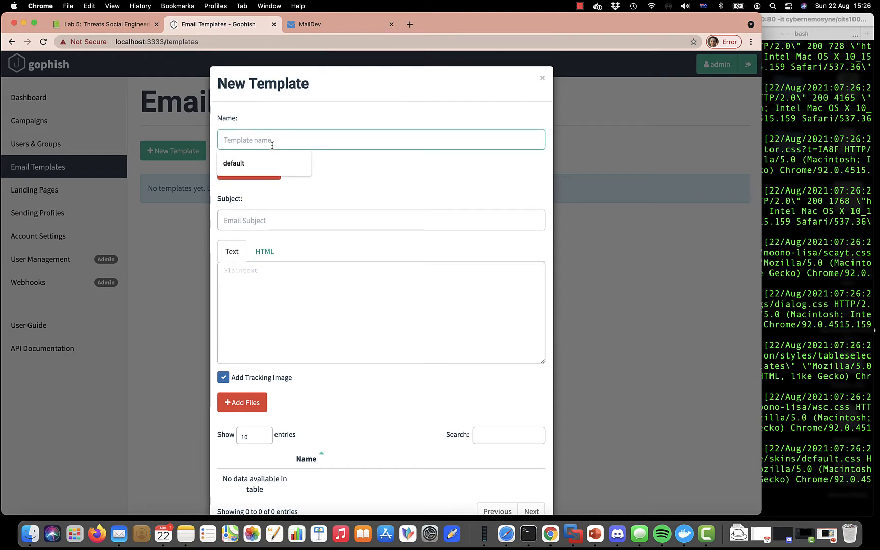
{"action": "type", "text": "def"}
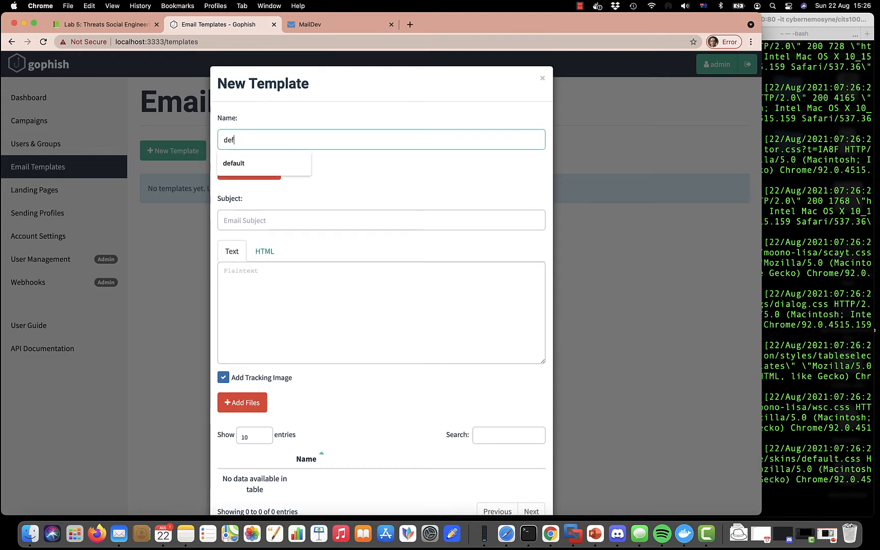
{"action": "left_click", "coordinate": [233, 163]}
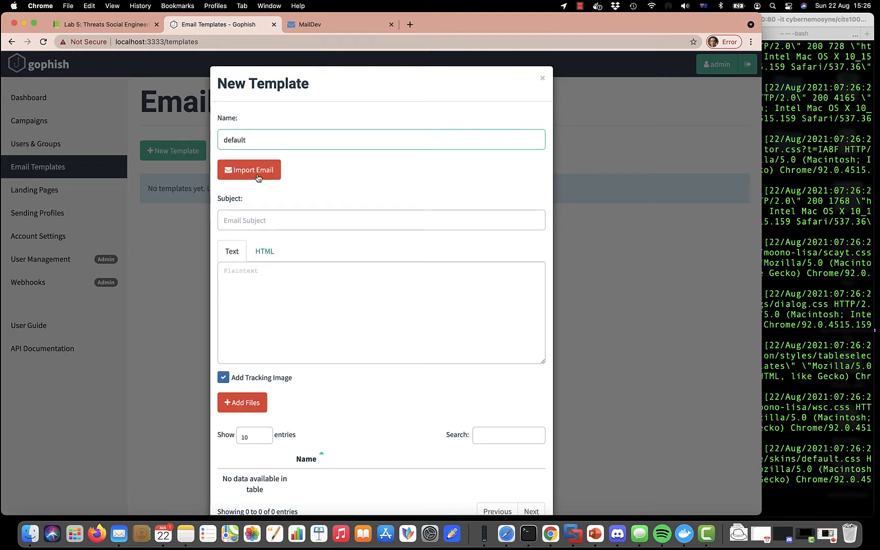
Enter the subject 'Please click on this link'
{"action": "left_click", "coordinate": [381, 220]}
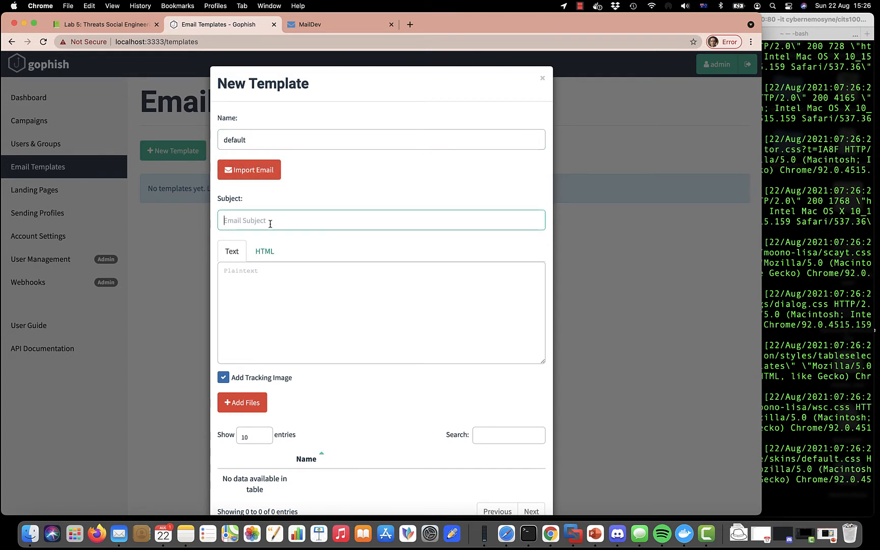
{"action": "type", "text": "Please click on"}
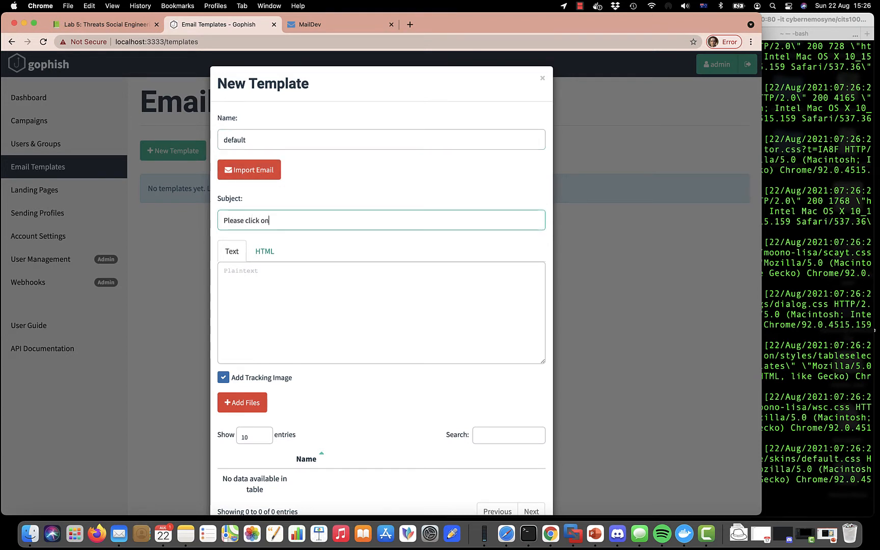
{"action": "type", "text": "this link"}
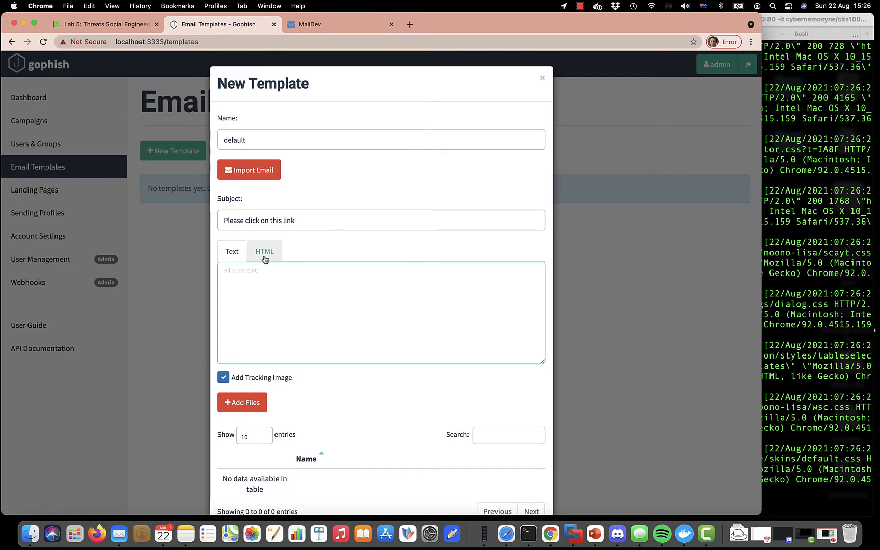
Paste the Fedex template into the HTML body and check the {{.FirstName}} greeting placeholder
{"action": "left_click", "coordinate": [265, 251]}
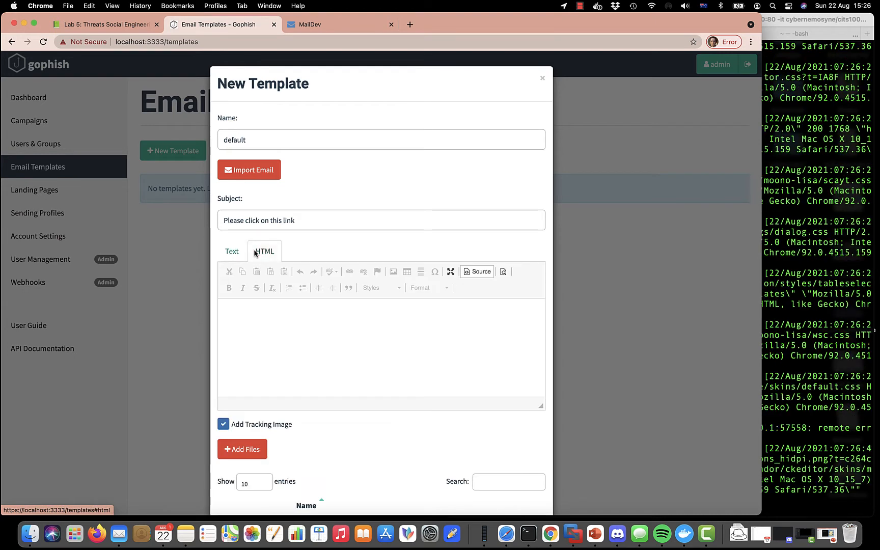
{"action": "left_click", "coordinate": [232, 251]}
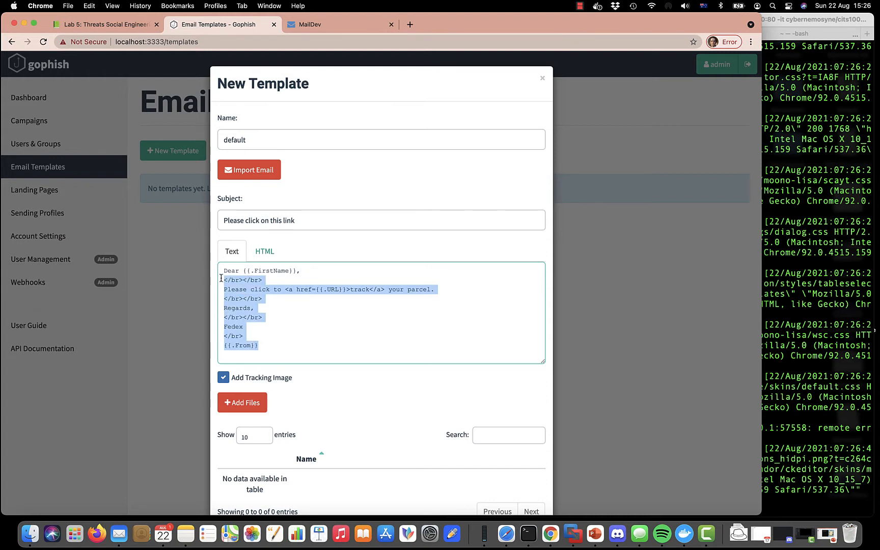
{"action": "left_click", "coordinate": [264, 251]}
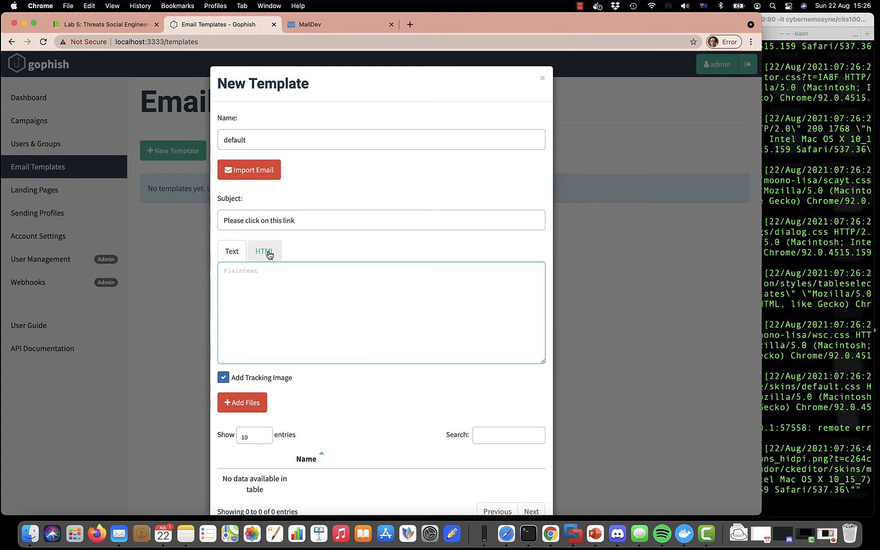
{"action": "left_click", "coordinate": [264, 251]}
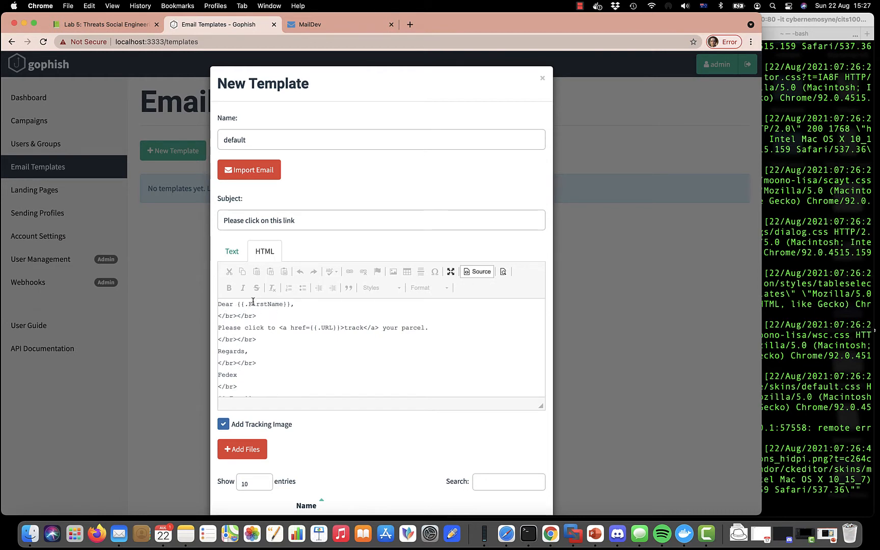
{"action": "mouse_move", "coordinate": [252, 304]}
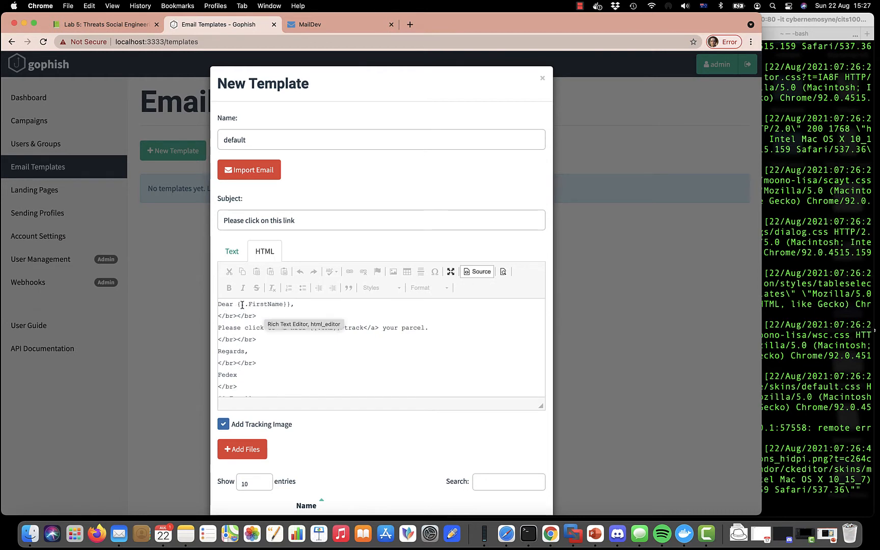
{"action": "double_click", "coordinate": [264, 304]}
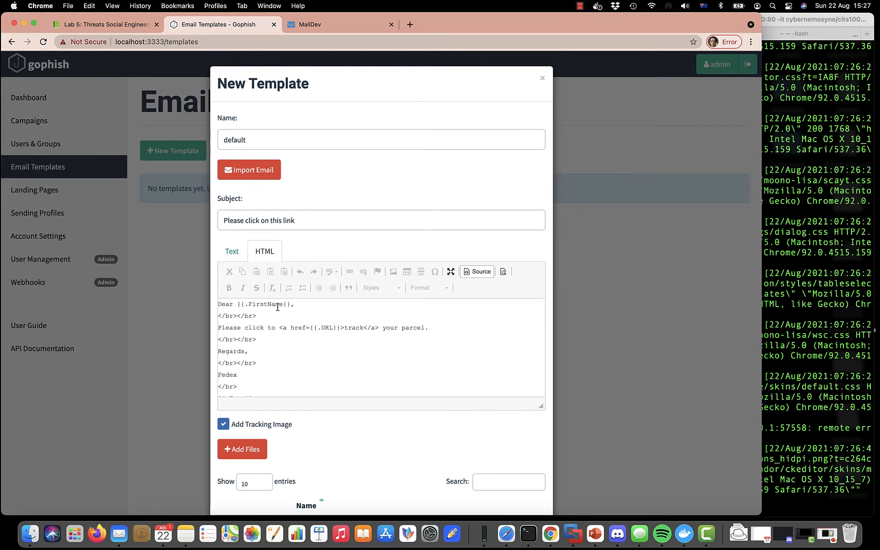
{"action": "mouse_move", "coordinate": [275, 332]}
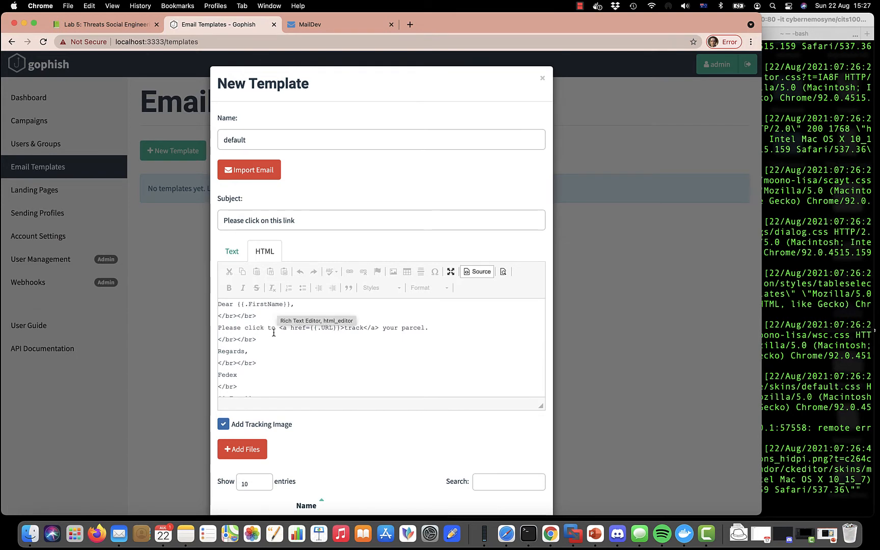
Inspect the tracking link markup and its {{.URL}} placeholder in the body
{"action": "scroll", "scroll_direction": "down", "scroll_amount": 3}
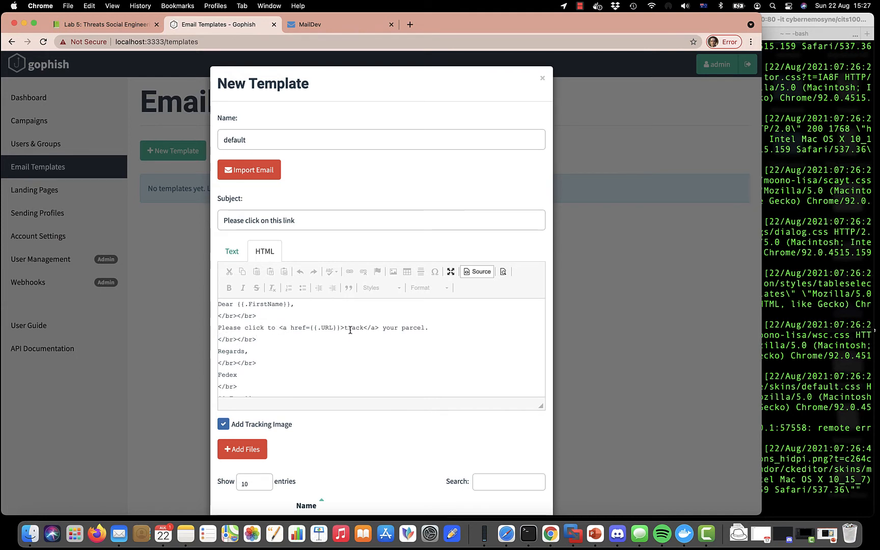
{"action": "mouse_move", "coordinate": [280, 328]}
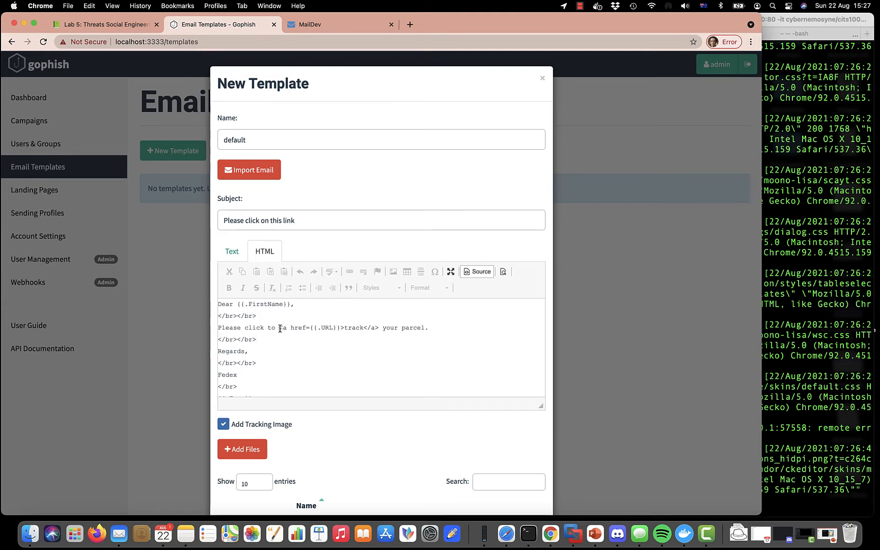
{"action": "left_click_drag", "start_coordinate": [280, 328], "coordinate": [379, 328]}
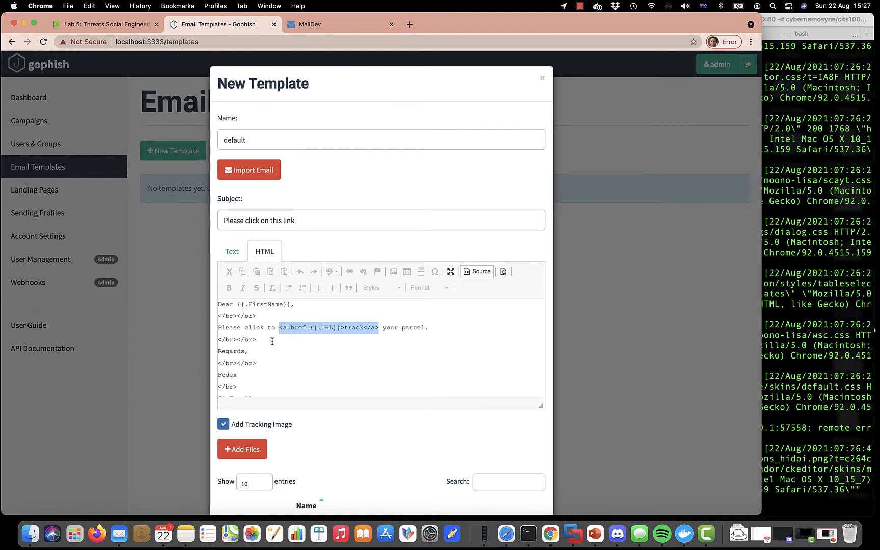
{"action": "left_click", "coordinate": [333, 328]}
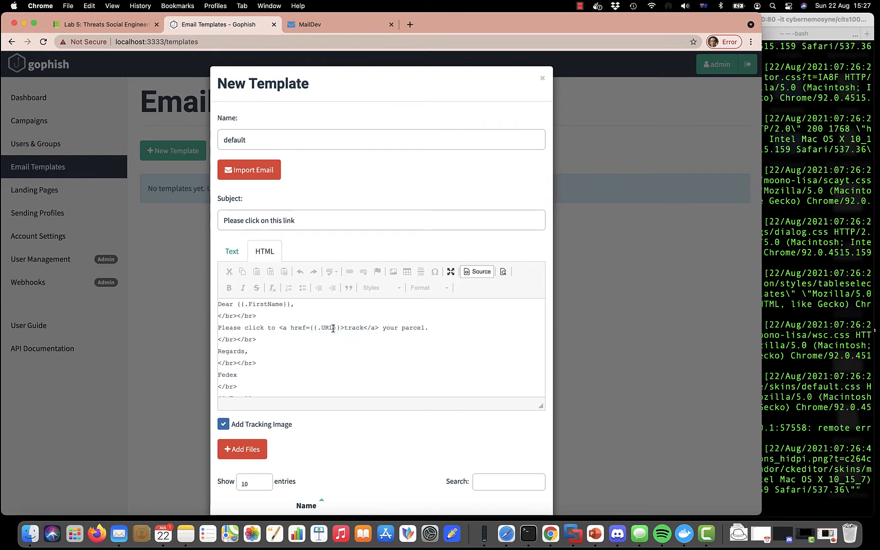
{"action": "double_click", "coordinate": [326, 328]}
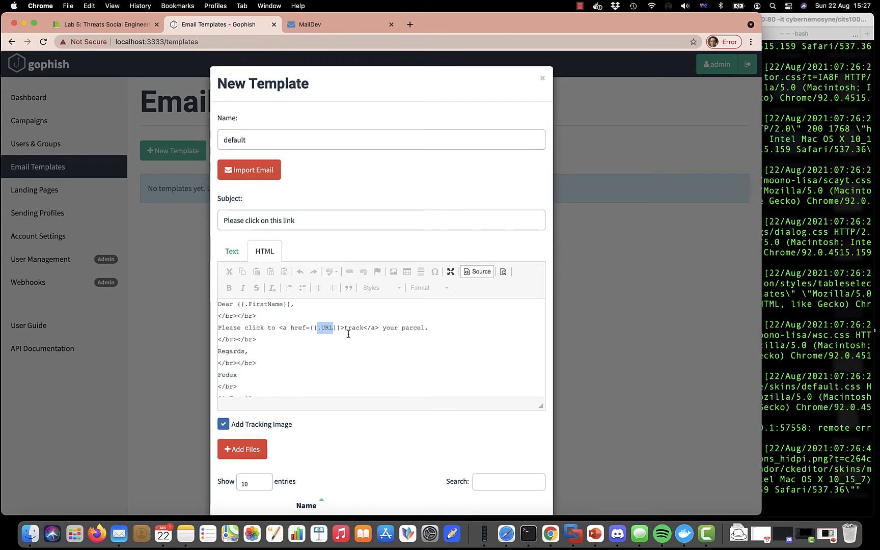
{"action": "mouse_move", "coordinate": [319, 341]}
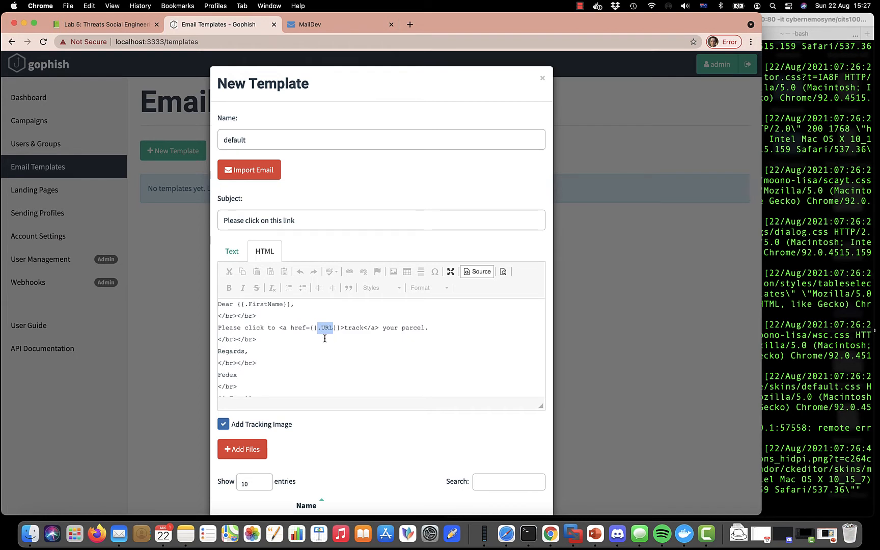
{"action": "mouse_move", "coordinate": [54, 199]}
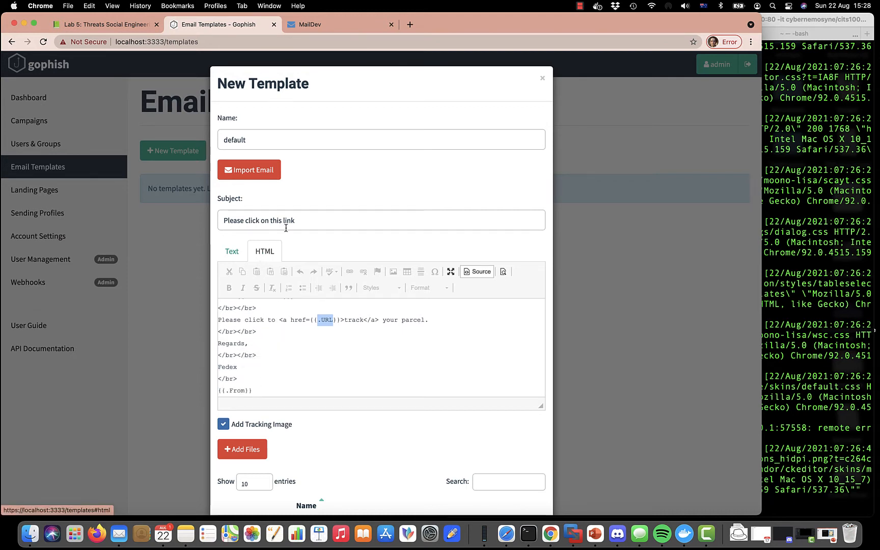
Replace the template subject with 'Fedex: Track your parcel'
{"action": "triple_click", "coordinate": [258, 220]}
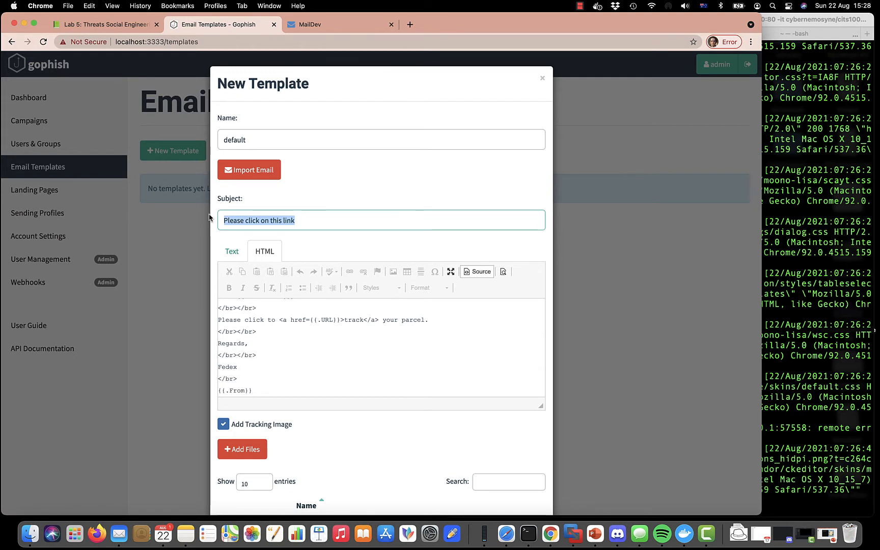
{"action": "type", "text": "Track your"}
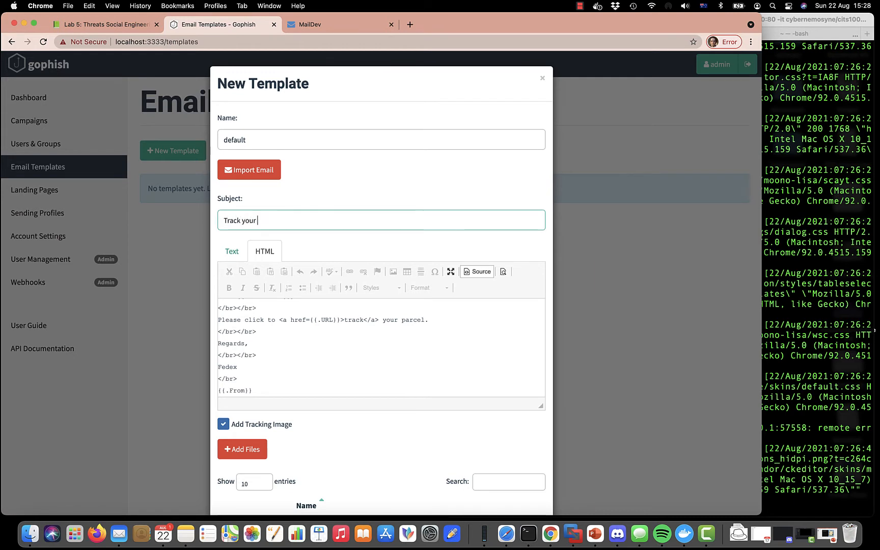
{"action": "type", "text": "parcel"}
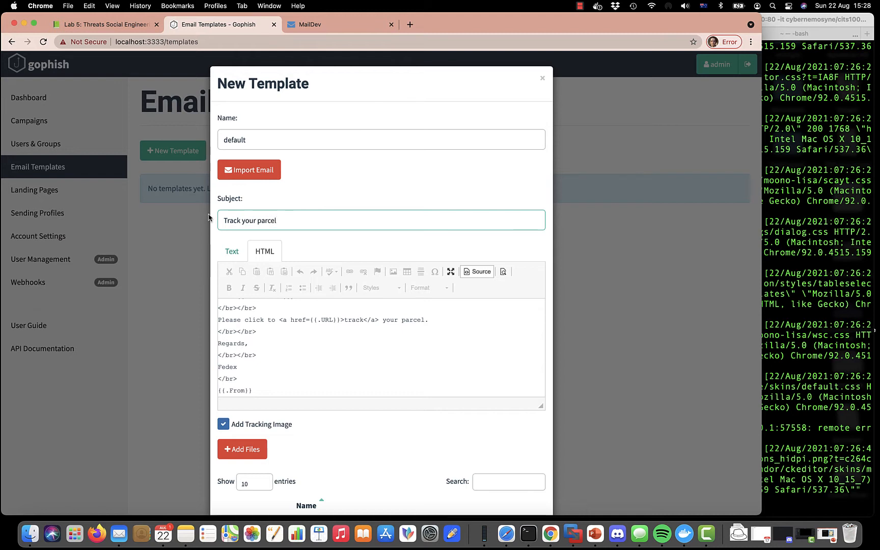
{"action": "type", "text": "Fedex:"}
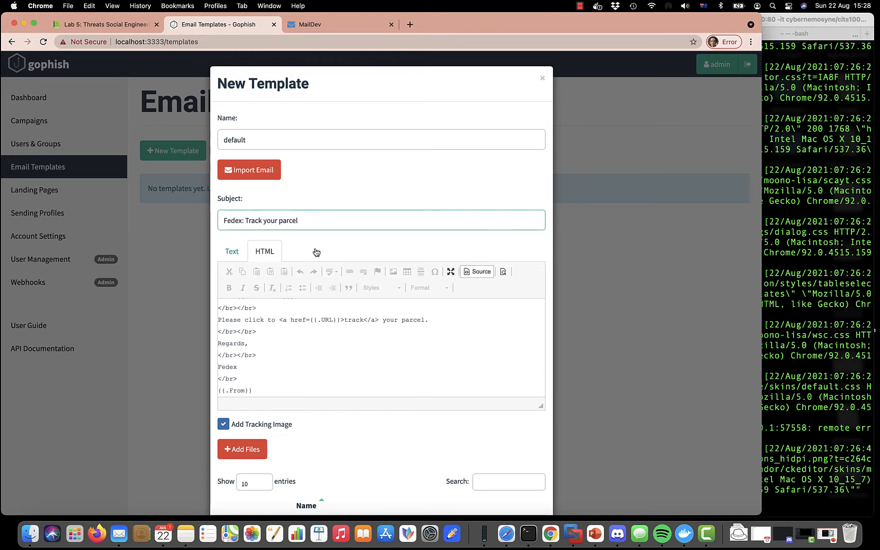
{"action": "mouse_move", "coordinate": [285, 327]}
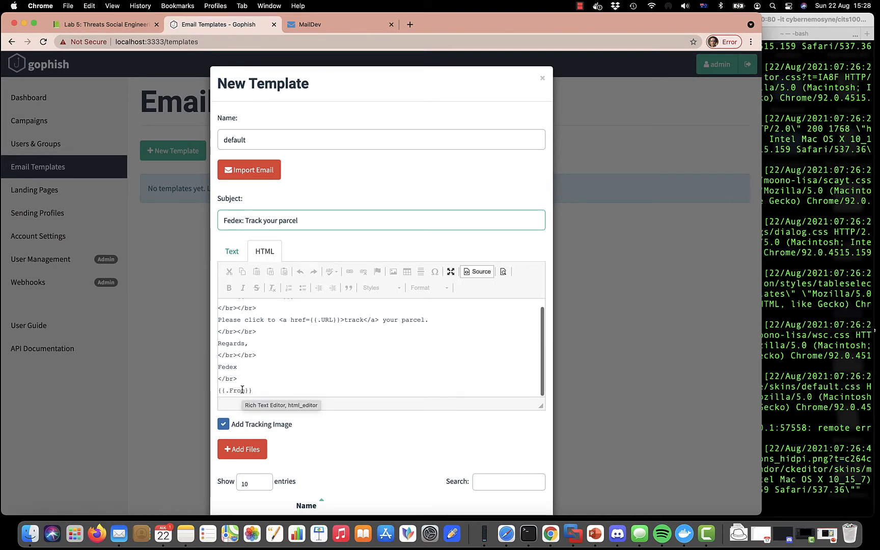
Save the new email template after reviewing its body, adding it to the templates table
{"action": "double_click", "coordinate": [236, 390]}
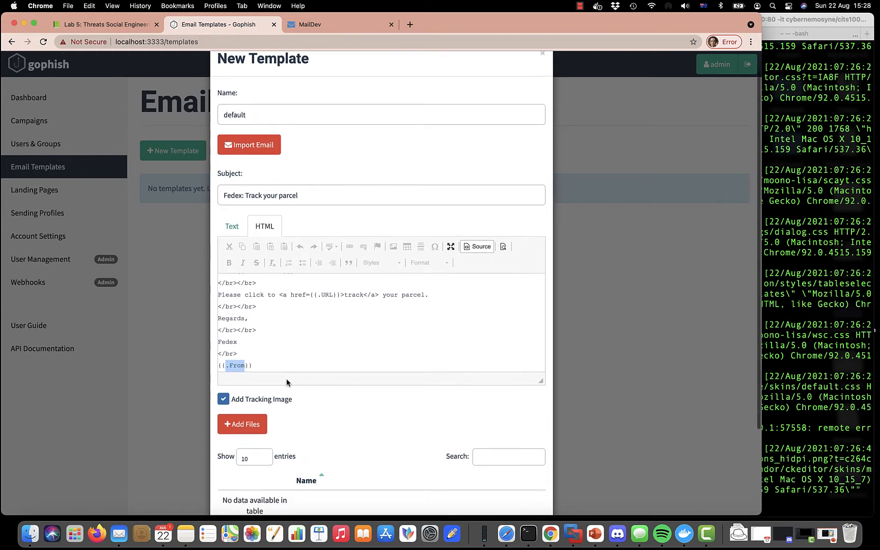
{"action": "scroll", "scroll_direction": "down", "scroll_amount": 3}
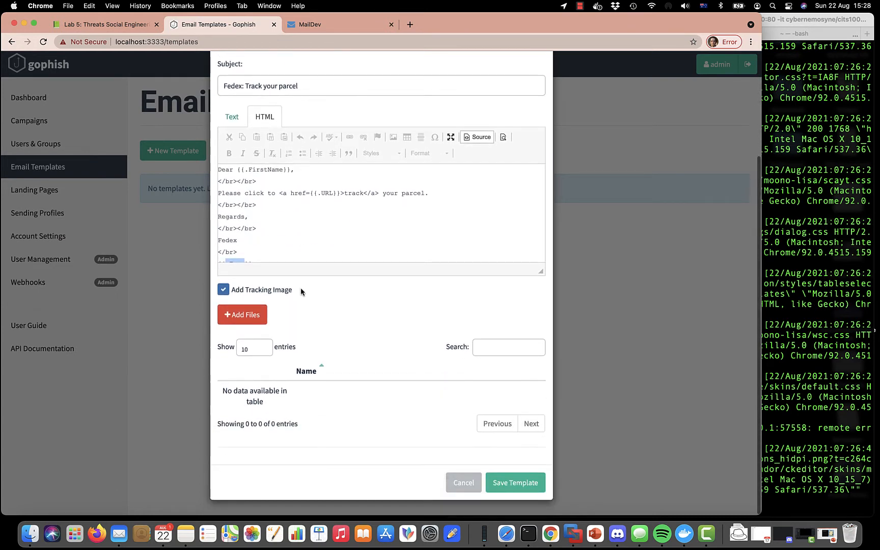
{"action": "mouse_move", "coordinate": [260, 292]}
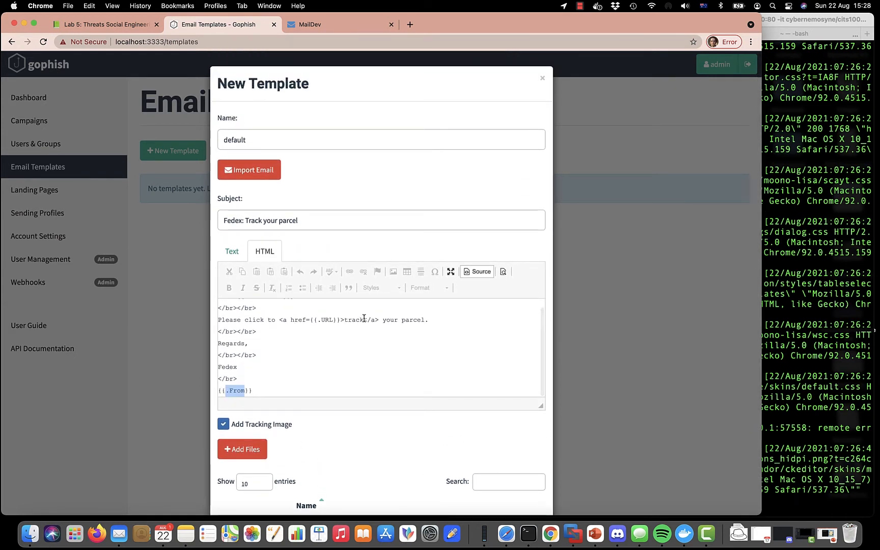
{"action": "scroll", "scroll_direction": "down", "scroll_amount": 3}
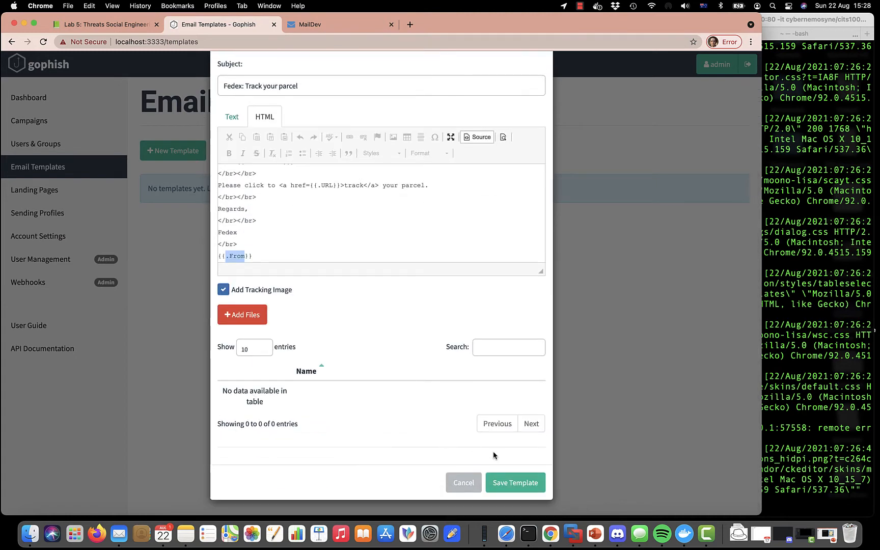
{"action": "left_click", "coordinate": [514, 482]}
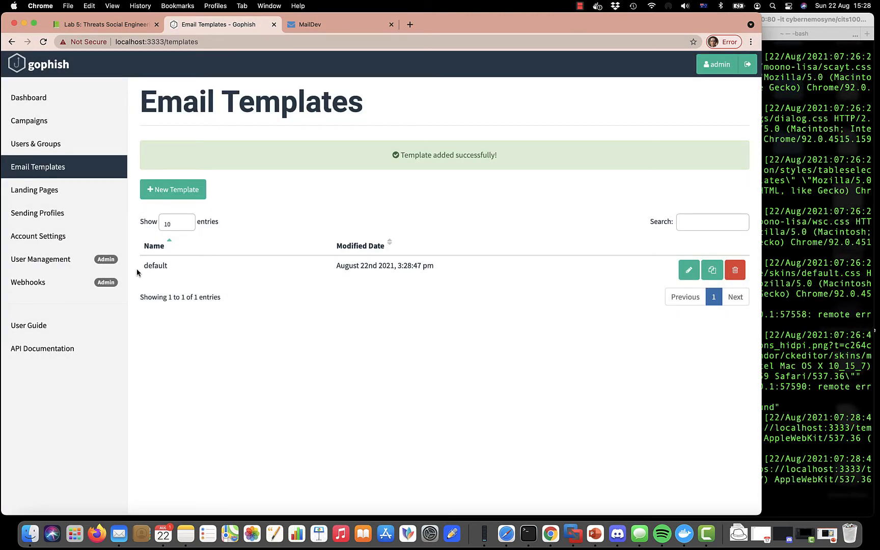
Review the lab guide's landing-page instructions, reaching the highlighted GitHub login URL
{"action": "left_click", "coordinate": [104, 24]}
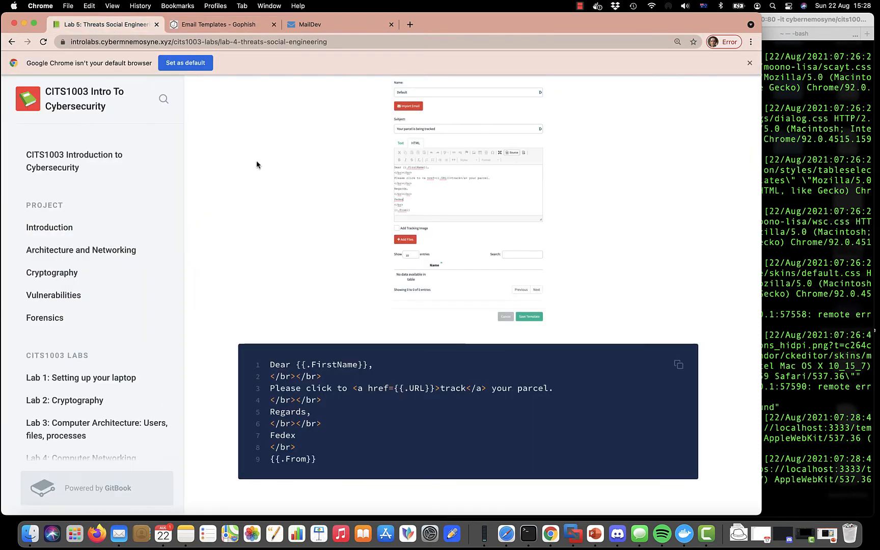
{"action": "scroll", "scroll_direction": "down", "scroll_amount": 3}
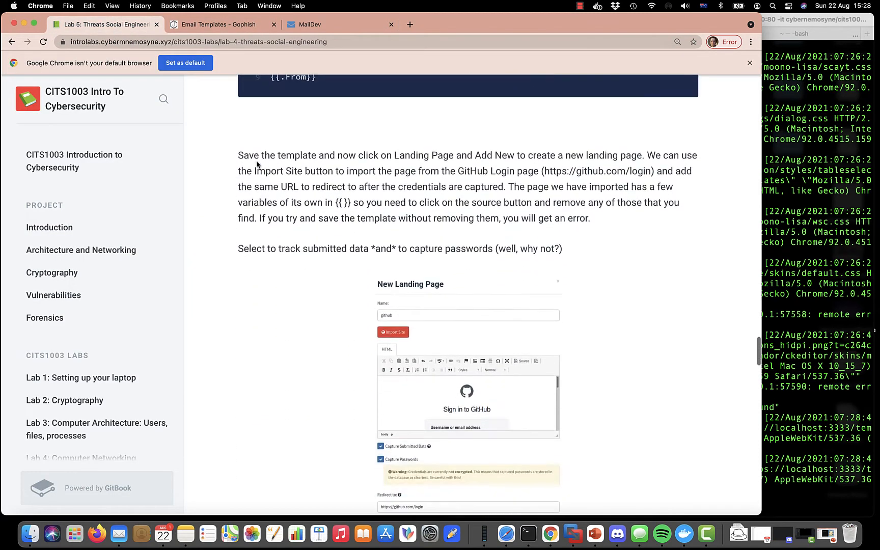
{"action": "scroll", "scroll_direction": "down", "scroll_amount": 3}
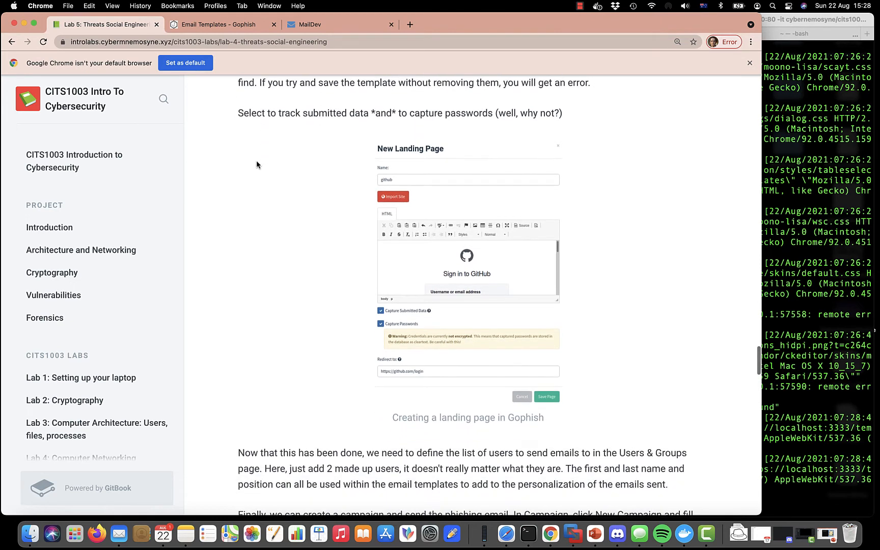
{"action": "scroll", "scroll_direction": "down", "scroll_amount": 3}
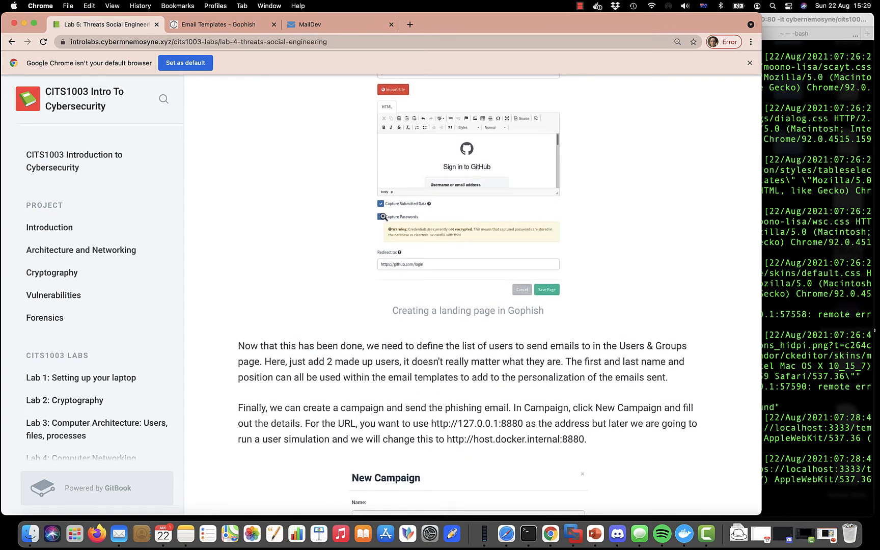
{"action": "scroll", "scroll_direction": "down", "scroll_amount": 3}
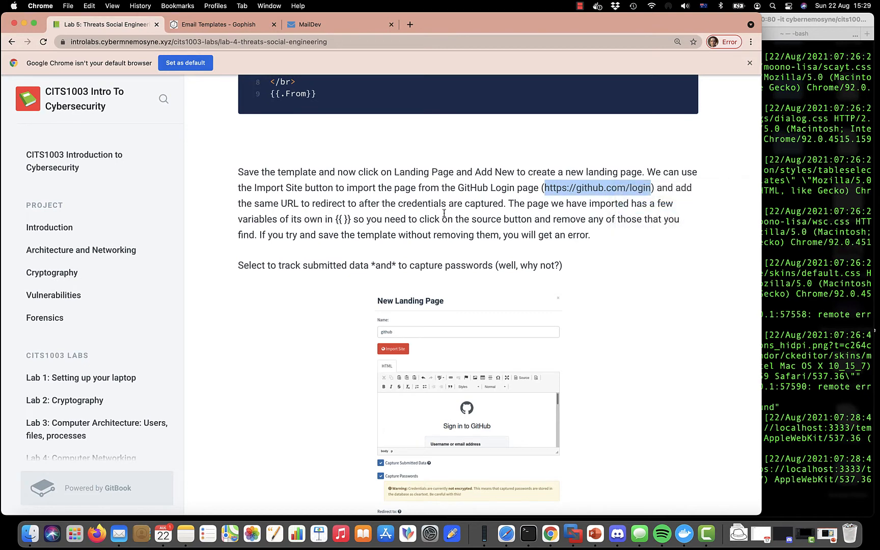
{"action": "mouse_move", "coordinate": [523, 196]}
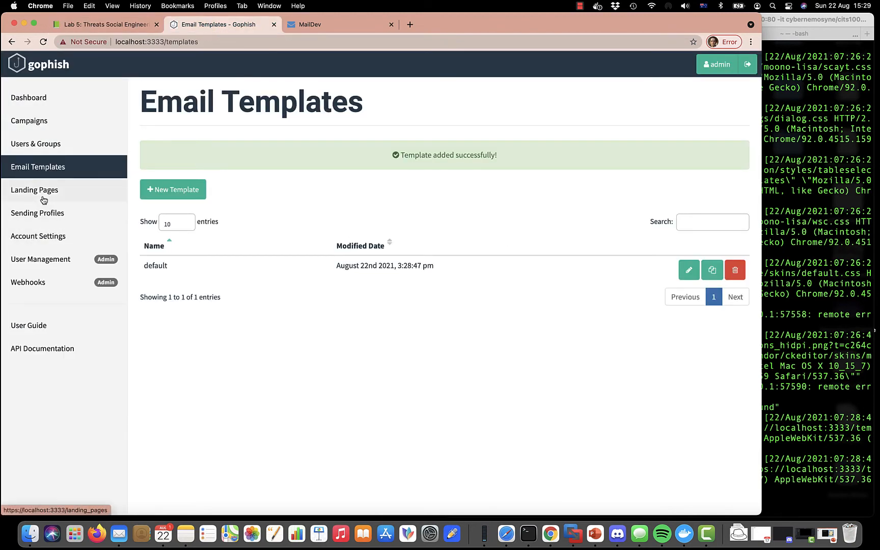
Start a new landing page from the Landing Pages section and name it Default
{"action": "left_click", "coordinate": [34, 189]}
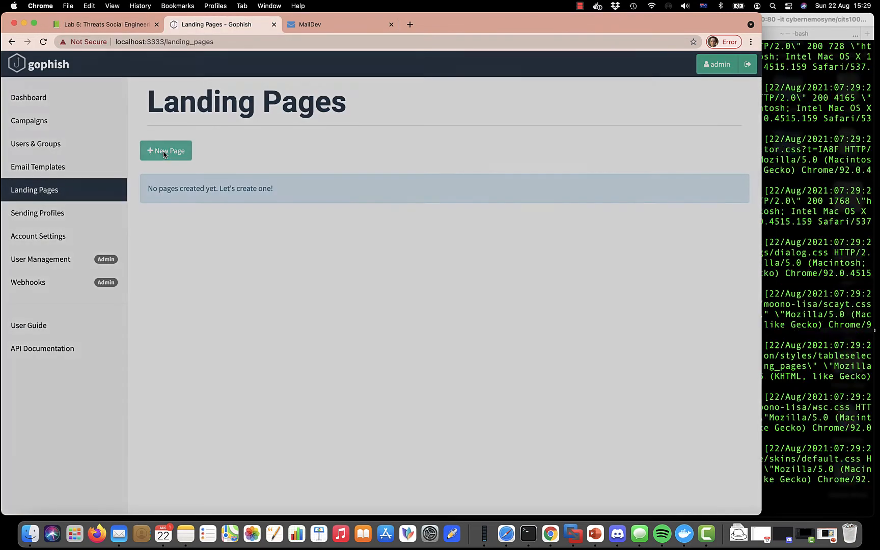
{"action": "left_click", "coordinate": [166, 150]}
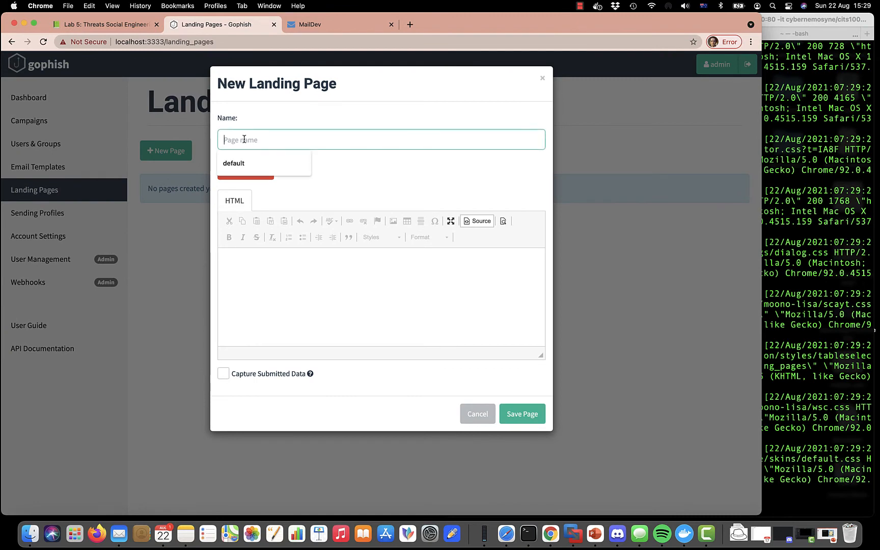
{"action": "type", "text": "Default"}
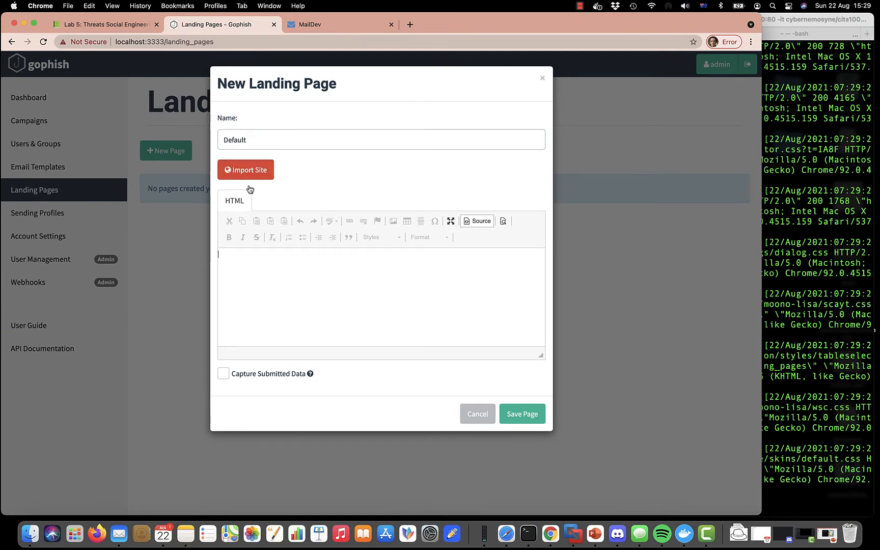
{"action": "left_click", "coordinate": [246, 169]}
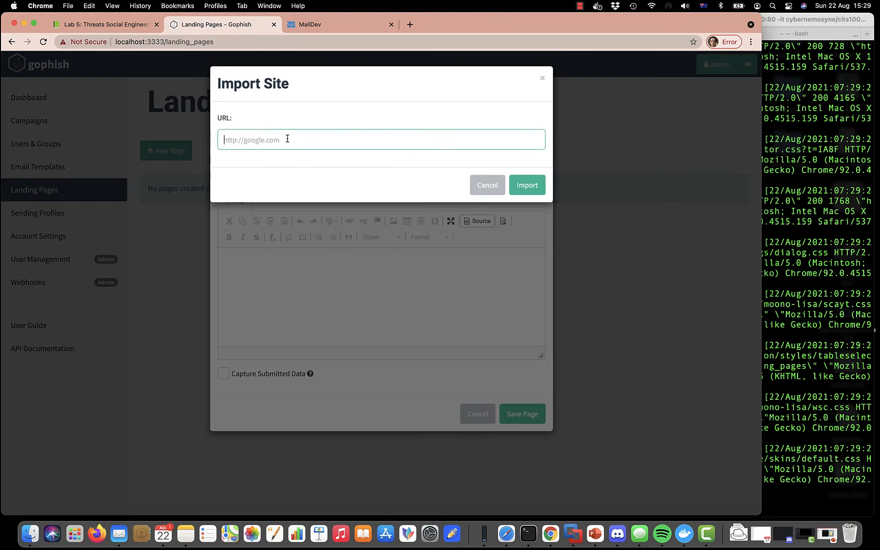
{"action": "type", "text": "https://github.com/login"}
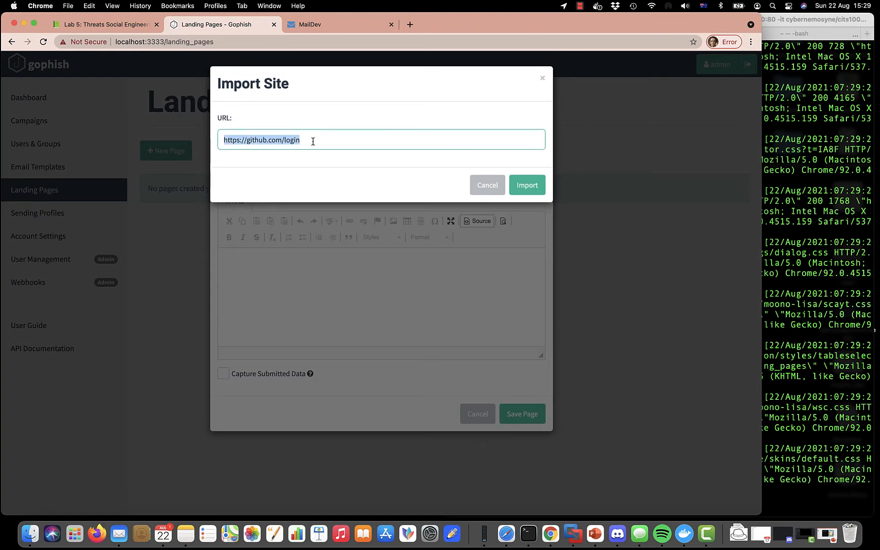
{"action": "left_click", "coordinate": [527, 186]}
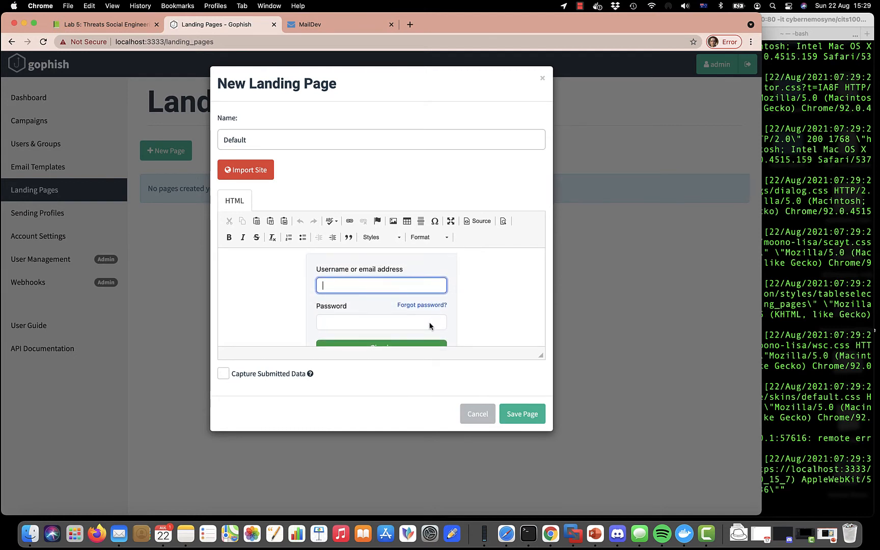
{"action": "mouse_move", "coordinate": [553, 435]}
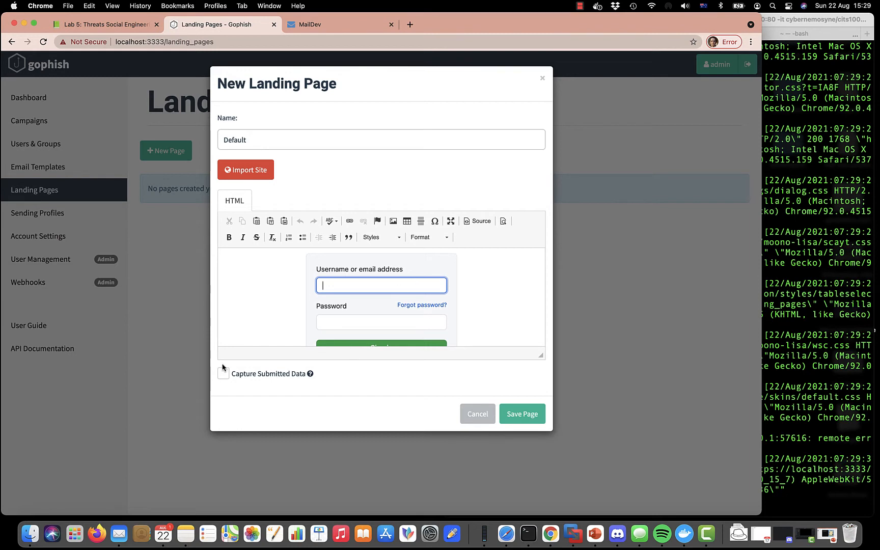
{"action": "left_click", "coordinate": [224, 373]}
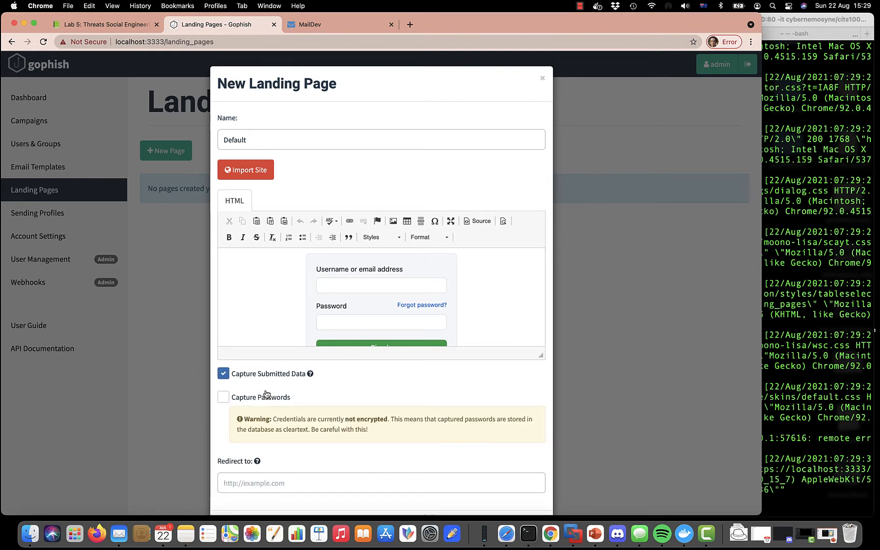
{"action": "left_click", "coordinate": [223, 398]}
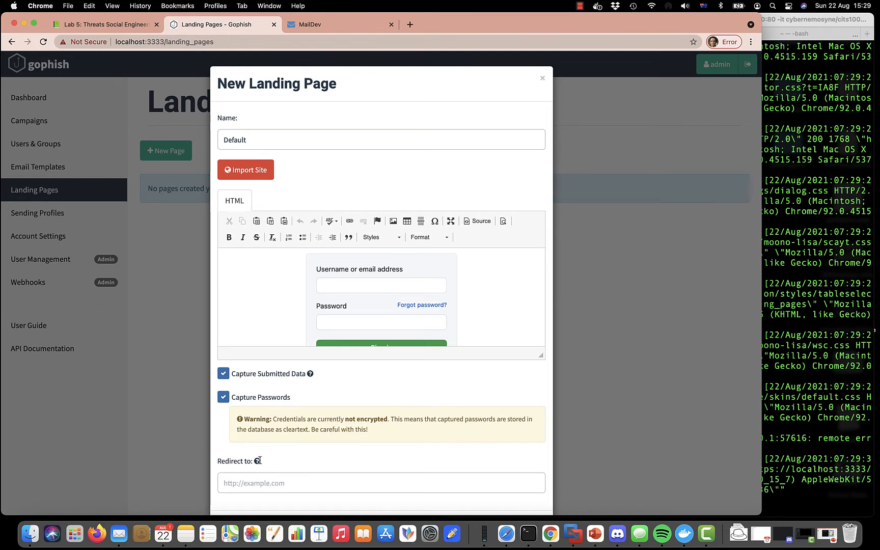
{"action": "left_click", "coordinate": [381, 483]}
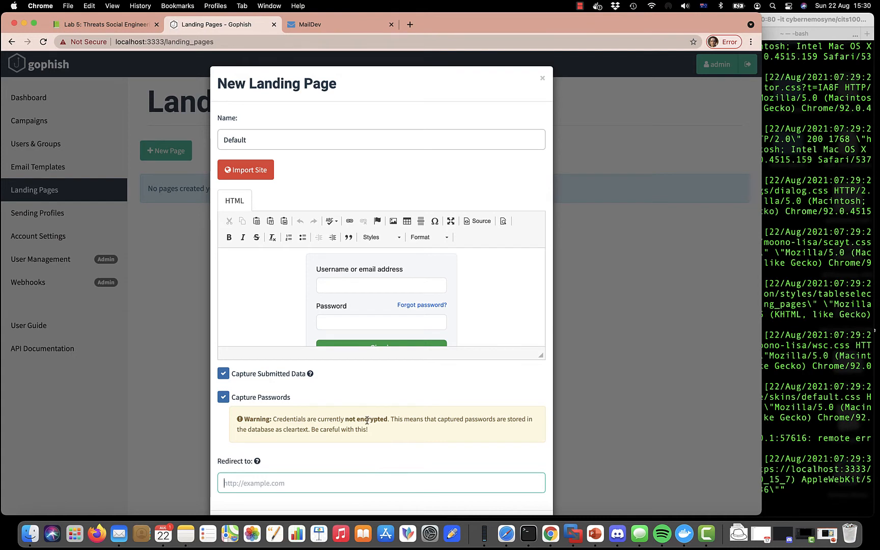
{"action": "type", "text": "https://github.com/login"}
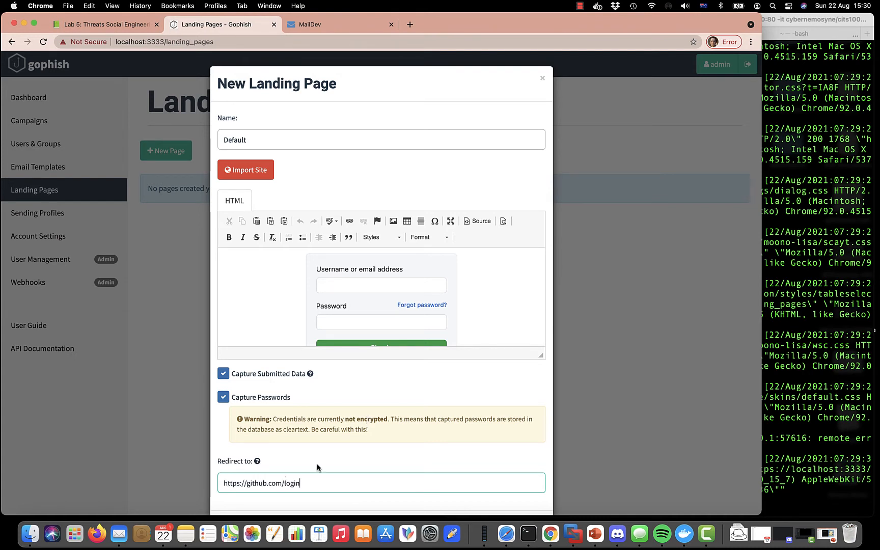
{"action": "scroll", "scroll_direction": "down", "scroll_amount": 3}
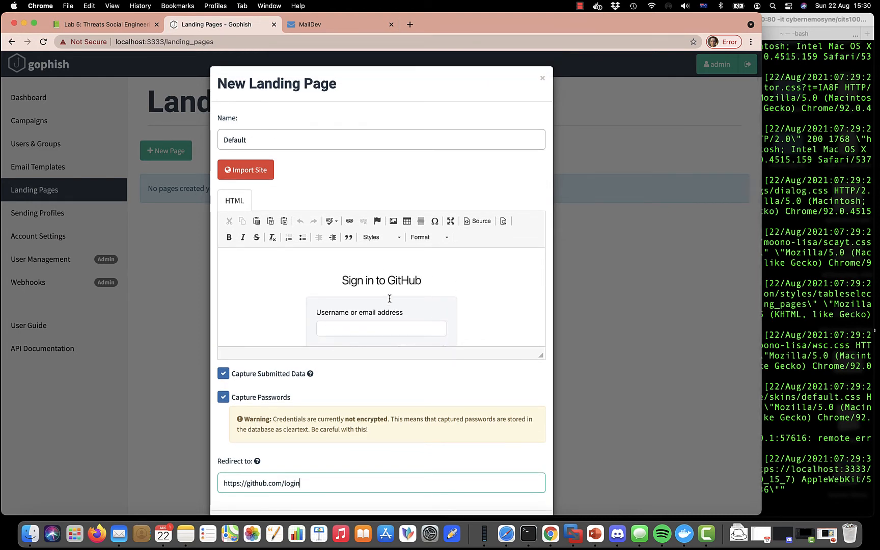
{"action": "mouse_move", "coordinate": [251, 472]}
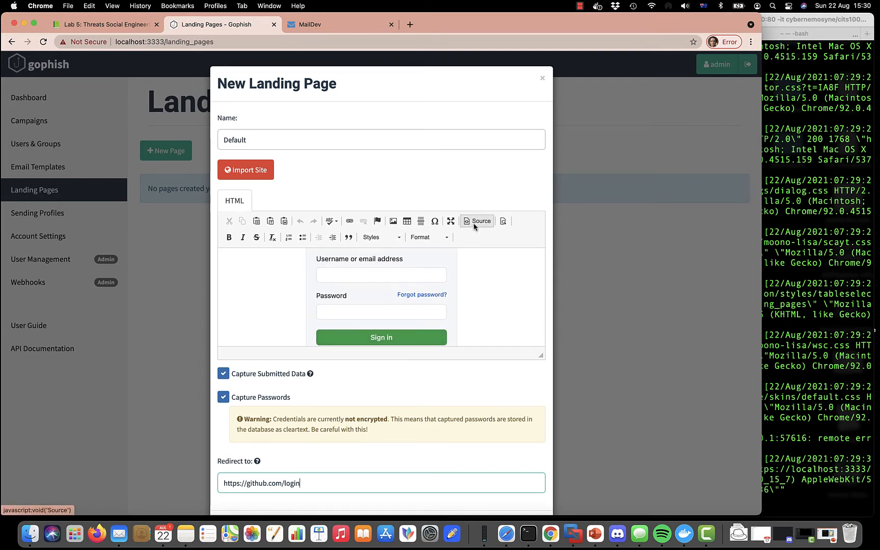
{"action": "mouse_move", "coordinate": [480, 221]}
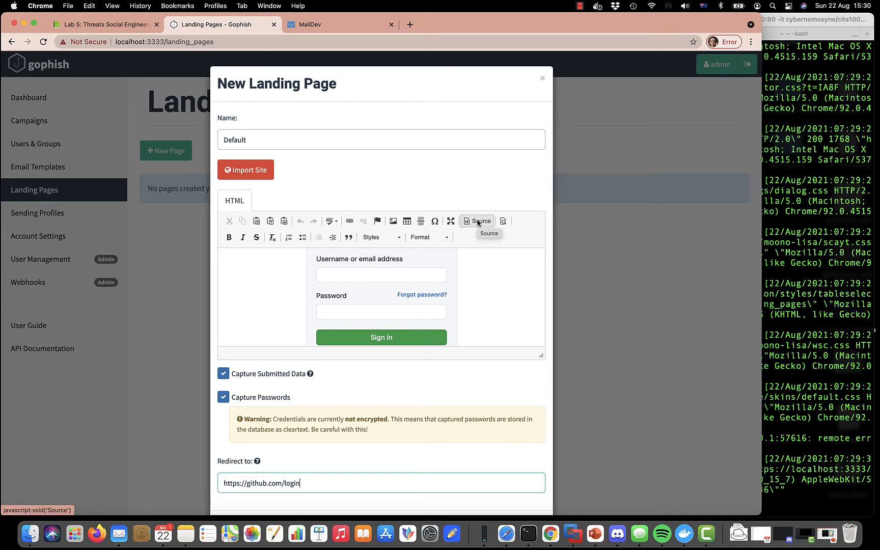
Review the imported GitHub page's HTML source for curly-brace template placeholders
{"action": "left_click", "coordinate": [480, 221]}
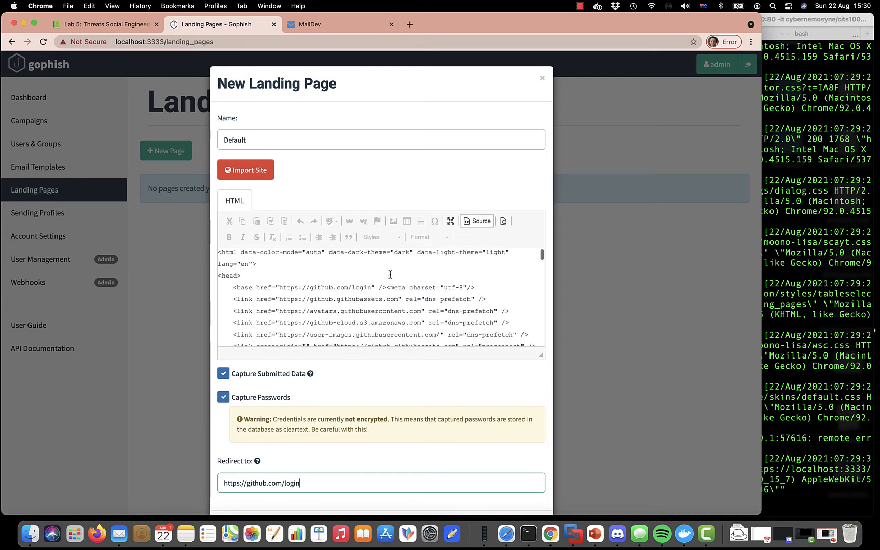
{"action": "scroll", "scroll_direction": "down", "scroll_amount": 3}
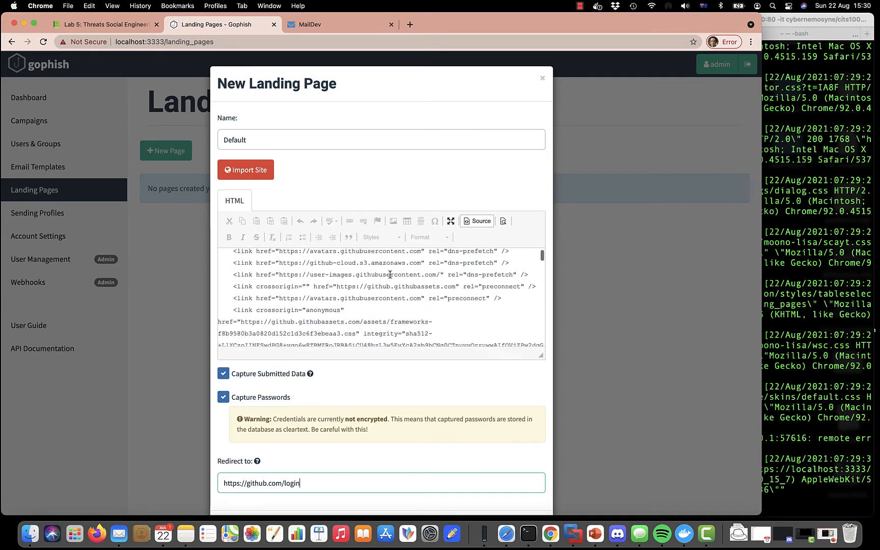
{"action": "scroll", "scroll_direction": "down", "scroll_amount": 3}
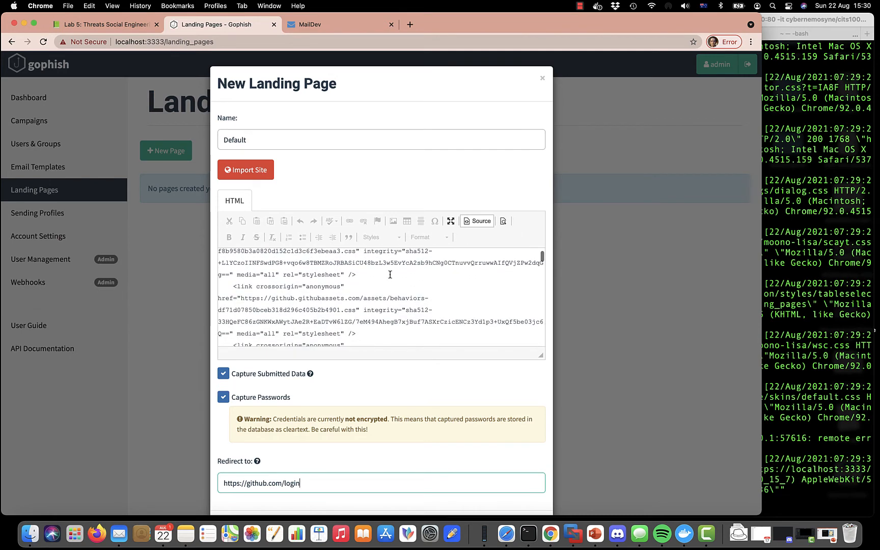
{"action": "scroll", "scroll_direction": "down", "scroll_amount": 3}
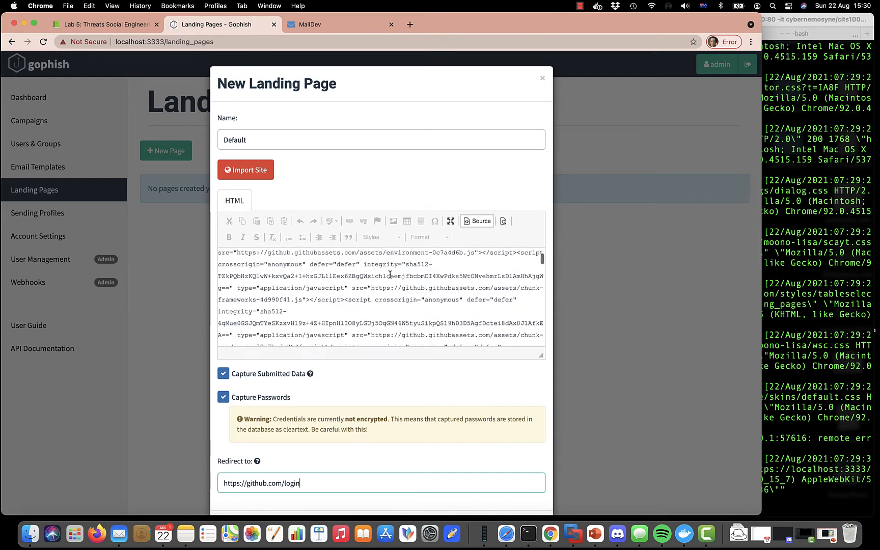
{"action": "scroll", "scroll_direction": "down", "scroll_amount": 3}
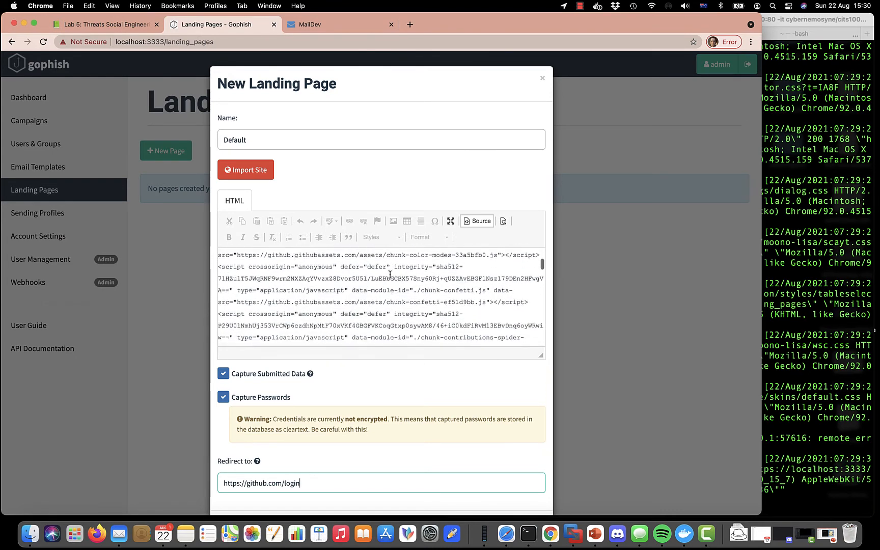
{"action": "scroll", "scroll_direction": "down", "scroll_amount": 3}
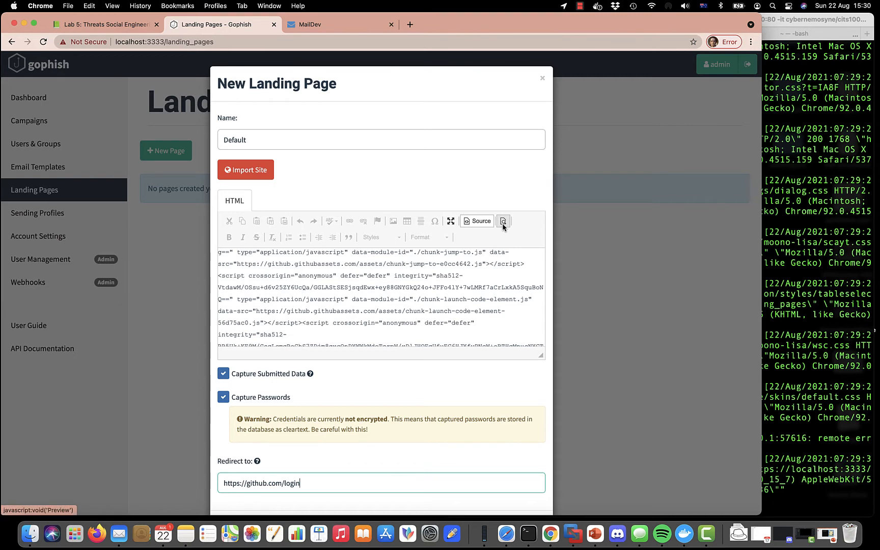
Remove the {{ className }} placeholder and check for further curly-brace matches
{"action": "left_click", "coordinate": [503, 221]}
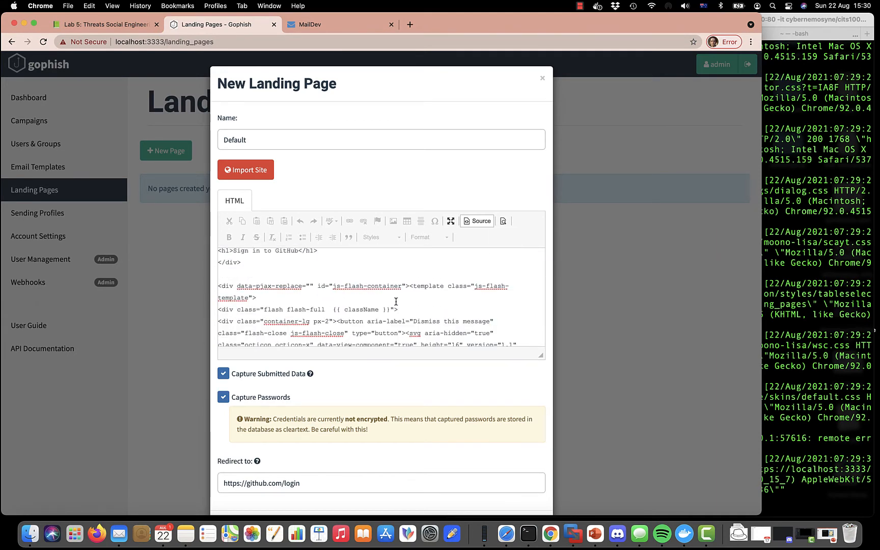
{"action": "scroll", "scroll_direction": "down", "scroll_amount": 3}
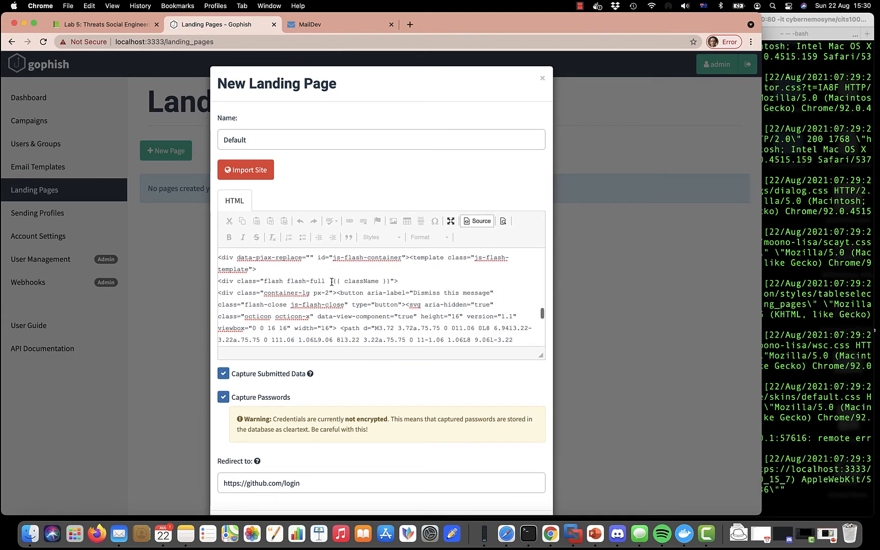
{"action": "double_click", "coordinate": [361, 281]}
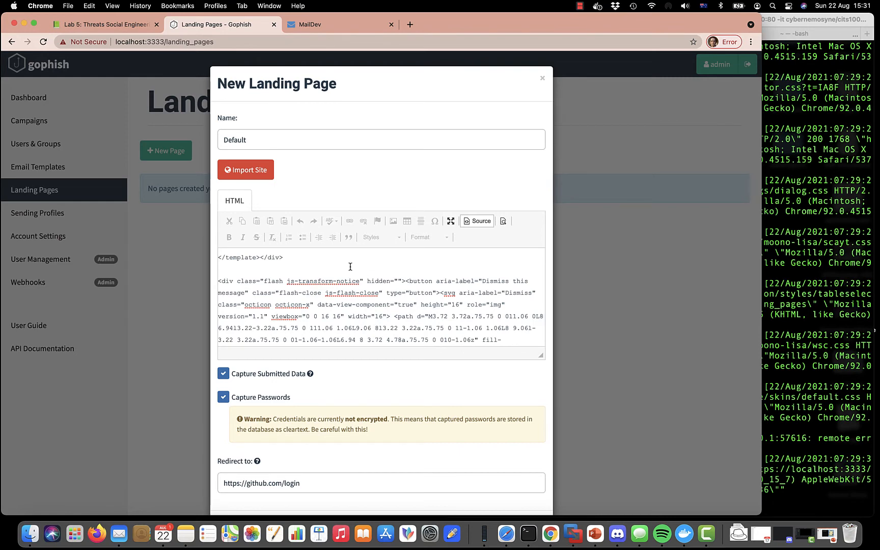
{"action": "scroll", "scroll_direction": "down", "scroll_amount": 3}
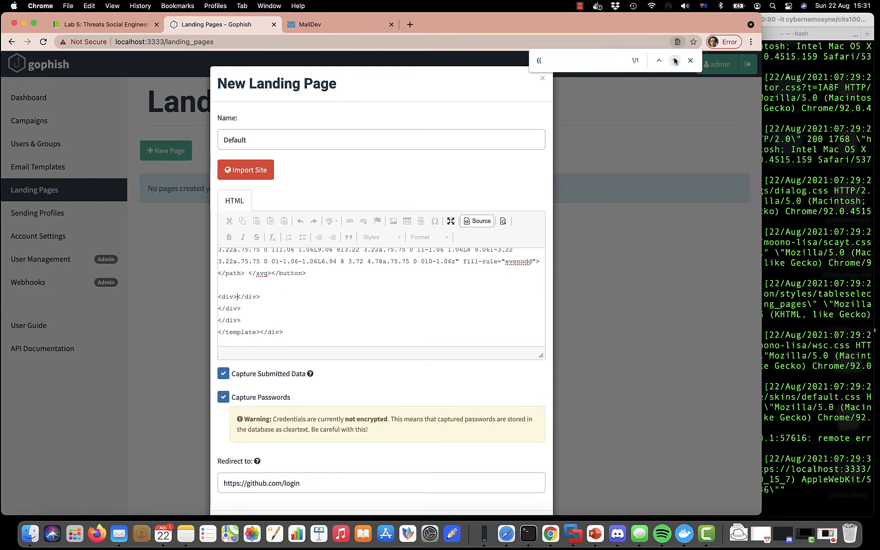
{"action": "left_click", "coordinate": [675, 60]}
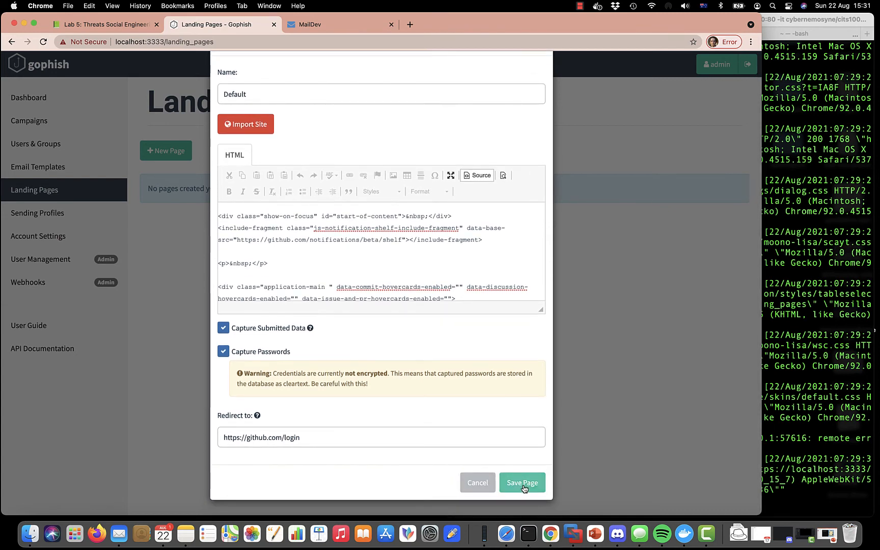
Save the Default landing page so it appears in the Landing Pages list
{"action": "left_click", "coordinate": [522, 483]}
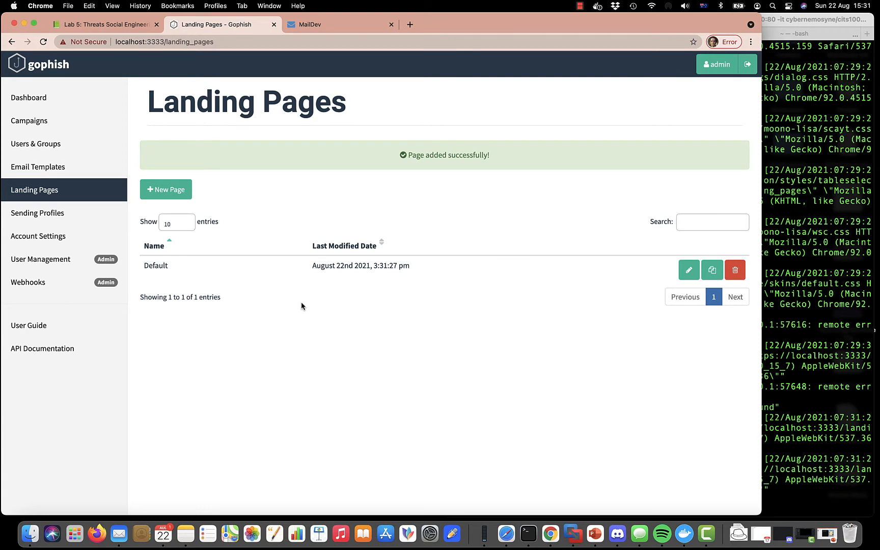
{"action": "mouse_move", "coordinate": [120, 244]}
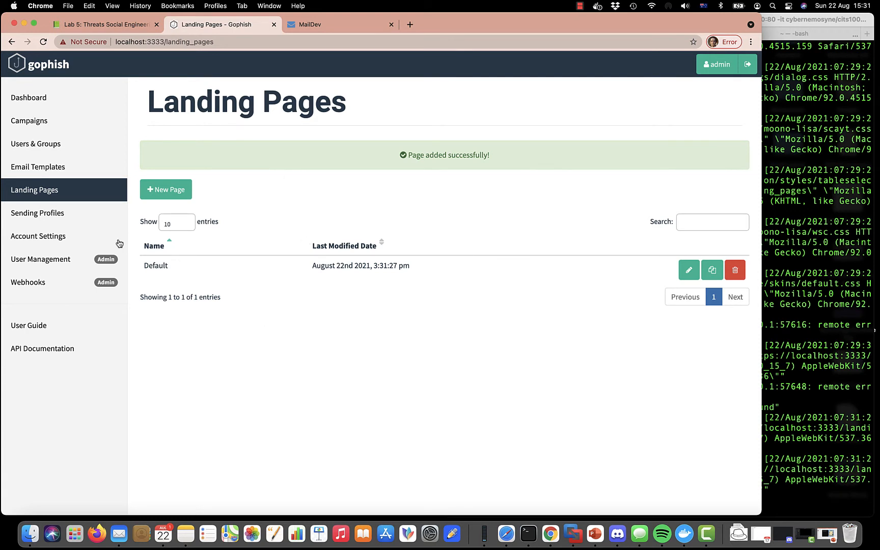
{"action": "mouse_move", "coordinate": [321, 320]}
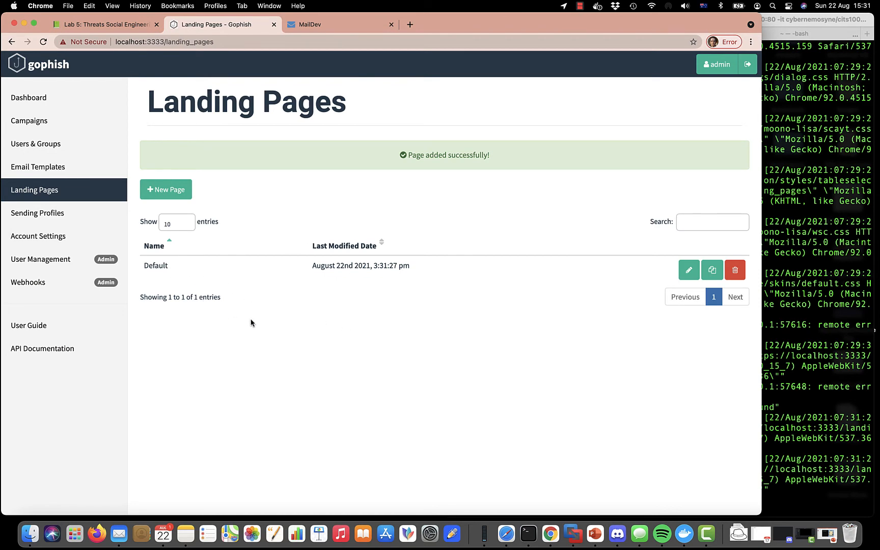
{"action": "left_click", "coordinate": [104, 24]}
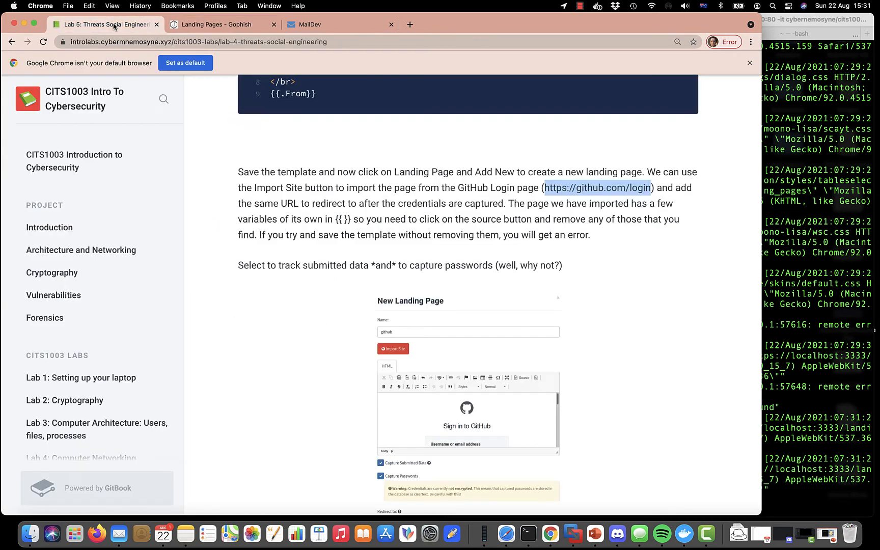
{"action": "scroll", "scroll_direction": "down", "scroll_amount": 3}
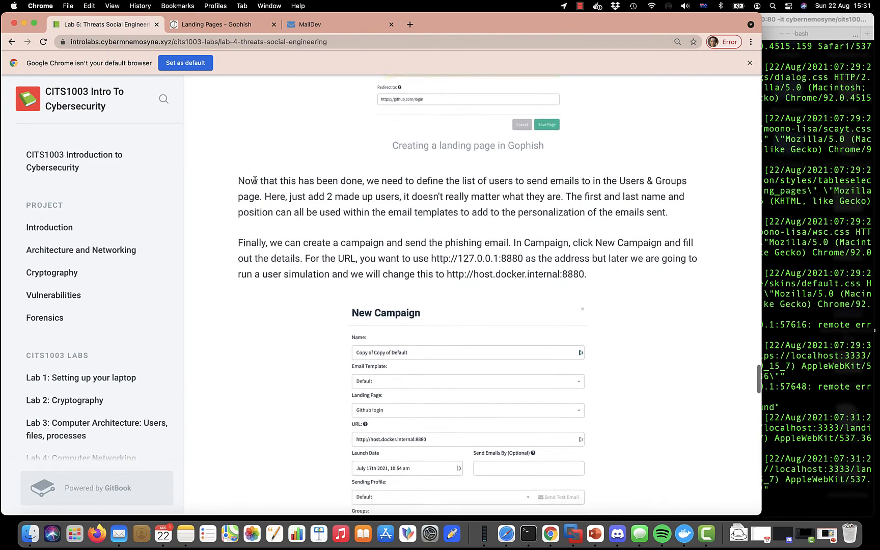
{"action": "scroll", "scroll_direction": "down", "scroll_amount": 3}
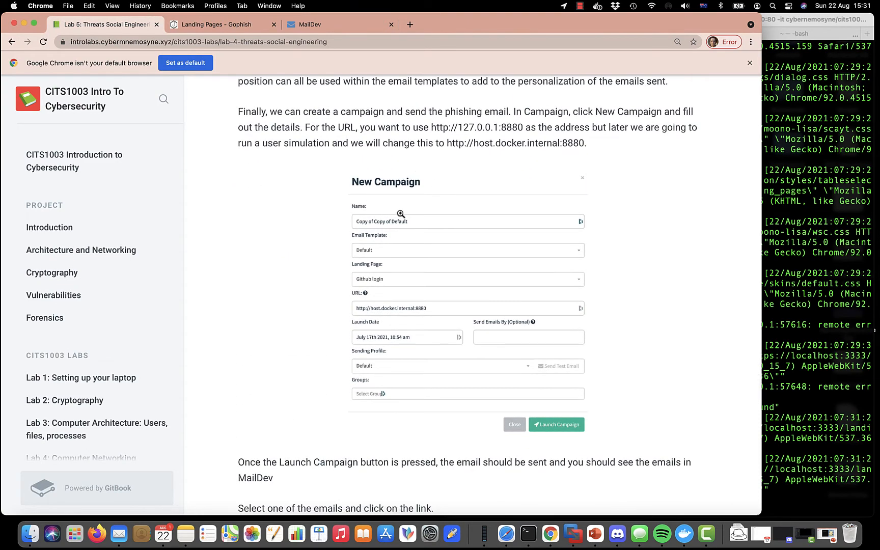
{"action": "mouse_move", "coordinate": [275, 214]}
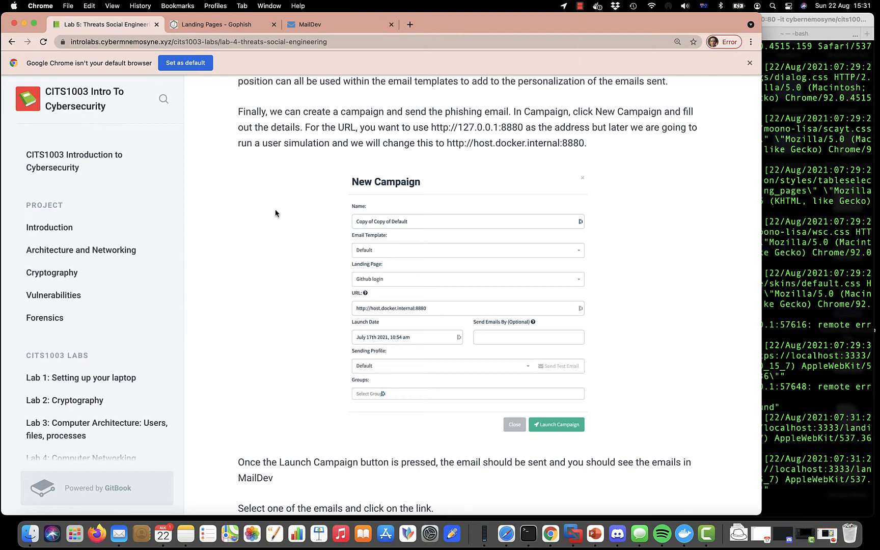
{"action": "mouse_move", "coordinate": [274, 205]}
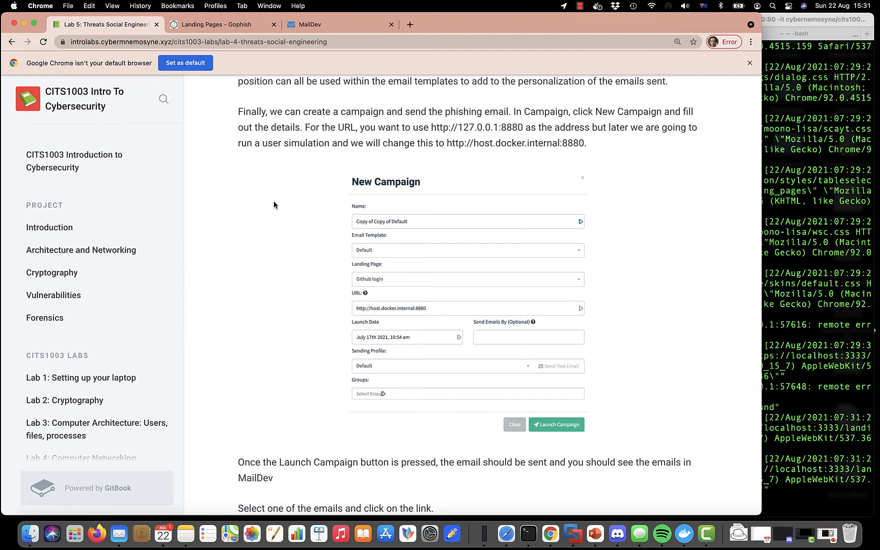
{"action": "mouse_move", "coordinate": [198, 215]}
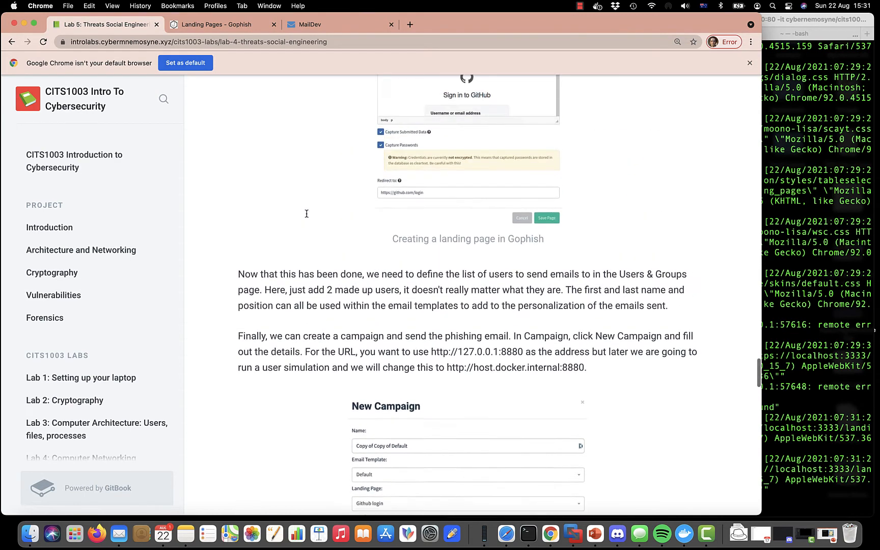
{"action": "scroll", "scroll_direction": "down", "scroll_amount": 3}
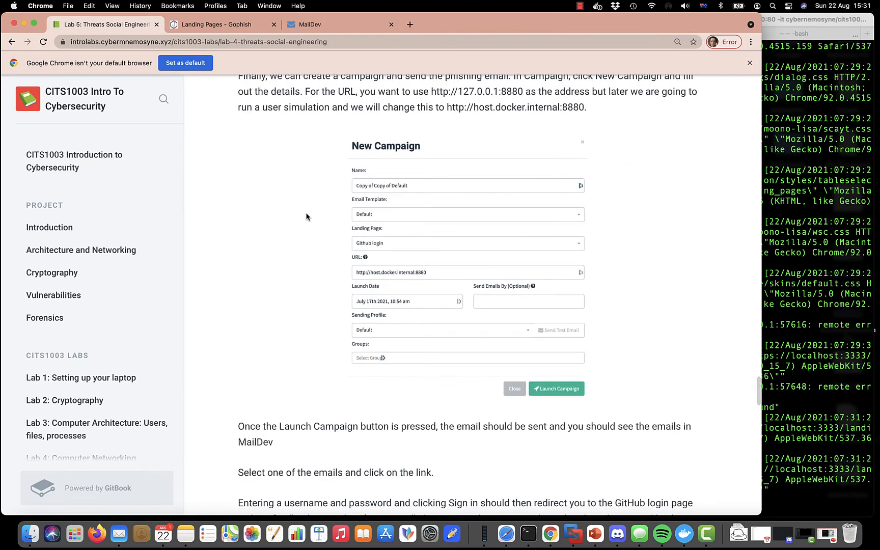
{"action": "scroll", "scroll_direction": "down", "scroll_amount": 3}
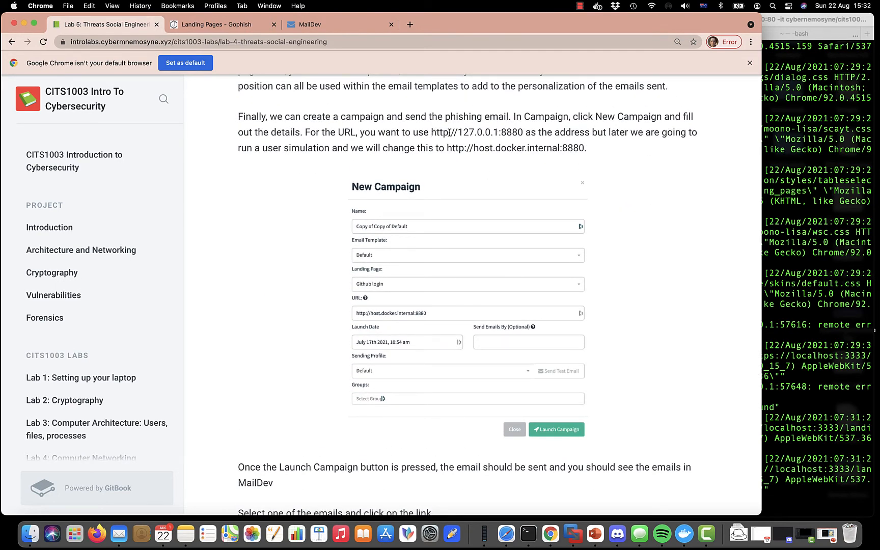
{"action": "scroll", "scroll_direction": "down", "scroll_amount": 3}
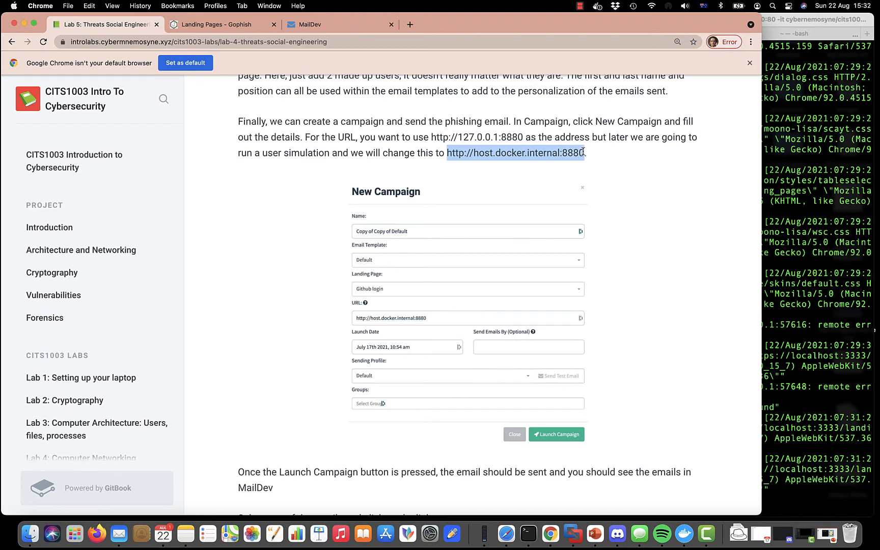
{"action": "left_click", "coordinate": [220, 24]}
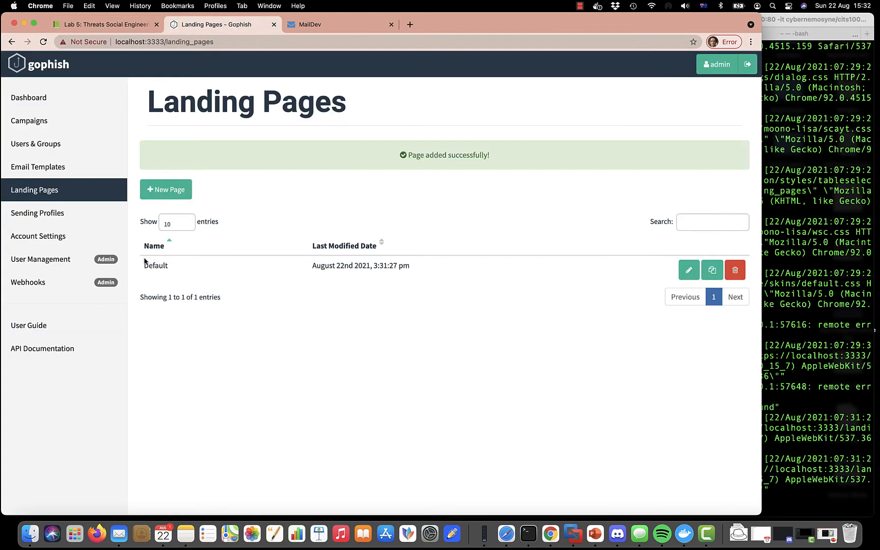
{"action": "mouse_move", "coordinate": [37, 213]}
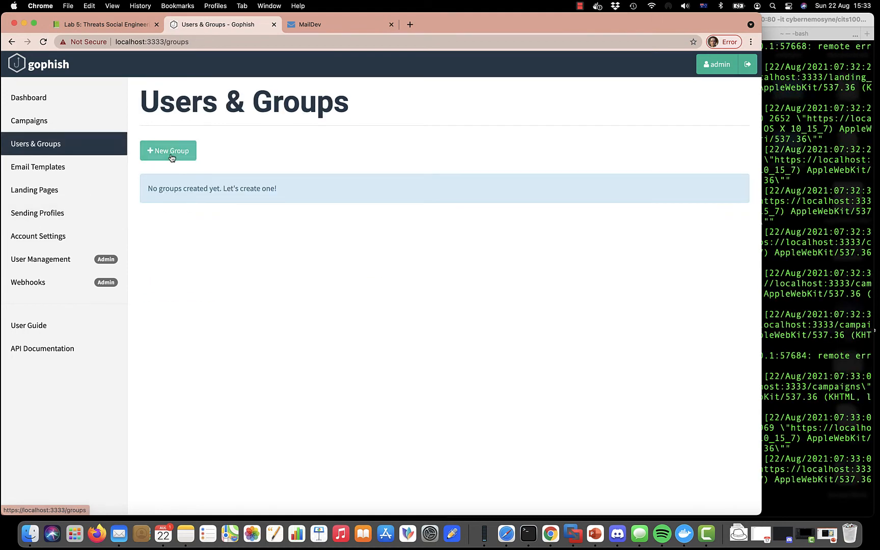
{"action": "left_click", "coordinate": [168, 150]}
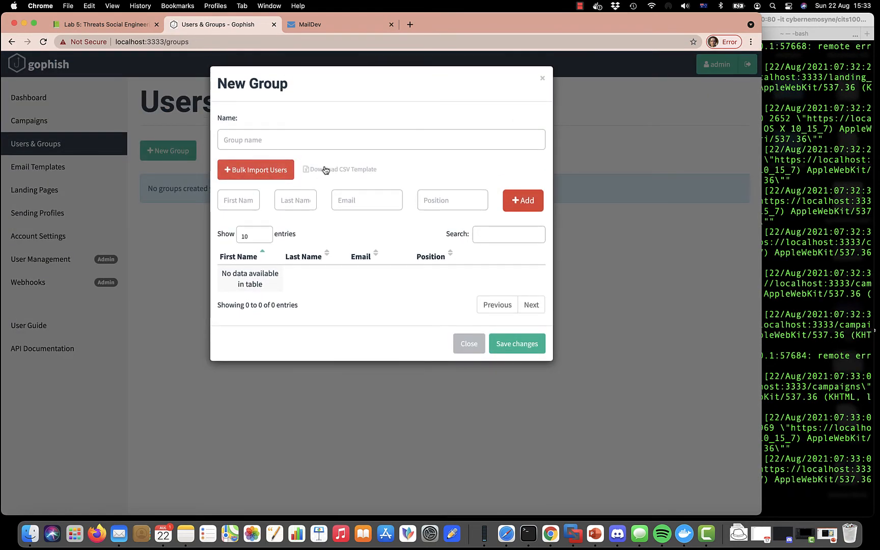
{"action": "left_click", "coordinate": [238, 200]}
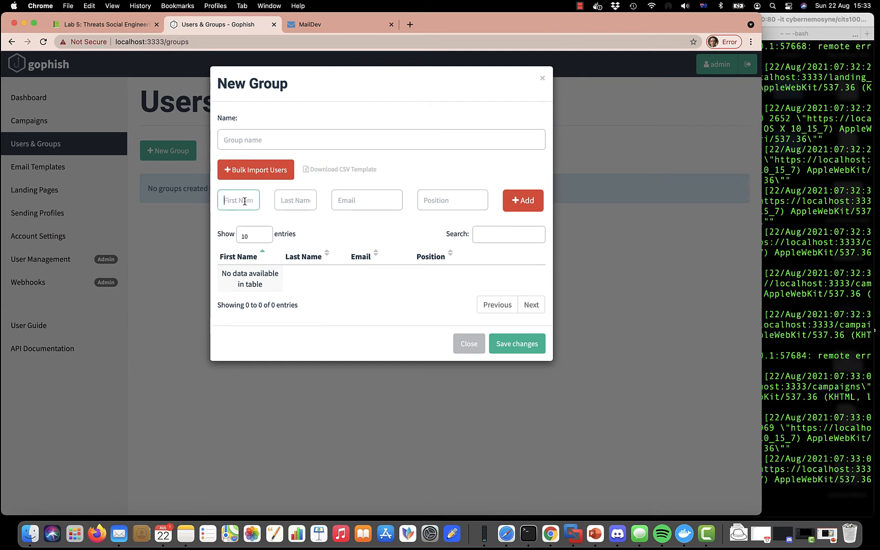
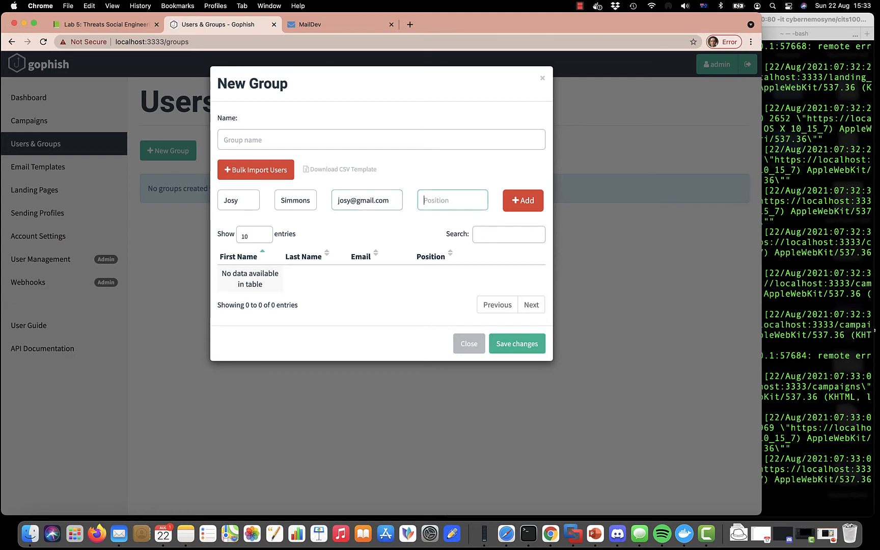
{"action": "type", "text": "Director"}
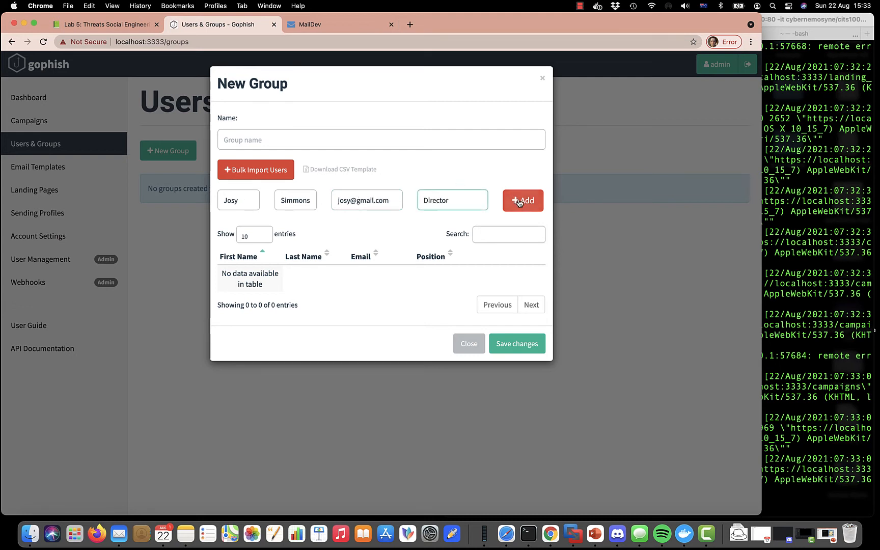
{"action": "left_click", "coordinate": [522, 201]}
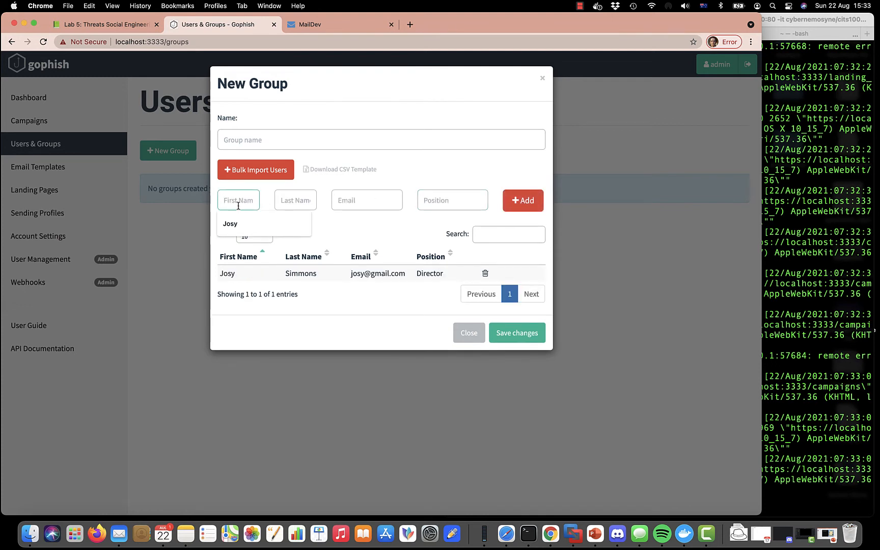
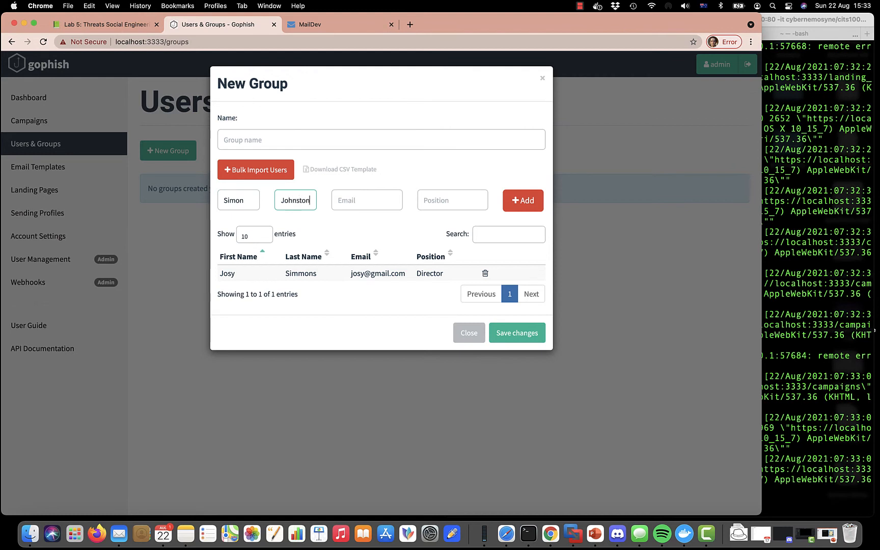
{"action": "left_click", "coordinate": [367, 200]}
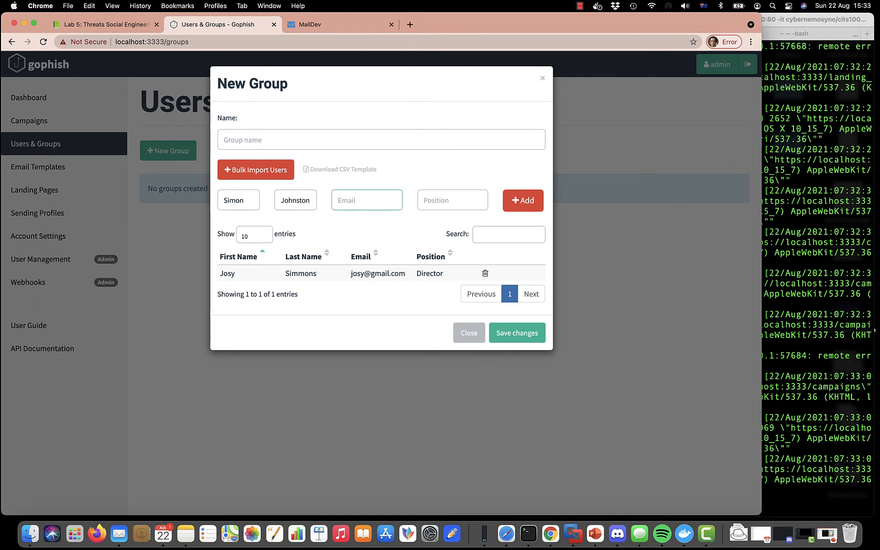
{"action": "type", "text": "so"}
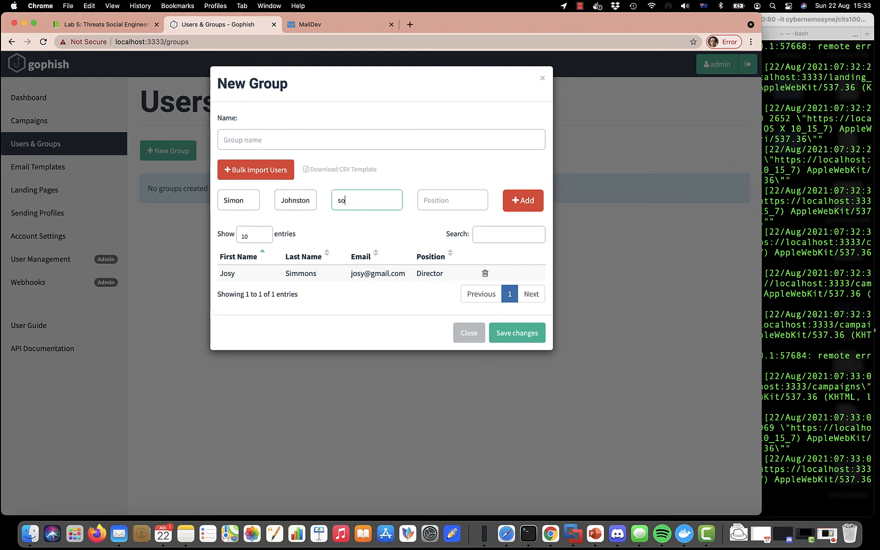
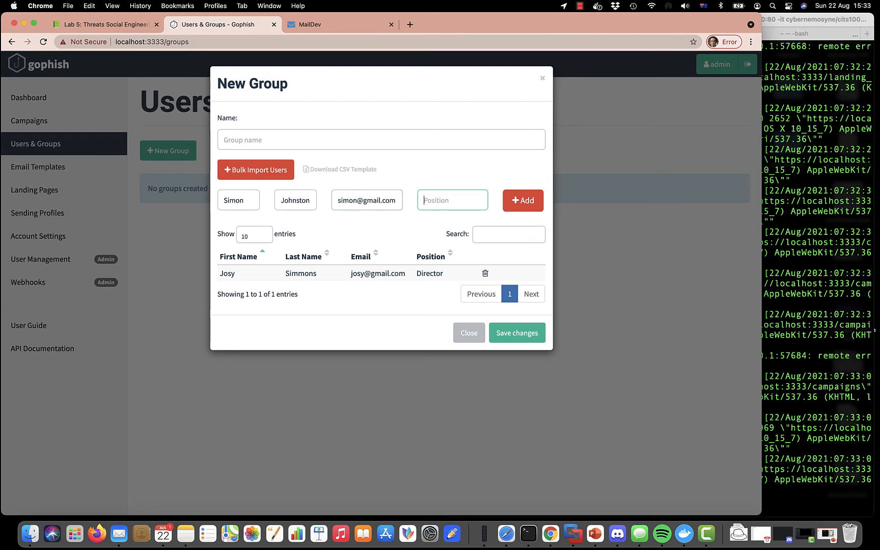
{"action": "type", "text": "Shopkee"}
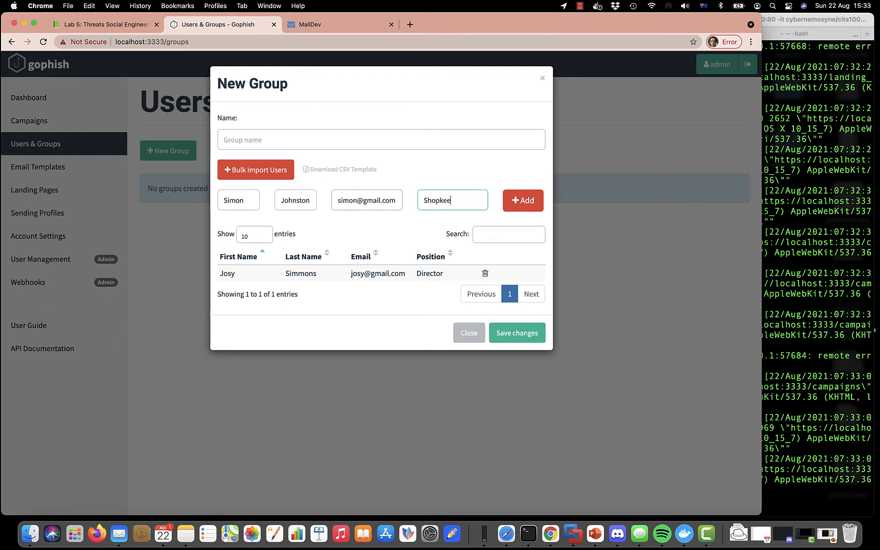
{"action": "left_click", "coordinate": [523, 200]}
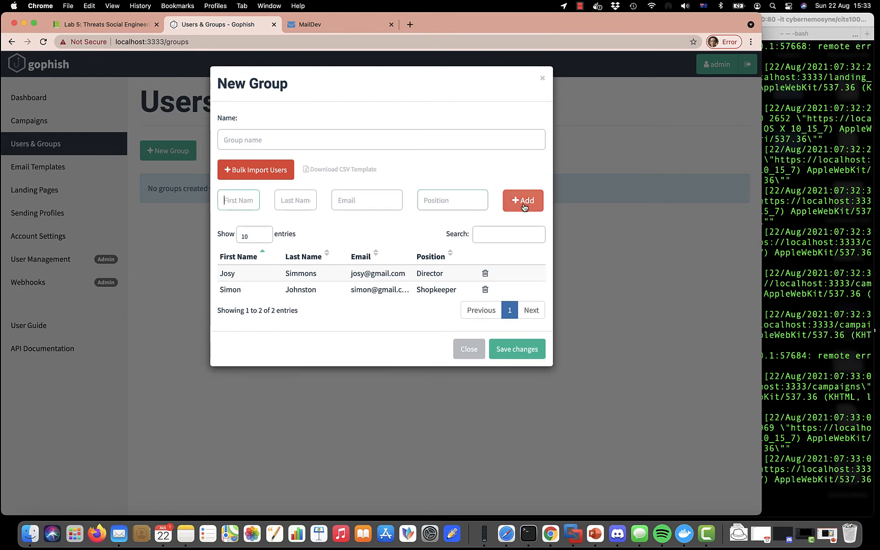
{"action": "mouse_move", "coordinate": [292, 285]}
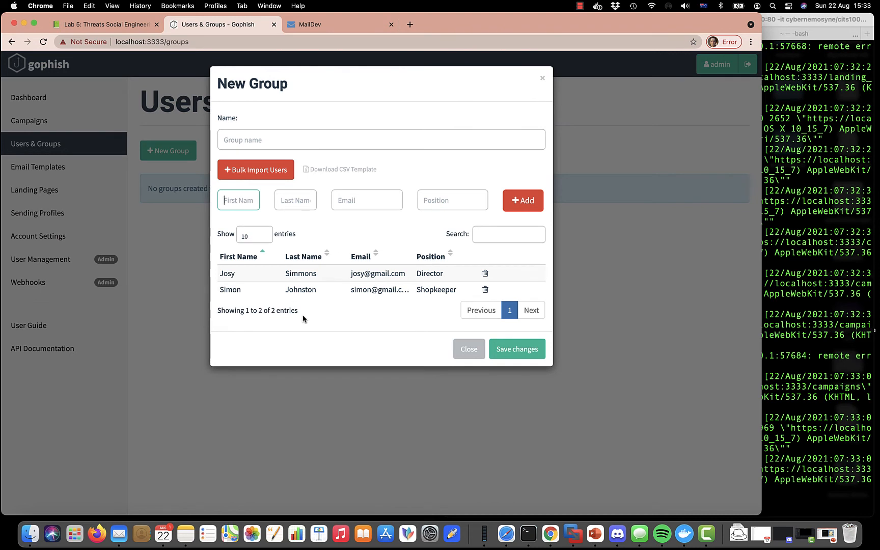
Name the group default and save it with both members
{"action": "left_click", "coordinate": [381, 140]}
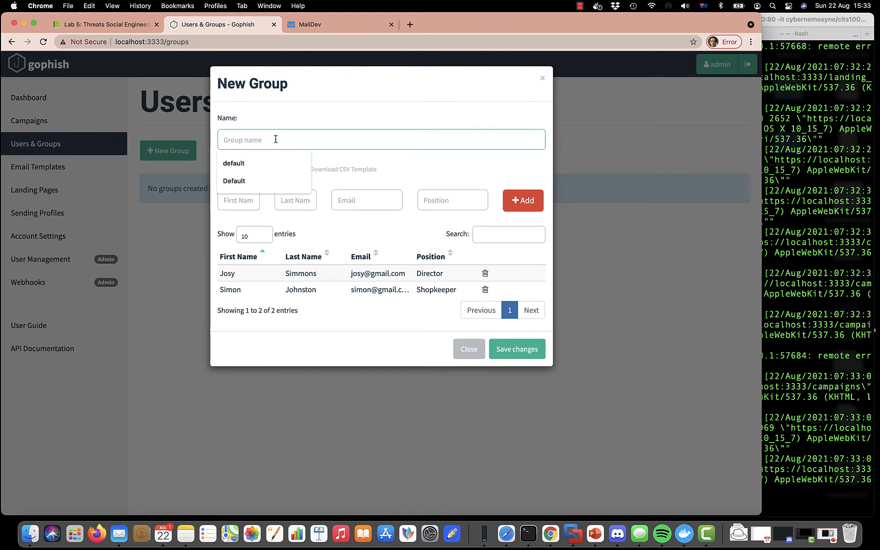
{"action": "type", "text": "default"}
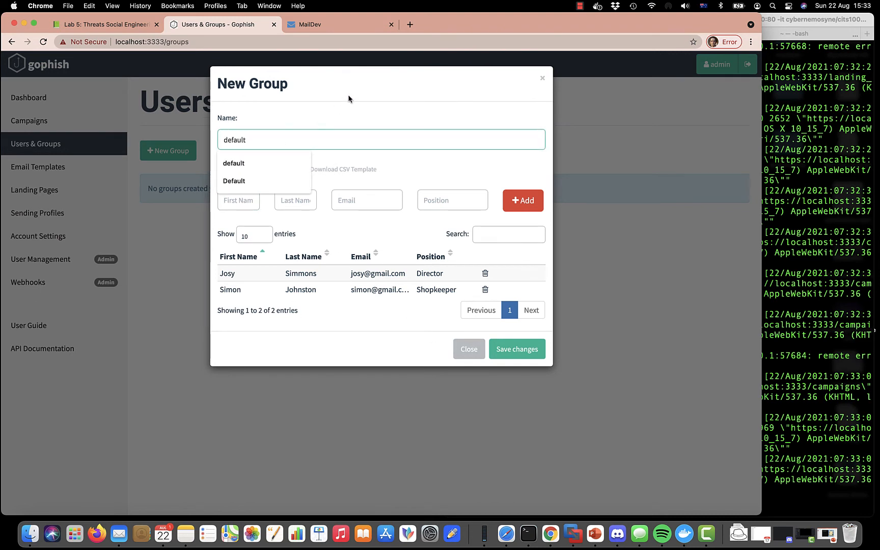
{"action": "left_click", "coordinate": [516, 349]}
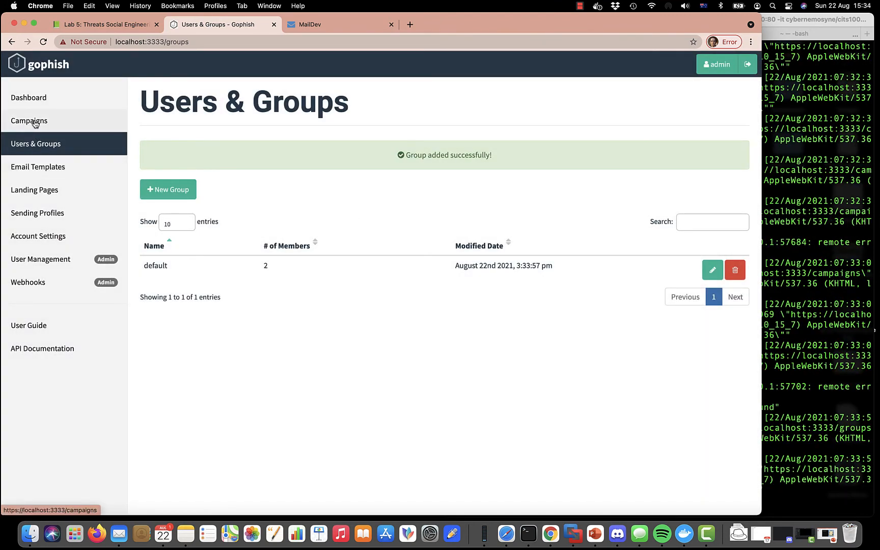
{"action": "left_click", "coordinate": [29, 120]}
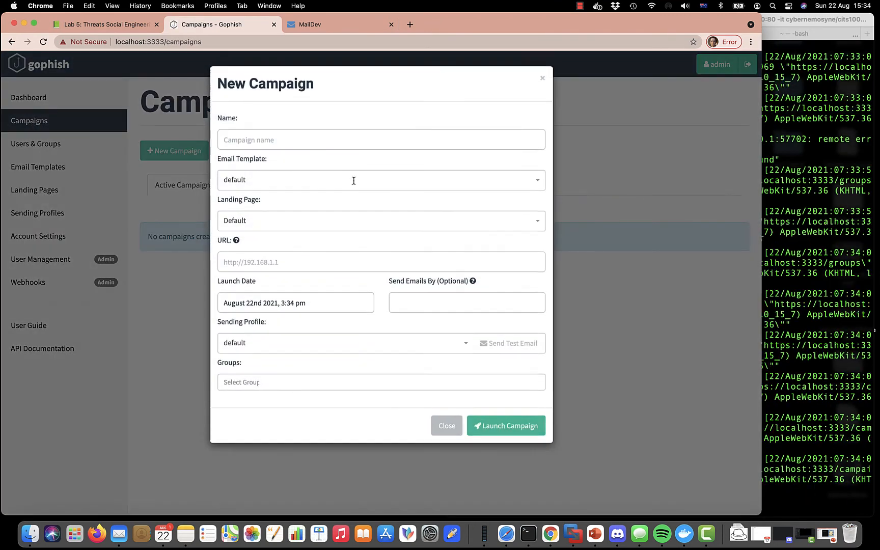
{"action": "type", "text": "defaul"}
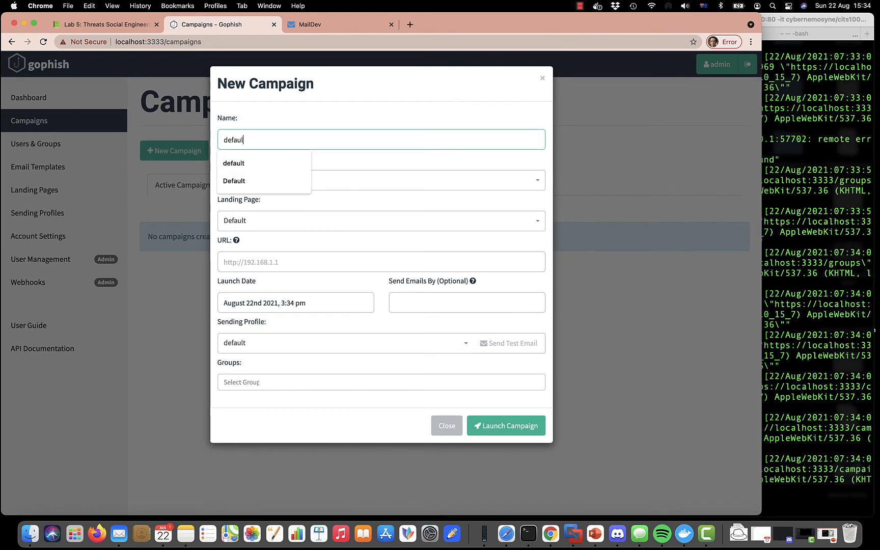
{"action": "left_click", "coordinate": [233, 163]}
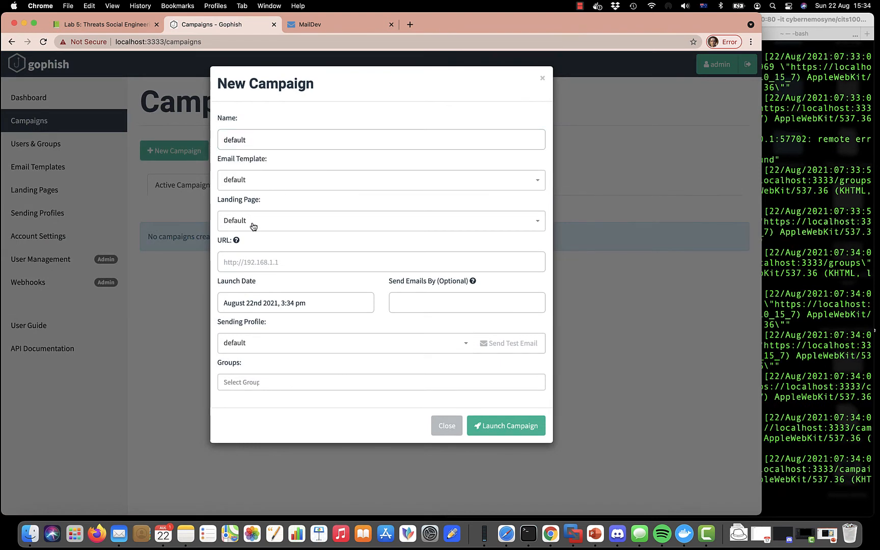
{"action": "type", "text": "http://host.docker.internal:8880"}
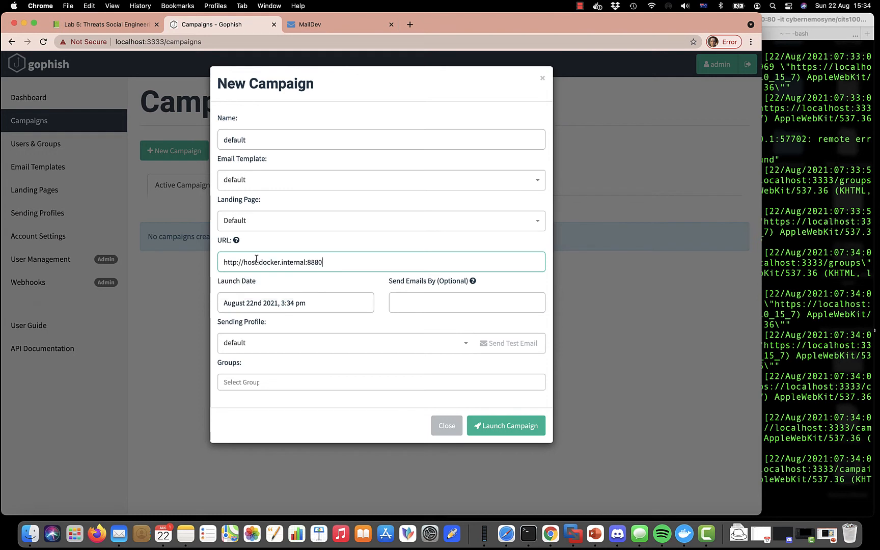
{"action": "mouse_move", "coordinate": [285, 350]}
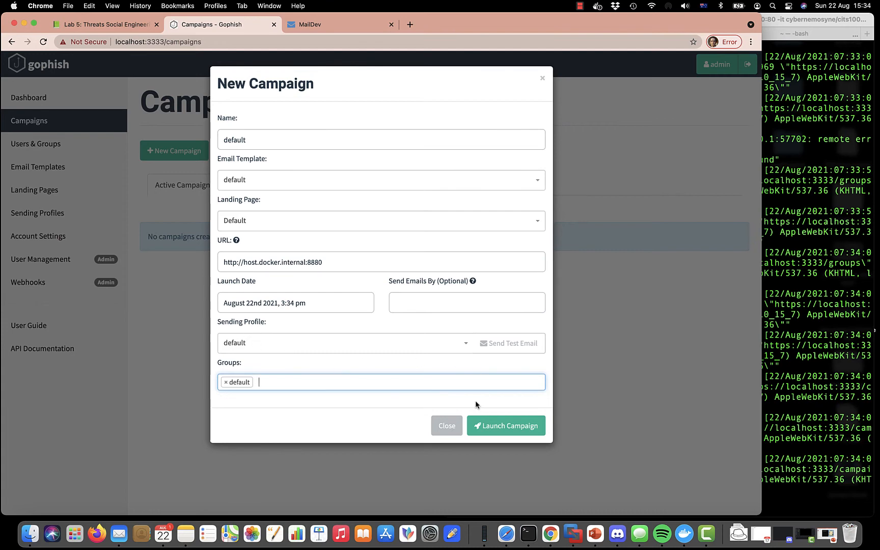
Launch the campaign, confirm it, and view its results before checking the test mailbox
{"action": "left_click", "coordinate": [505, 426]}
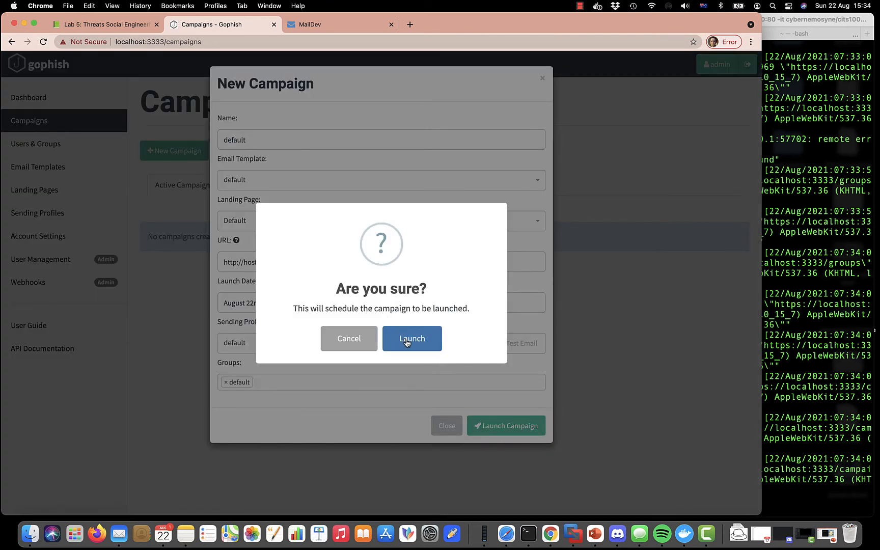
{"action": "left_click", "coordinate": [412, 338]}
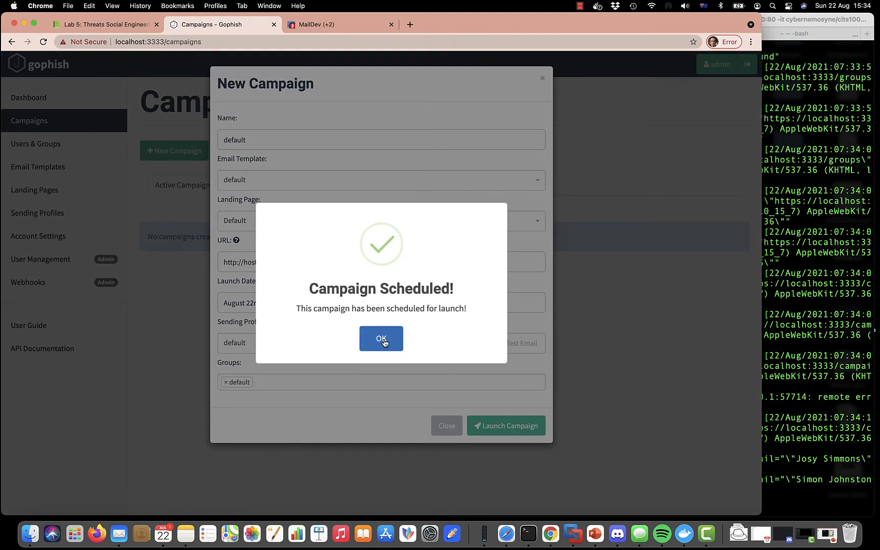
{"action": "left_click", "coordinate": [381, 339]}
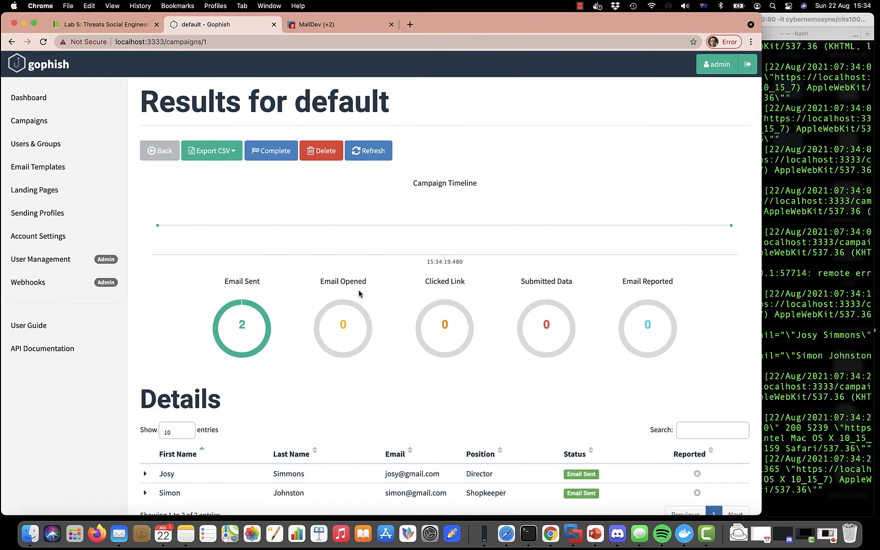
{"action": "mouse_move", "coordinate": [158, 225]}
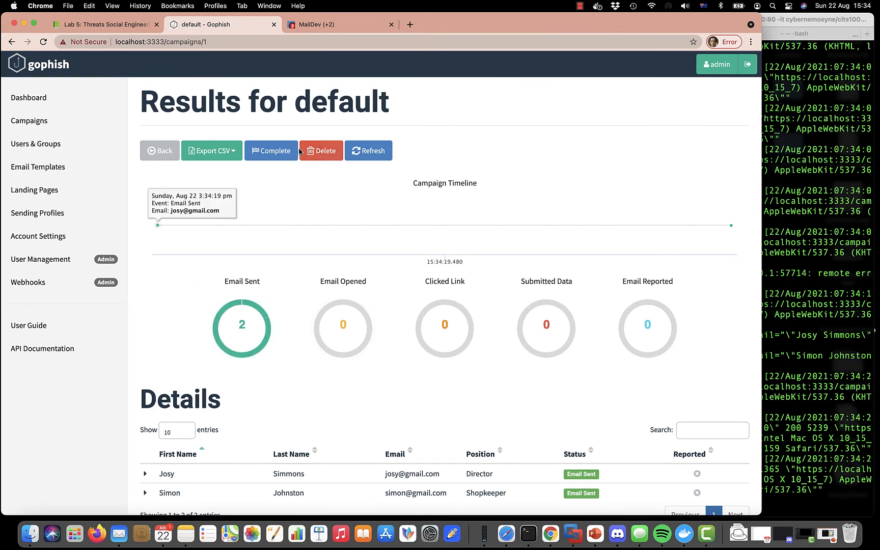
{"action": "left_click", "coordinate": [317, 24]}
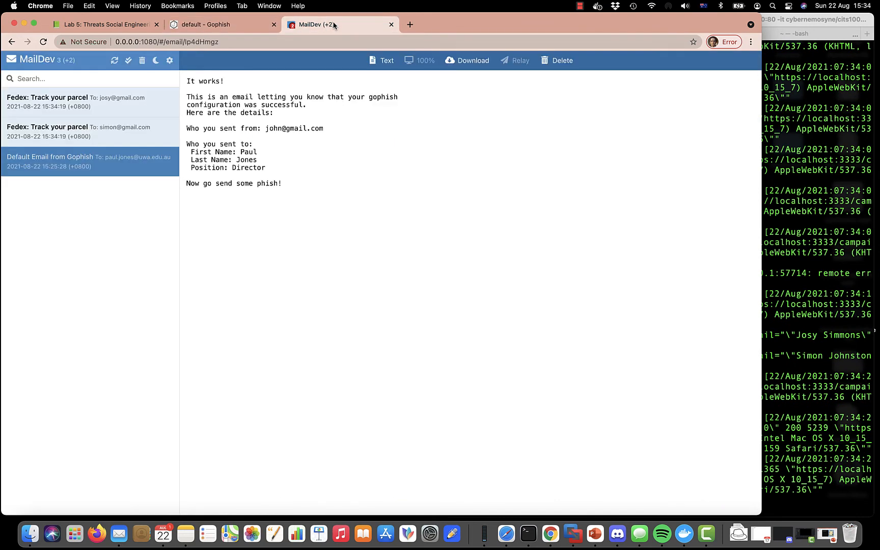
Read both Fedex phishing emails in MailDev and follow the parcel tracking link
{"action": "left_click", "coordinate": [73, 101]}
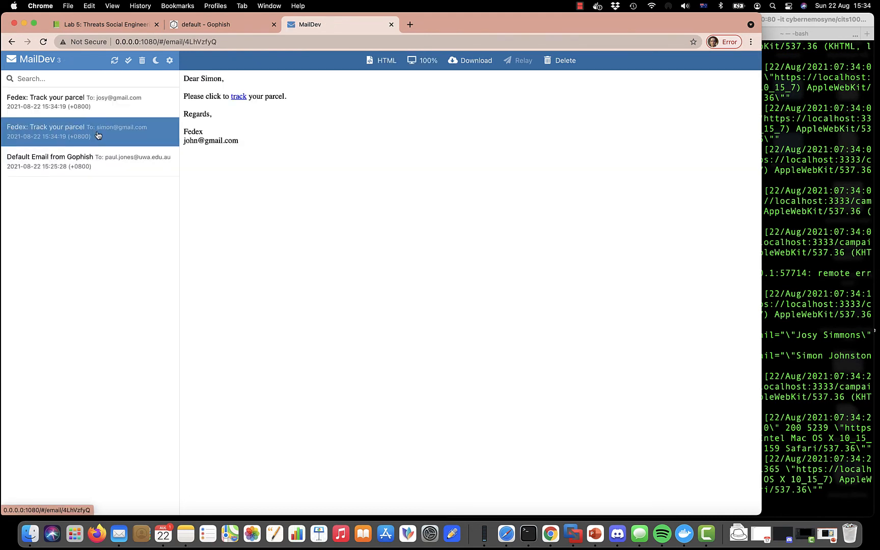
{"action": "left_click", "coordinate": [72, 102]}
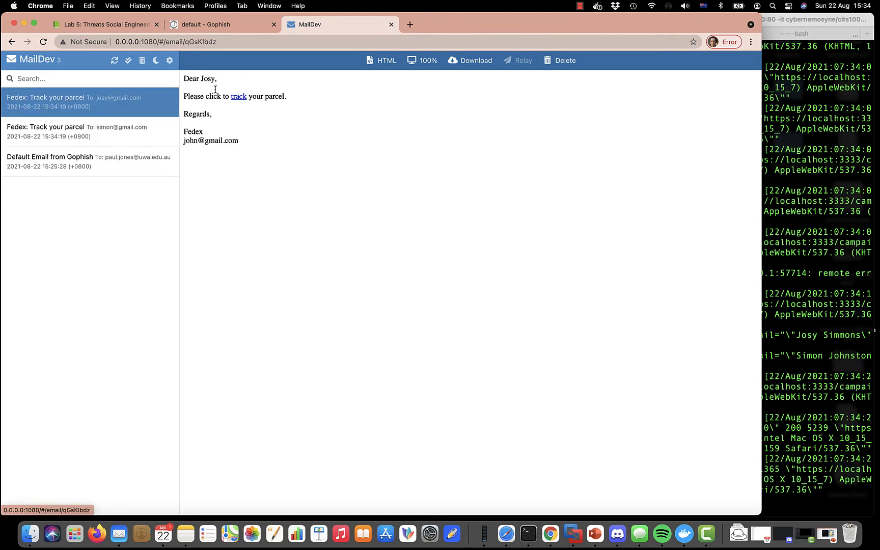
{"action": "mouse_move", "coordinate": [237, 96]}
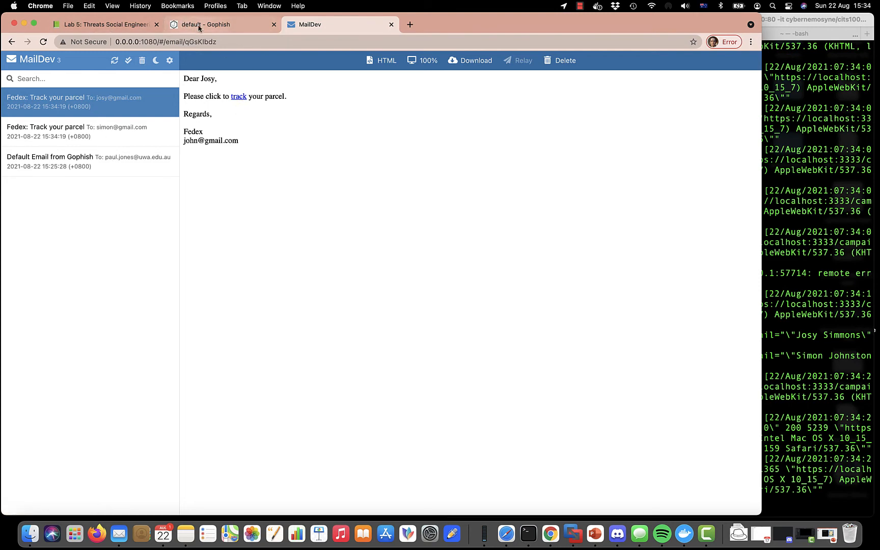
{"action": "mouse_move", "coordinate": [238, 96]}
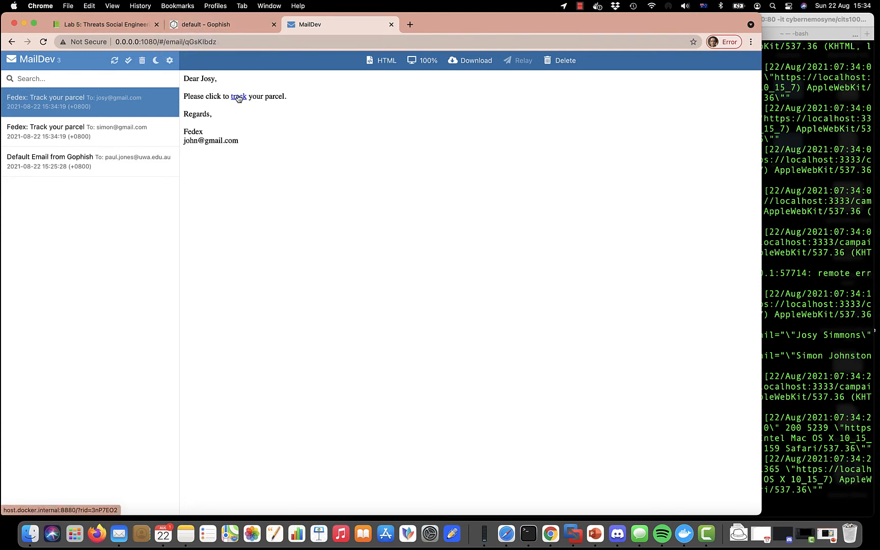
{"action": "left_click", "coordinate": [238, 96]}
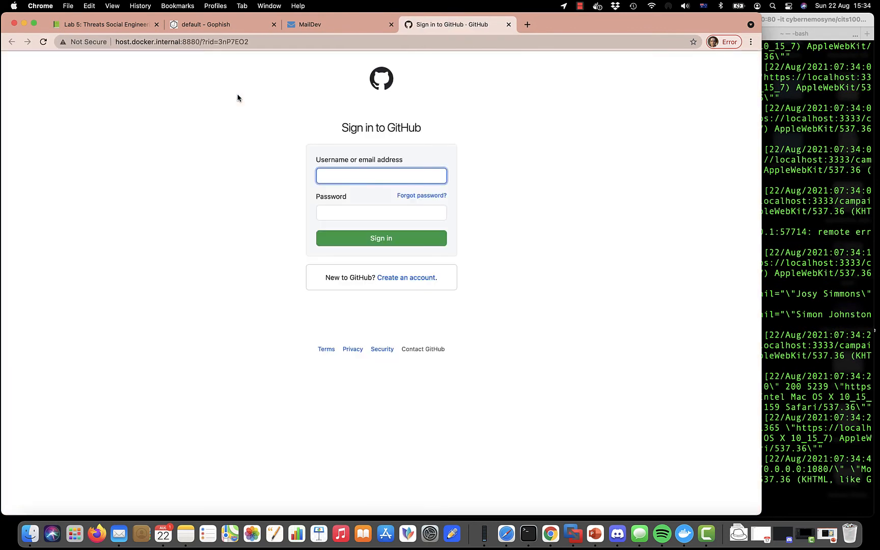
{"action": "mouse_move", "coordinate": [286, 133]}
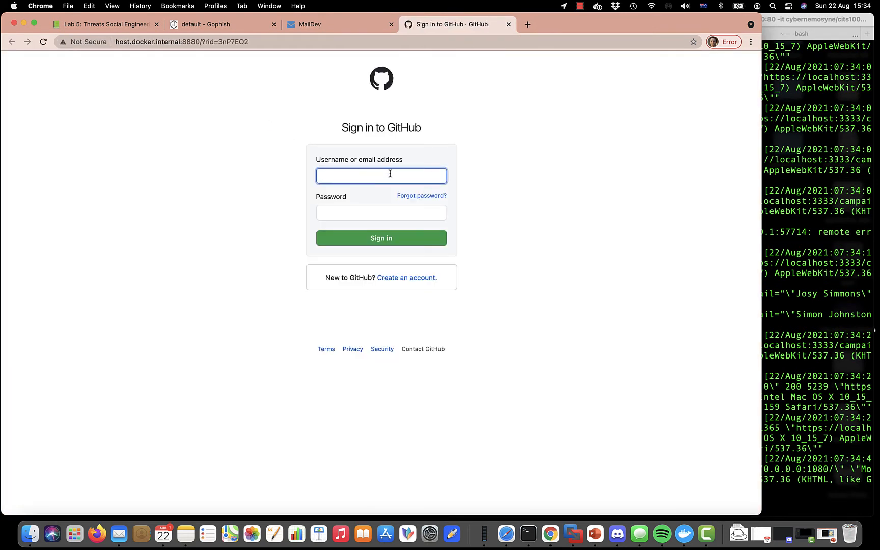
Submit username 'john' with a password on the fake GitHub sign-in form
{"action": "type", "text": "john"}
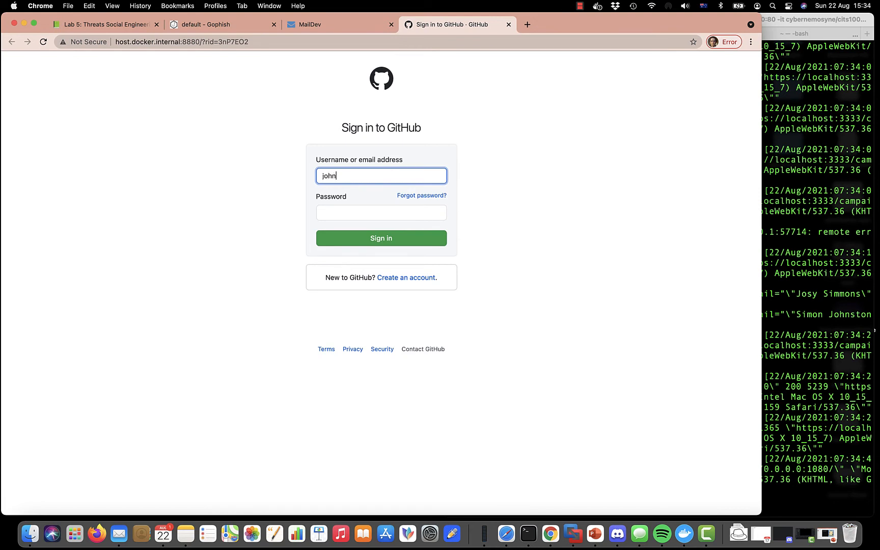
{"action": "type", "text": "••"}
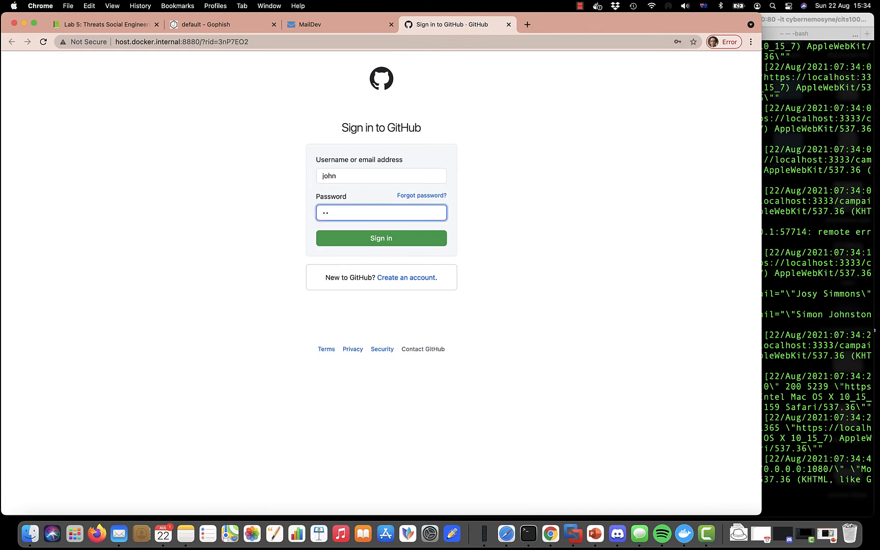
{"action": "type", "text": "password"}
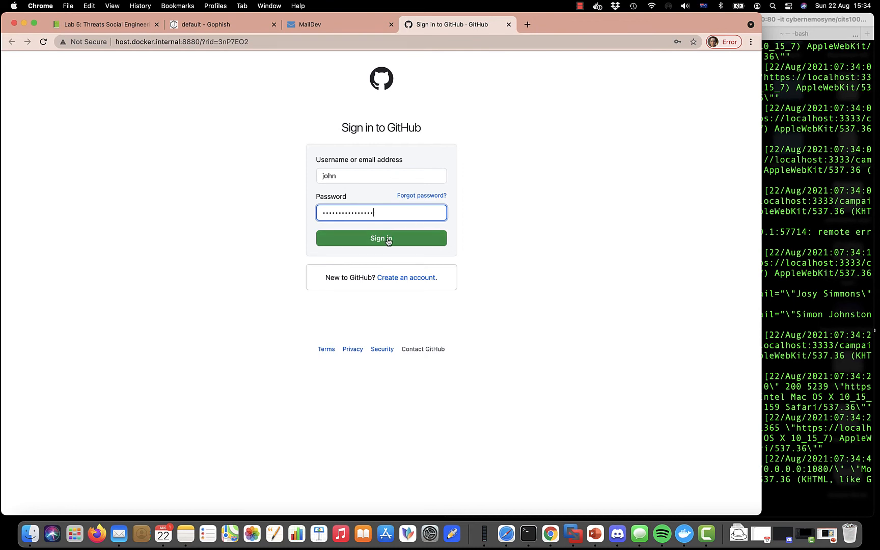
{"action": "left_click", "coordinate": [181, 41]}
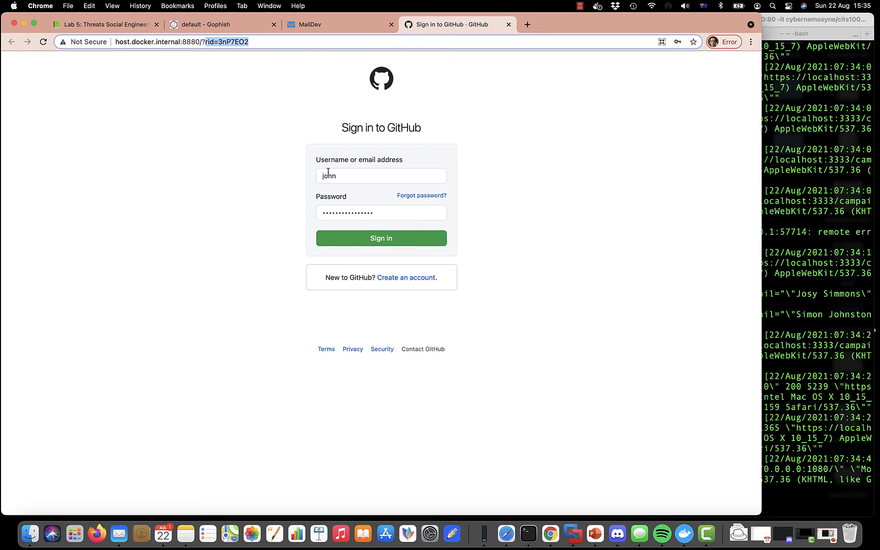
Confirm the redirect to the real github.com/login and return to the Gophish campaign results
{"action": "left_click", "coordinate": [381, 238]}
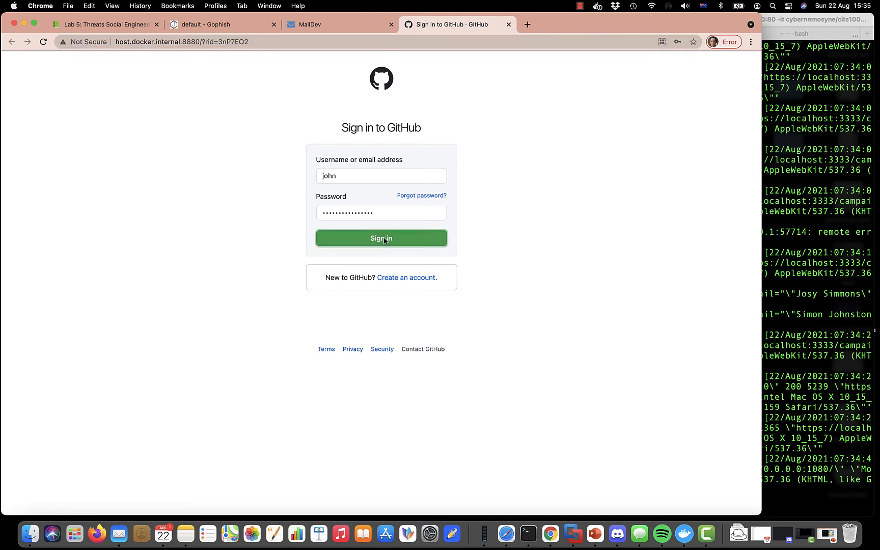
{"action": "left_click", "coordinate": [381, 238]}
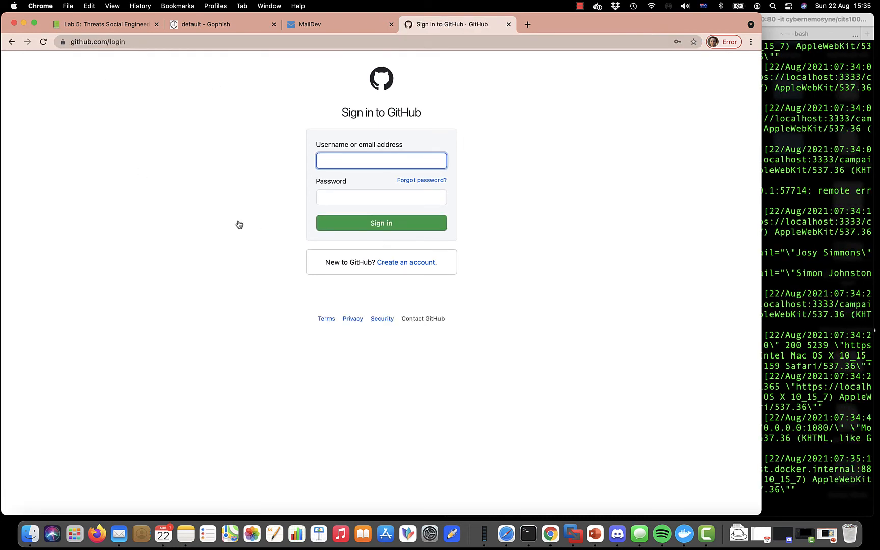
{"action": "mouse_move", "coordinate": [180, 105]}
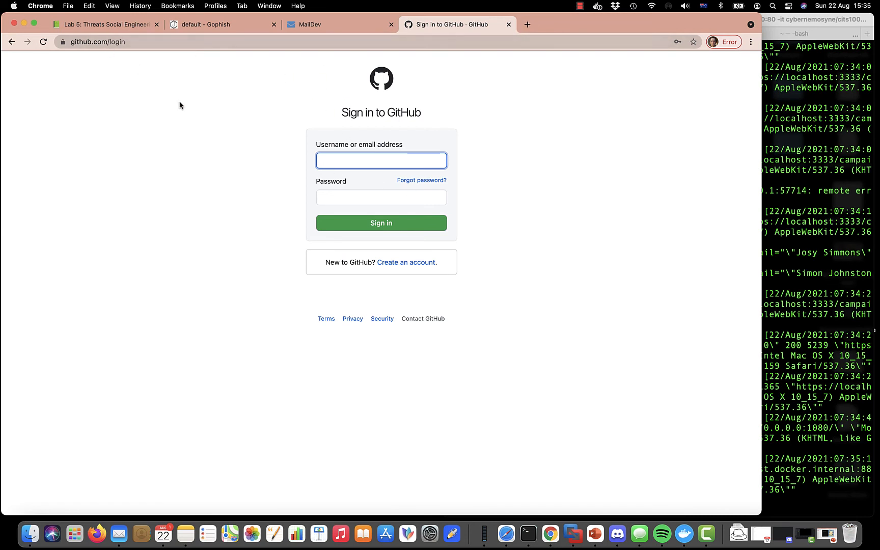
{"action": "mouse_move", "coordinate": [226, 190]}
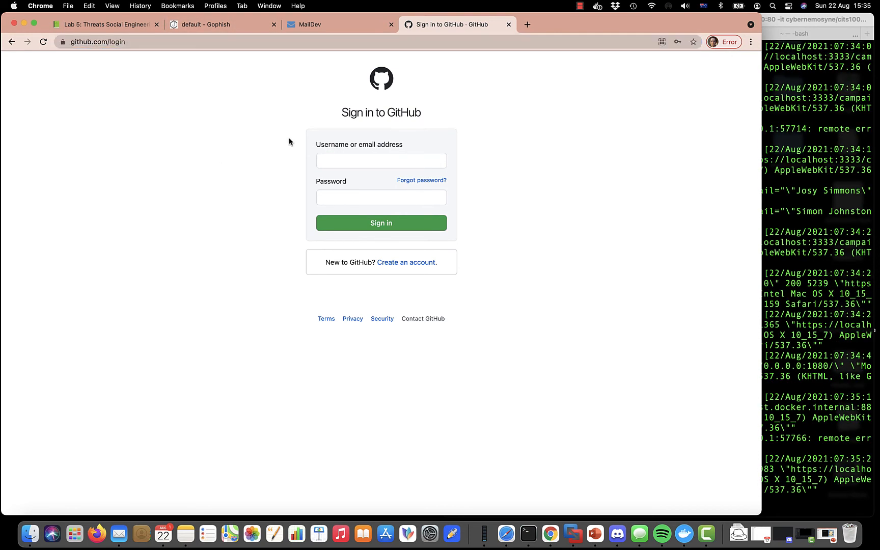
{"action": "mouse_move", "coordinate": [272, 244]}
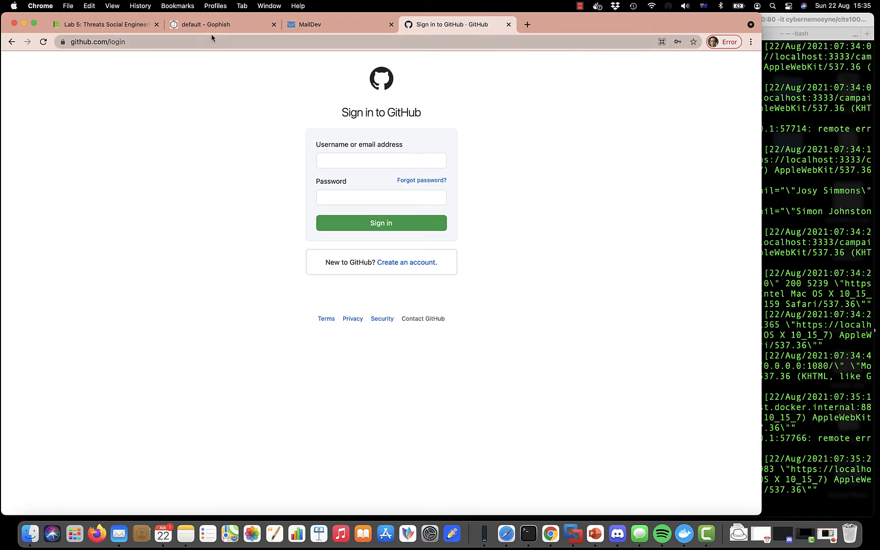
{"action": "left_click", "coordinate": [222, 24]}
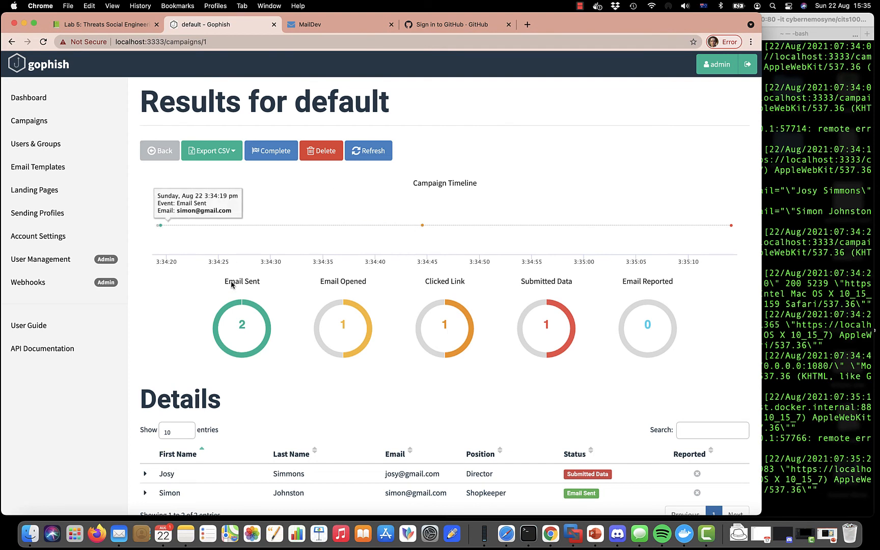
{"action": "mouse_move", "coordinate": [241, 328]}
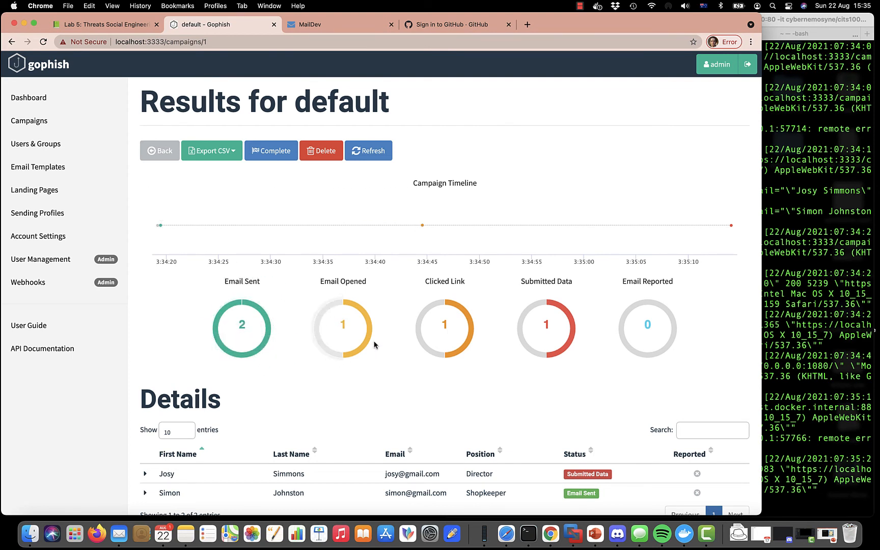
{"action": "mouse_move", "coordinate": [502, 357]}
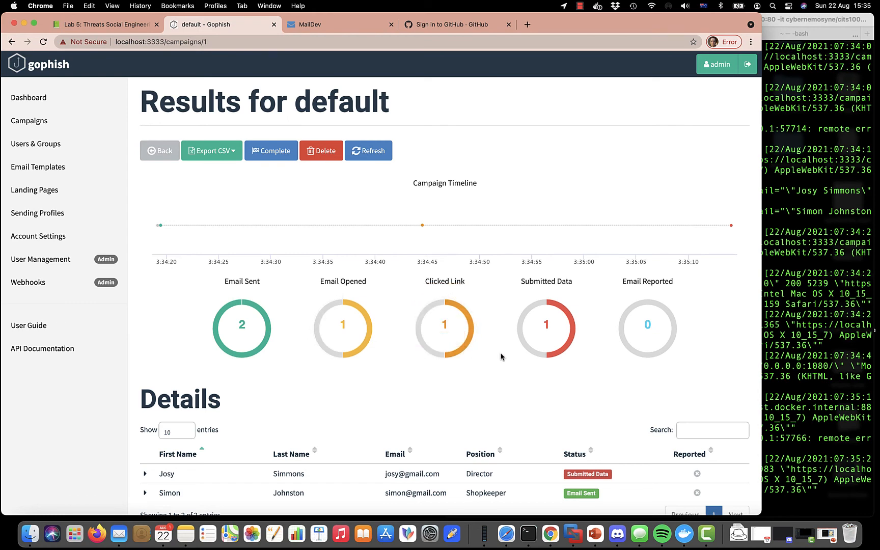
{"action": "mouse_move", "coordinate": [547, 328]}
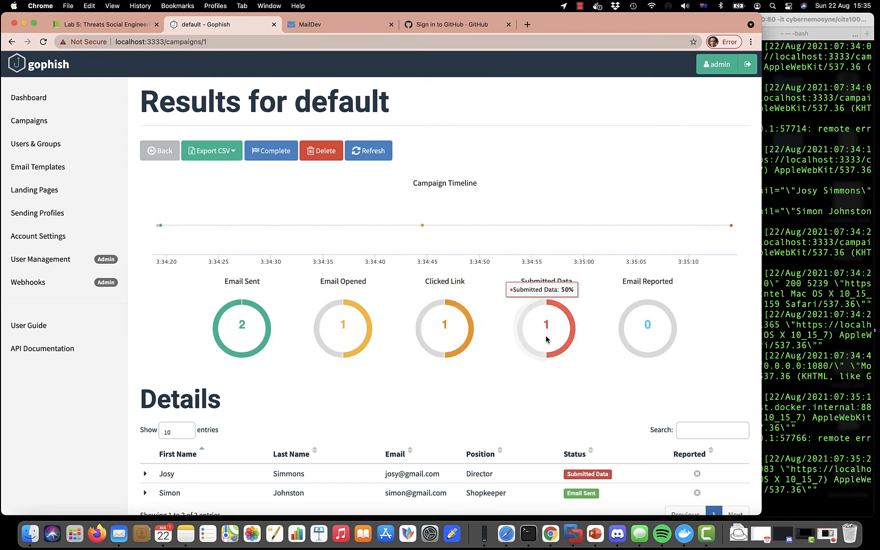
Expand Josy's Submitted Data timeline to review the captured login and password
{"action": "scroll", "scroll_direction": "down", "scroll_amount": 3}
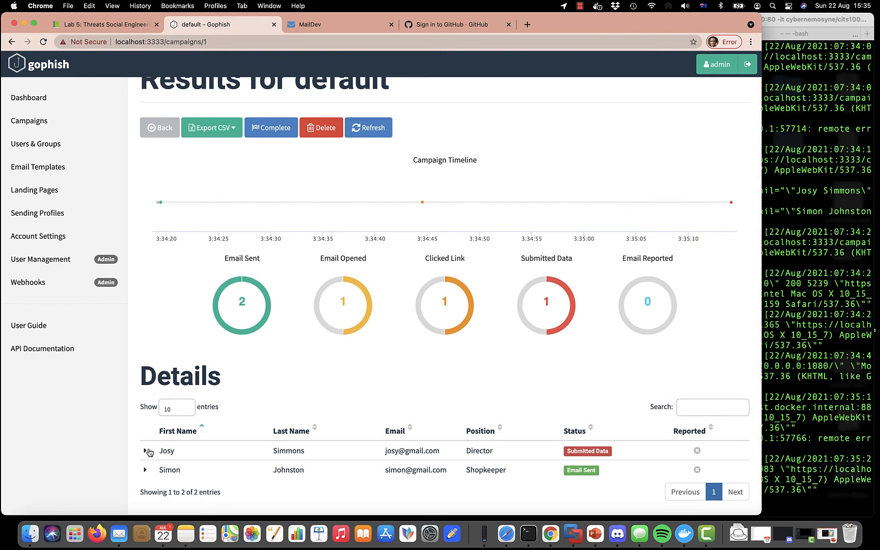
{"action": "left_click", "coordinate": [146, 451]}
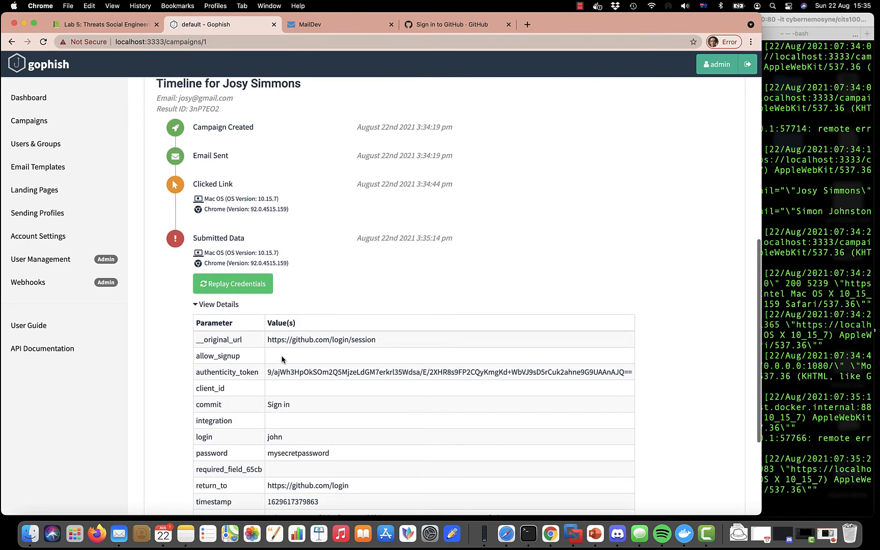
{"action": "scroll", "scroll_direction": "down", "scroll_amount": 3}
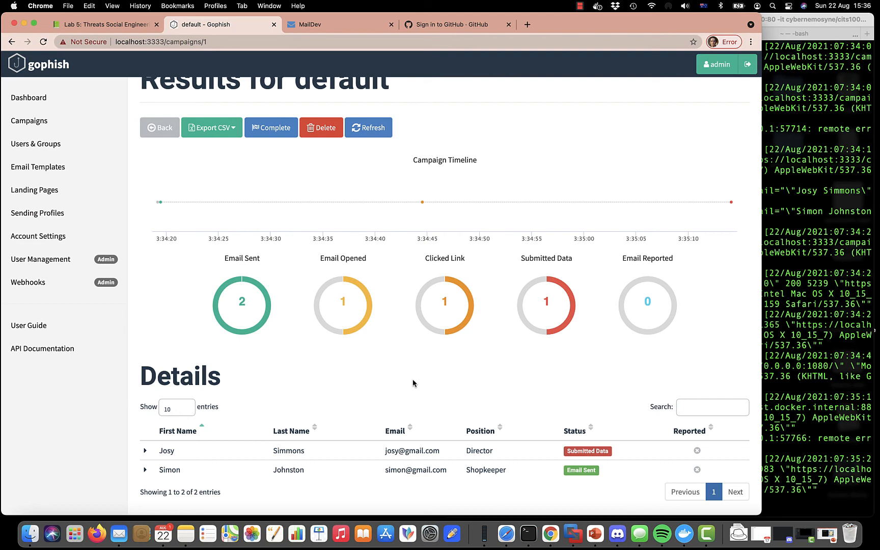
{"action": "mouse_move", "coordinate": [343, 305]}
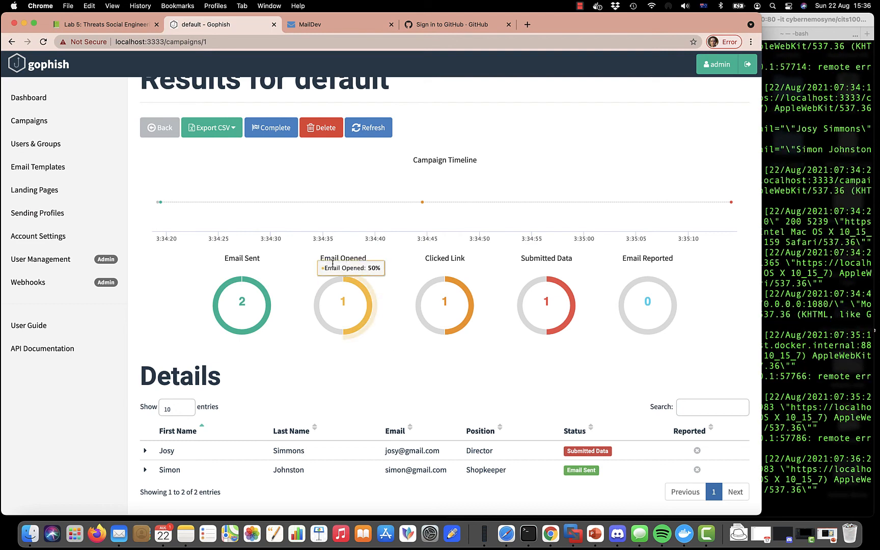
{"action": "mouse_move", "coordinate": [422, 202]}
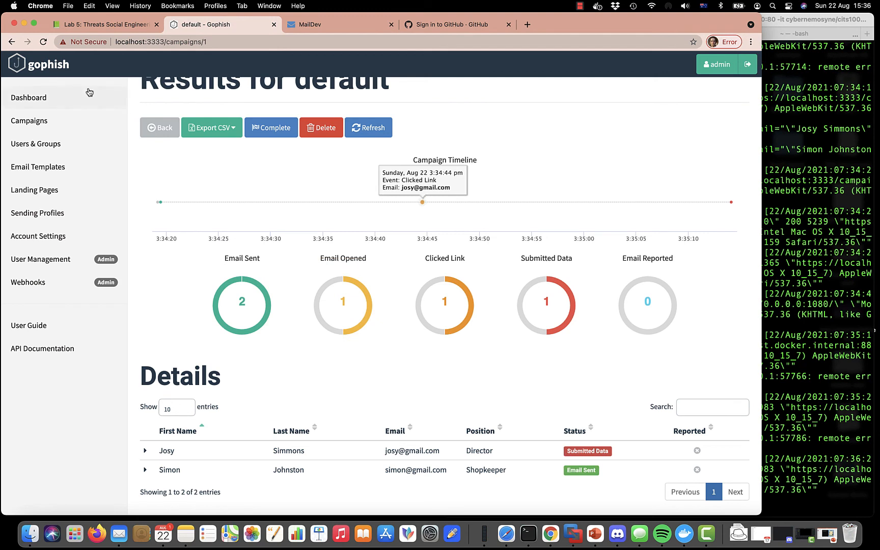
{"action": "mouse_move", "coordinate": [119, 29]}
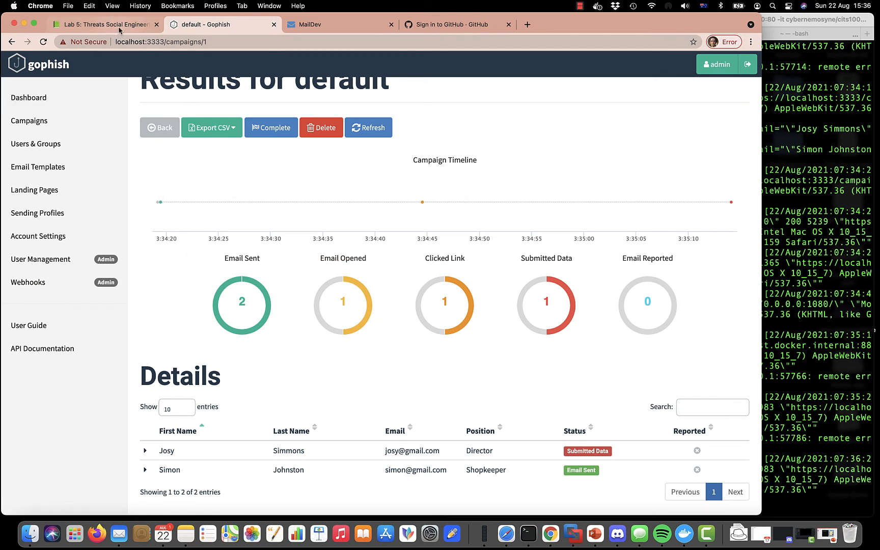
Locate Question 1 User Simulation in the lab guide and copy its usersim docker run command
{"action": "left_click", "coordinate": [104, 24]}
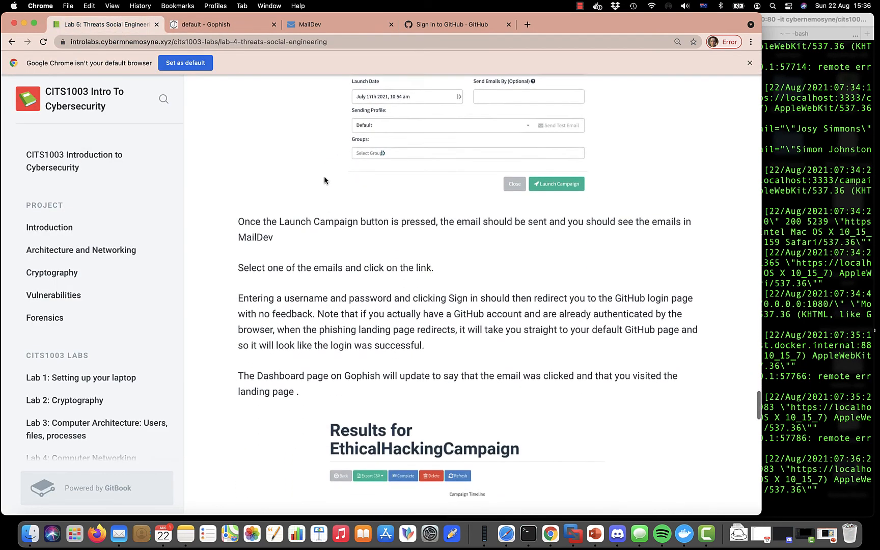
{"action": "scroll", "scroll_direction": "down", "scroll_amount": 3}
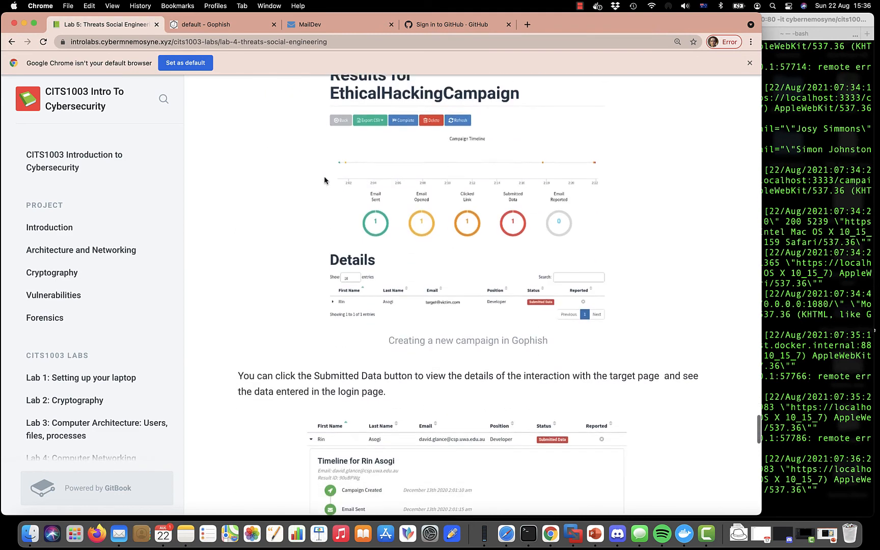
{"action": "scroll", "scroll_direction": "down", "scroll_amount": 3}
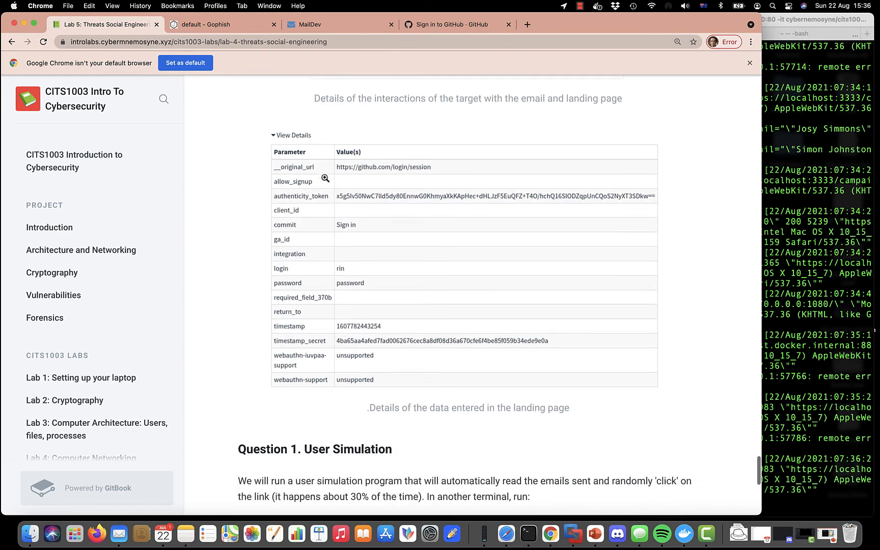
{"action": "scroll", "scroll_direction": "down", "scroll_amount": 3}
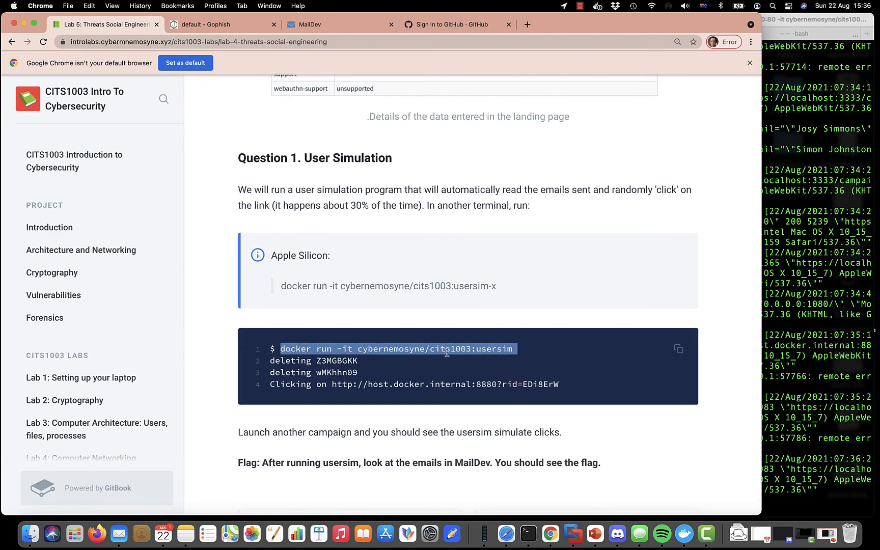
{"action": "right_click", "coordinate": [446, 349]}
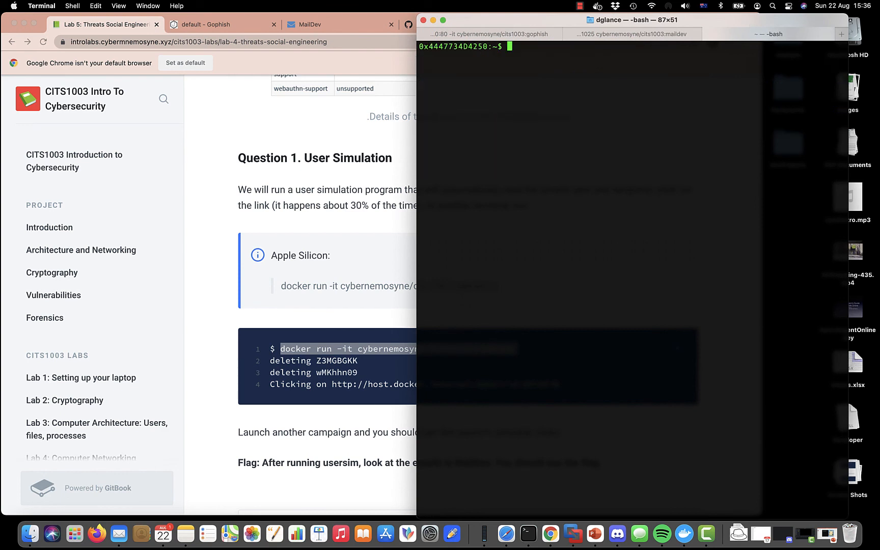
{"action": "mouse_move", "coordinate": [514, 46]}
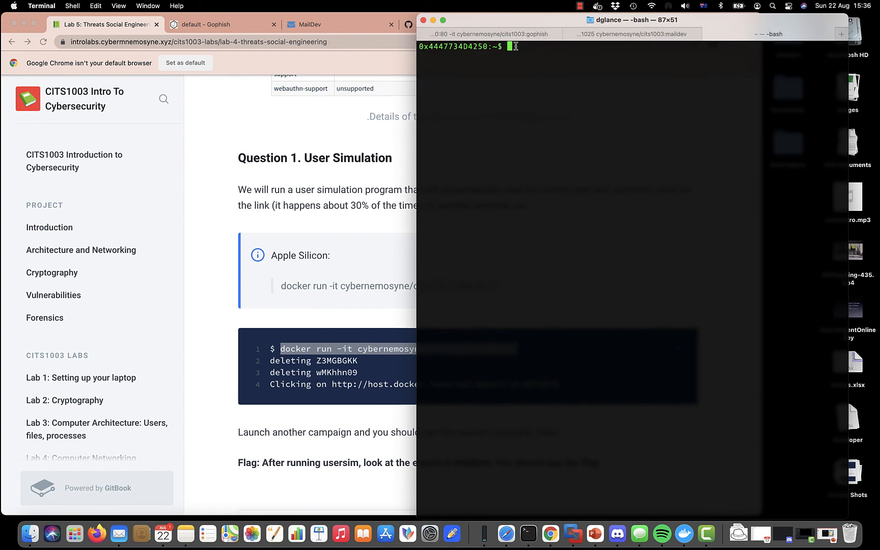
Run 'docker run -it cybernemosyne/cits1003:usersim' in Terminal, then check the MailDev inbox
{"action": "type", "text": "docker run -it cybernemosyne/cits1003:usersim"}
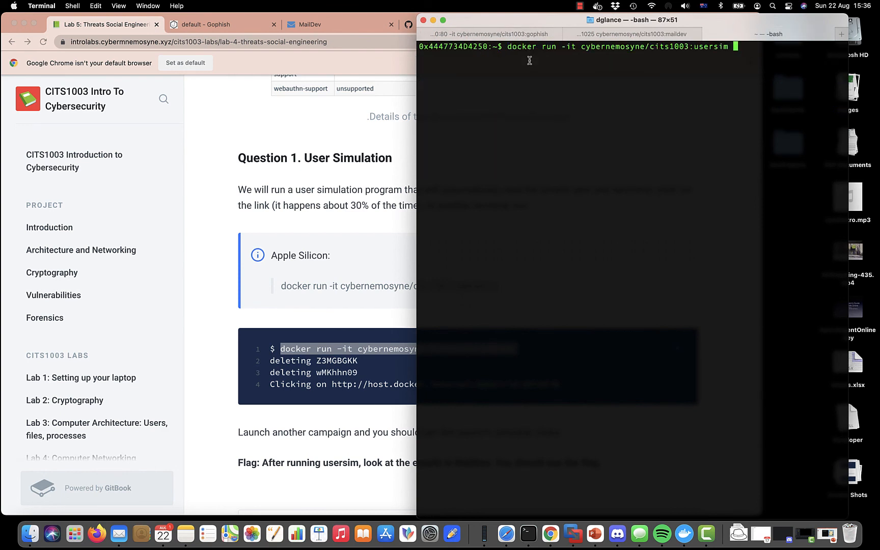
{"action": "key", "text": "Return"}
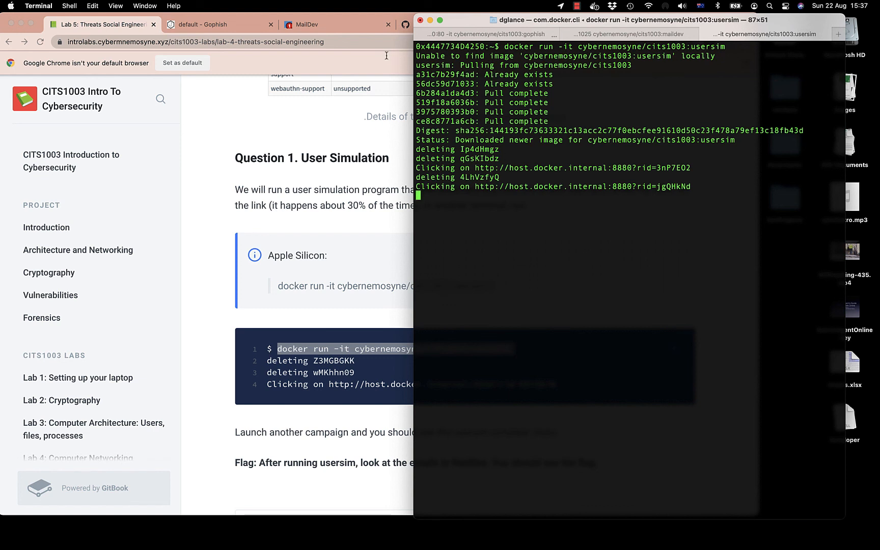
{"action": "mouse_move", "coordinate": [558, 181]}
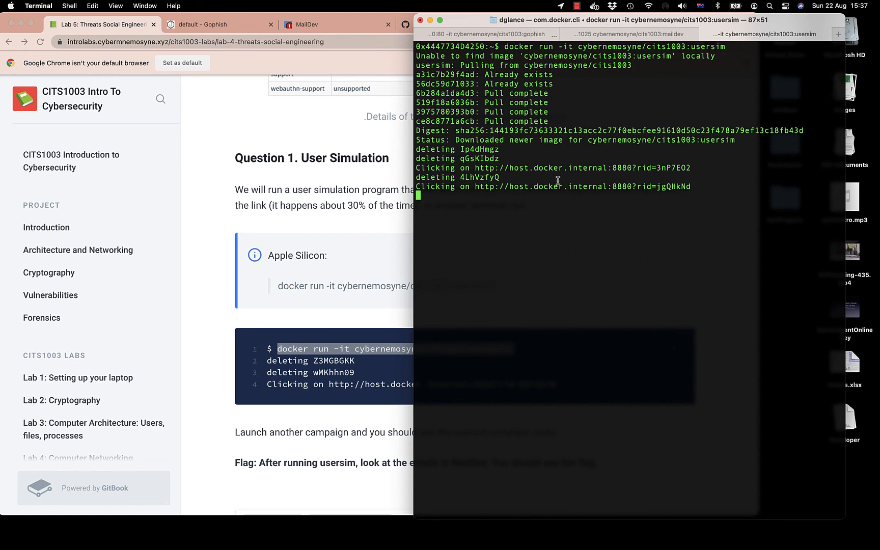
{"action": "mouse_move", "coordinate": [706, 189]}
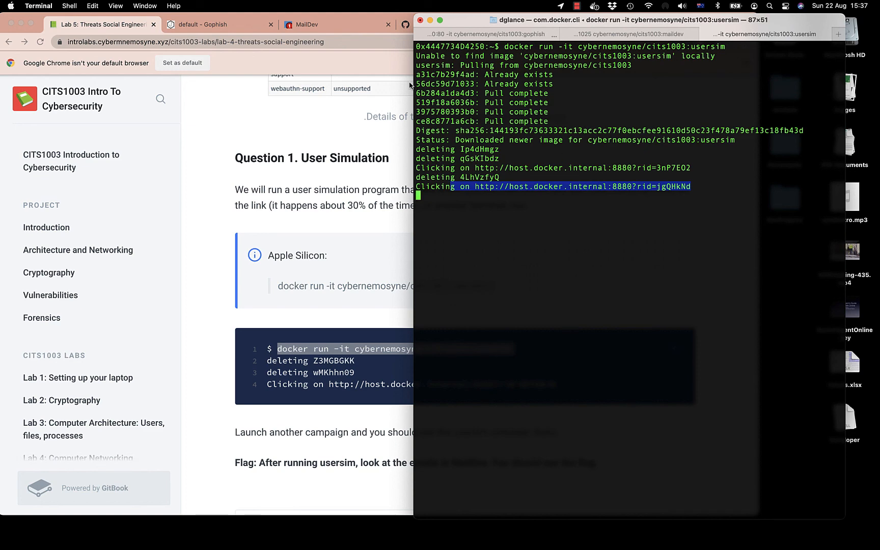
{"action": "left_click", "coordinate": [333, 24]}
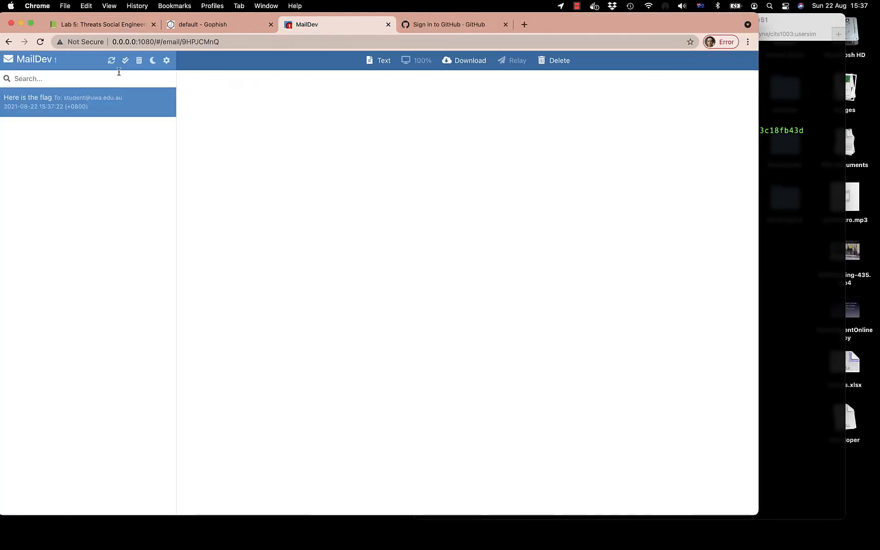
{"action": "mouse_move", "coordinate": [354, 100]}
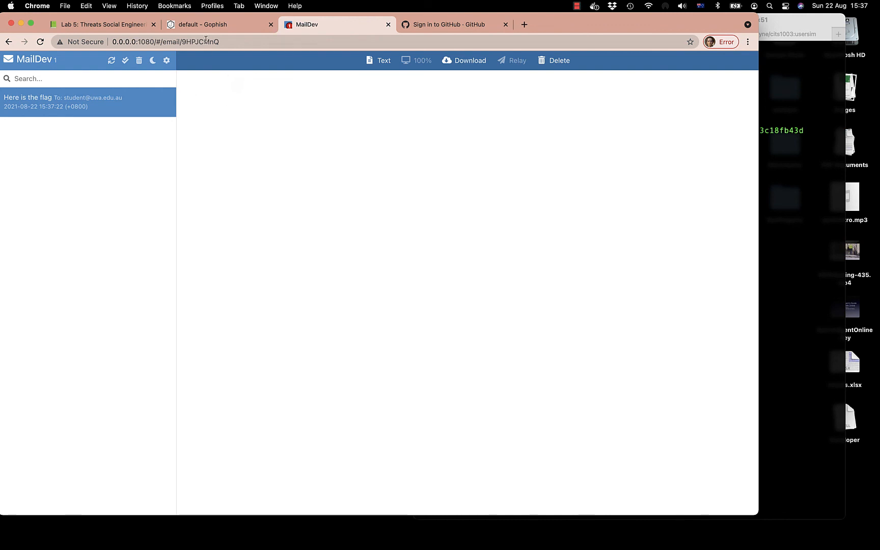
{"action": "left_click", "coordinate": [219, 24]}
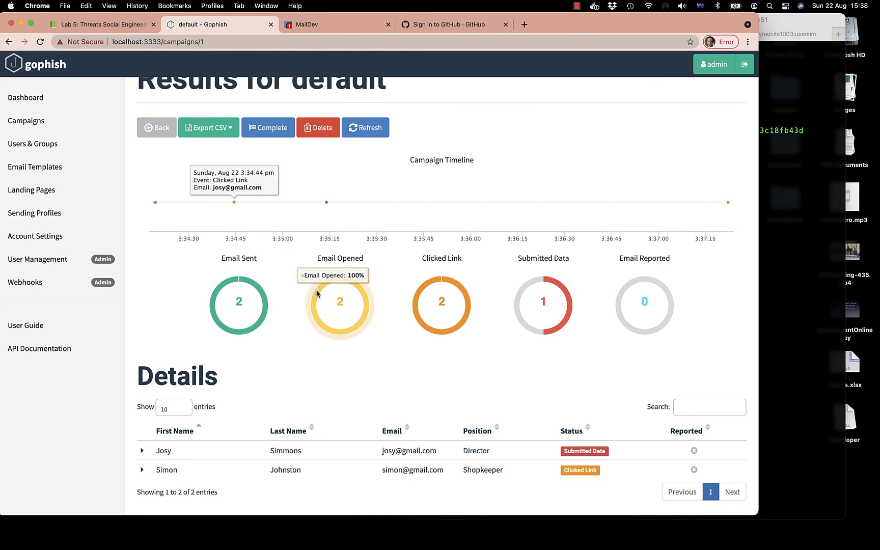
{"action": "mouse_move", "coordinate": [333, 310]}
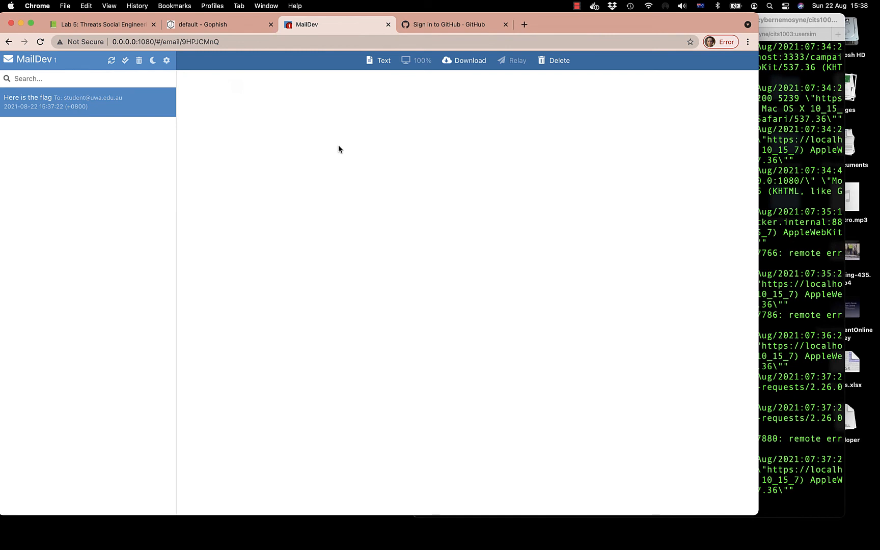
{"action": "mouse_move", "coordinate": [358, 195]}
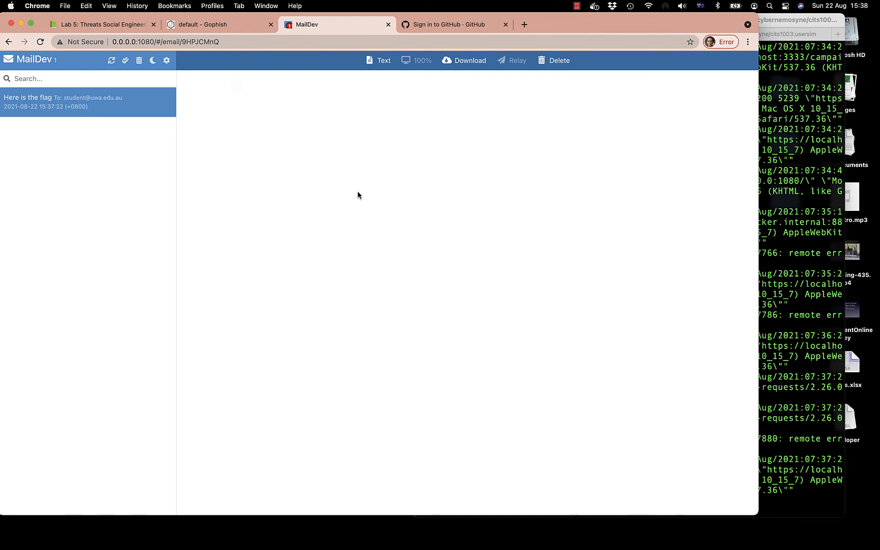